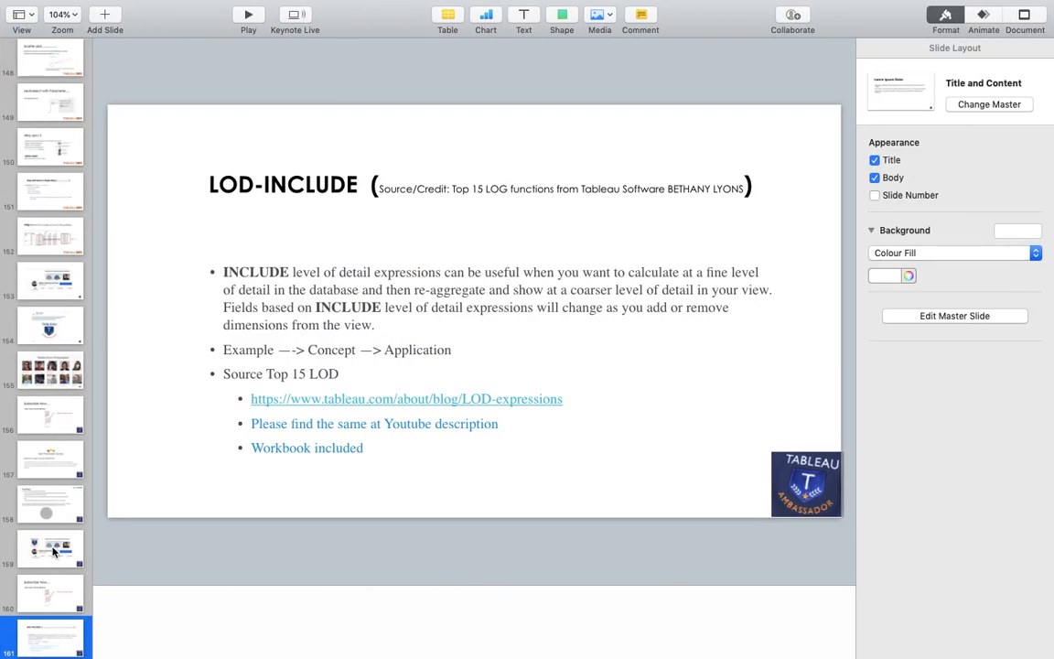
- Page through the Keynote slides: Ambassador channel, Subscribe Now, then back to LOD-INCLUDE
{"action": "left_click", "coordinate": [50, 547]}
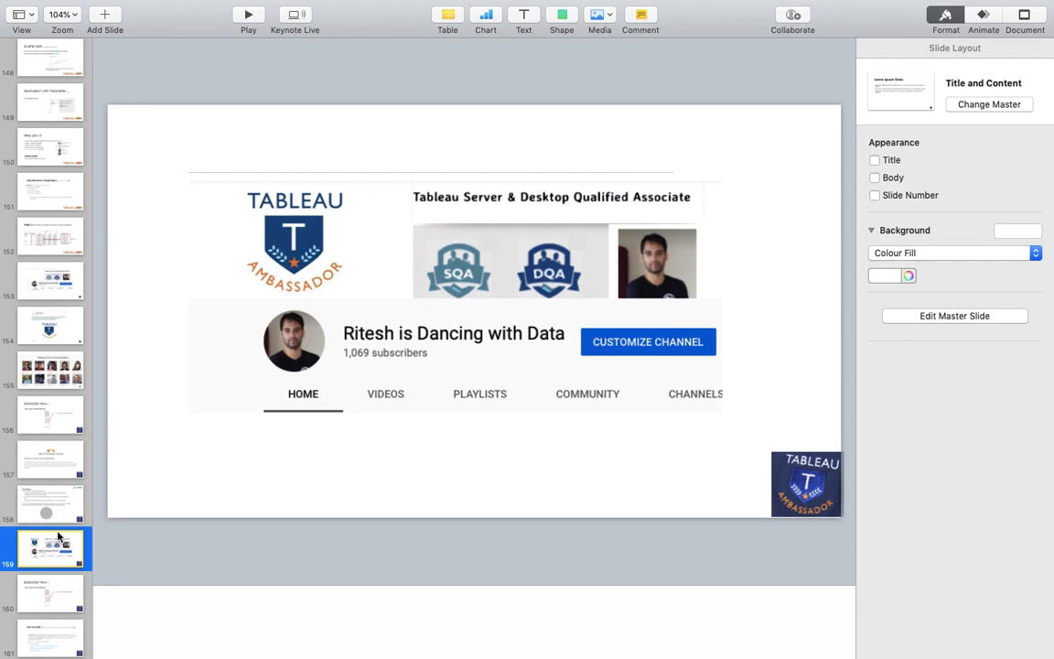
{"action": "left_click", "coordinate": [50, 592]}
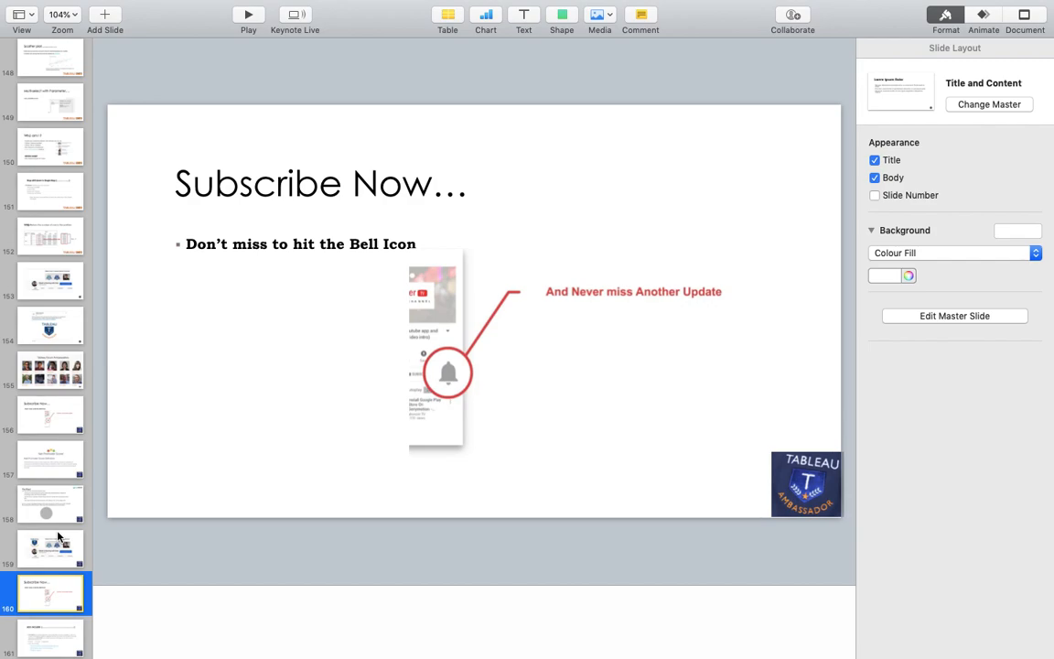
{"action": "left_click", "coordinate": [50, 634]}
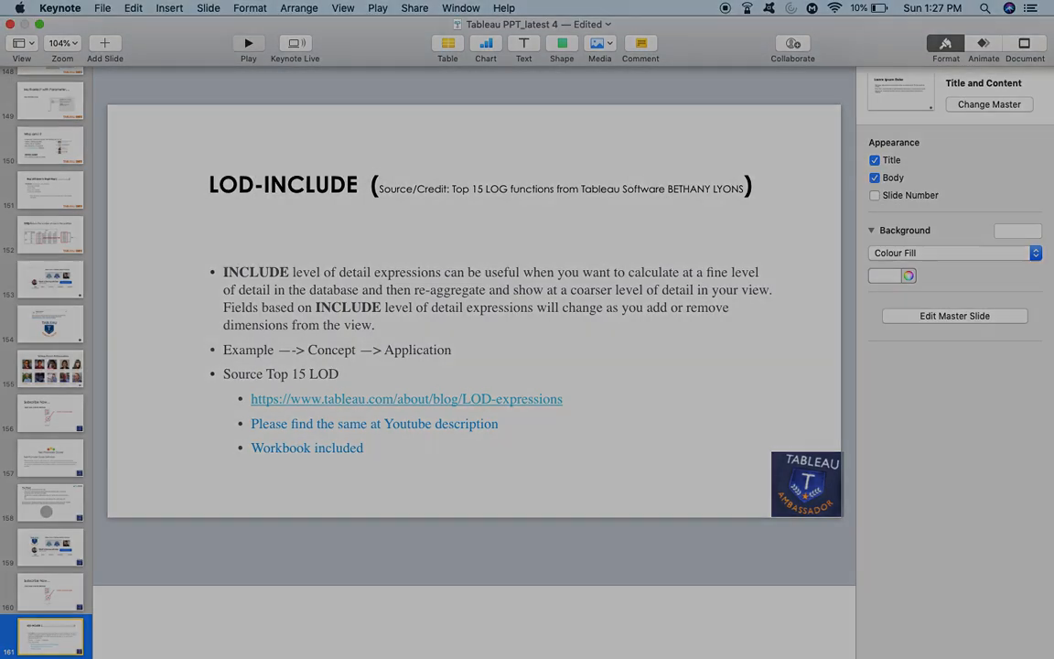
- Switch between Keynote and Tableau, ending on the Breaking worksheet's $925 New York bar
{"action": "left_click", "coordinate": [248, 43]}
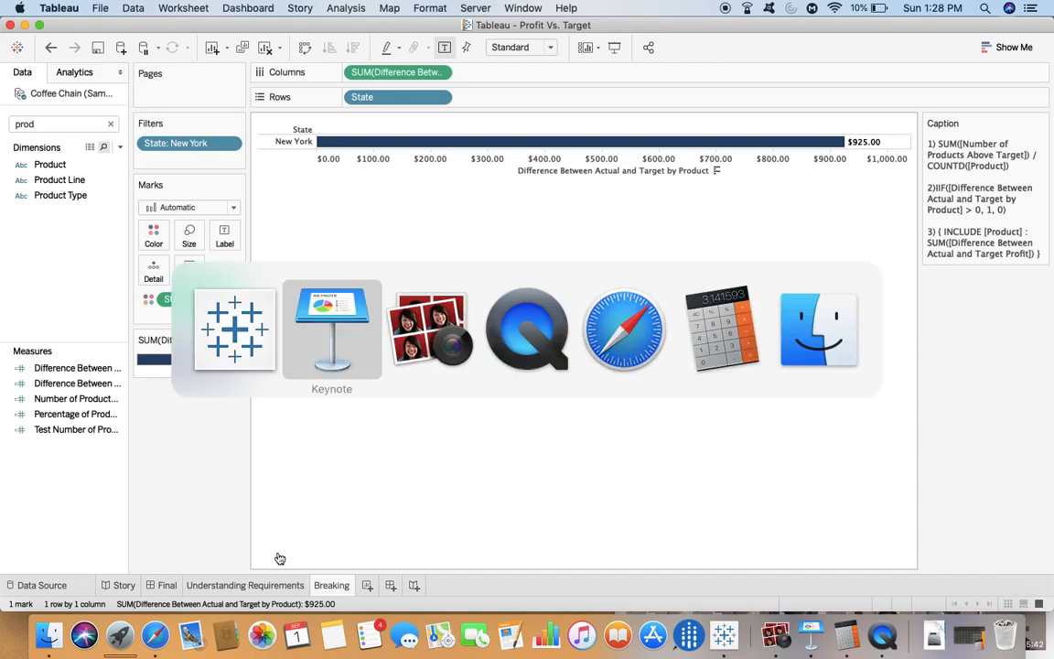
{"action": "left_click", "coordinate": [331, 329]}
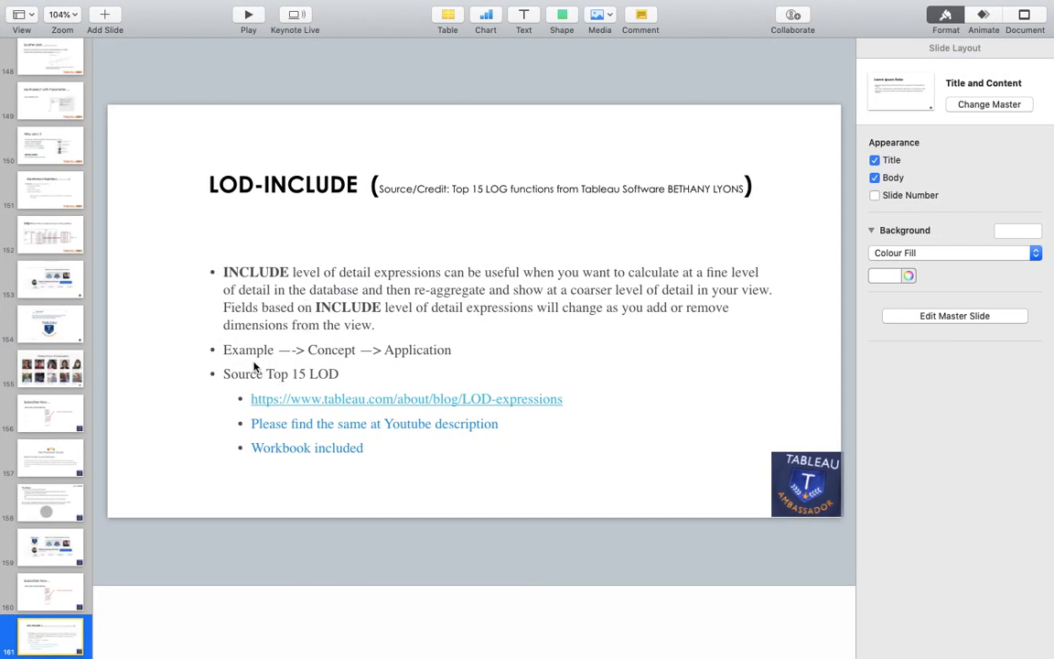
{"action": "mouse_move", "coordinate": [331, 356]}
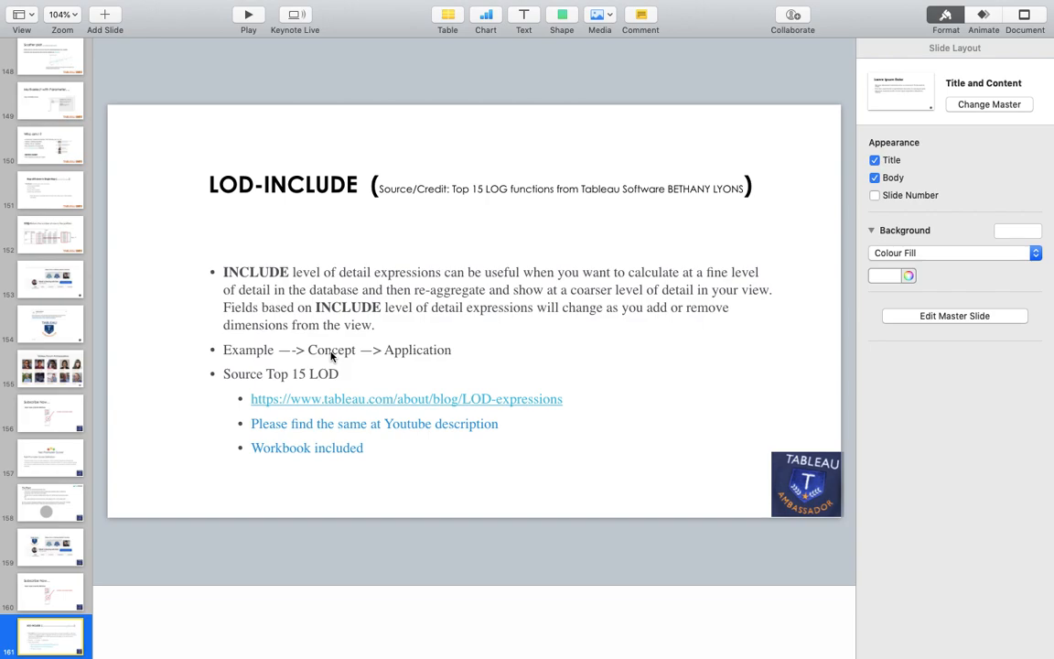
{"action": "mouse_move", "coordinate": [458, 356]}
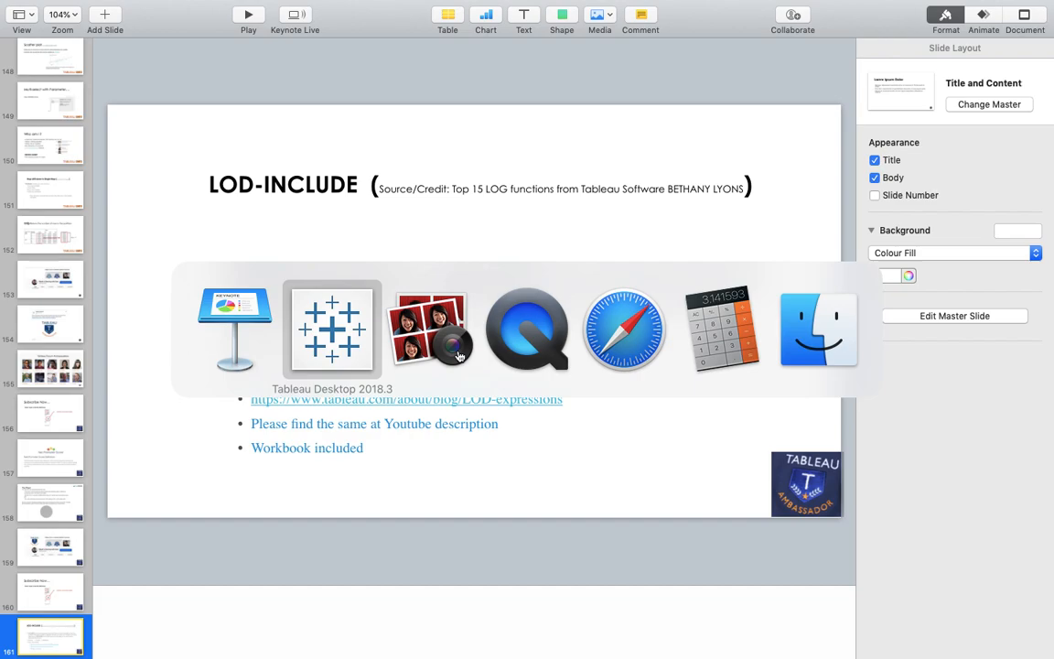
{"action": "left_click", "coordinate": [332, 329]}
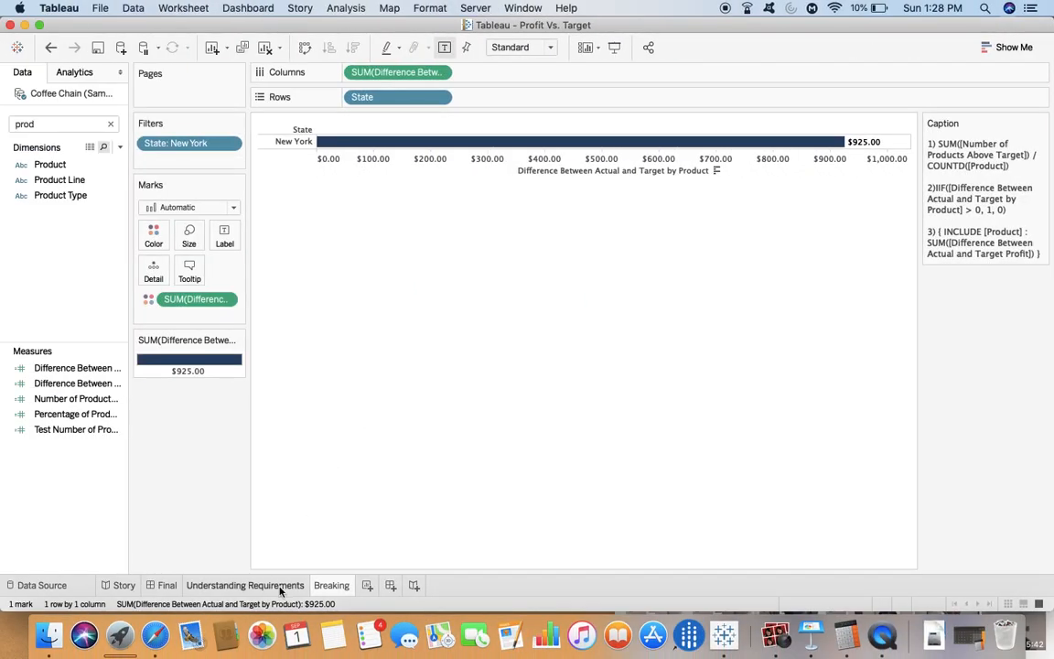
- On the Final dashboard, pick New York to filter the product chart, then view Product breakdown
{"action": "left_click", "coordinate": [167, 585]}
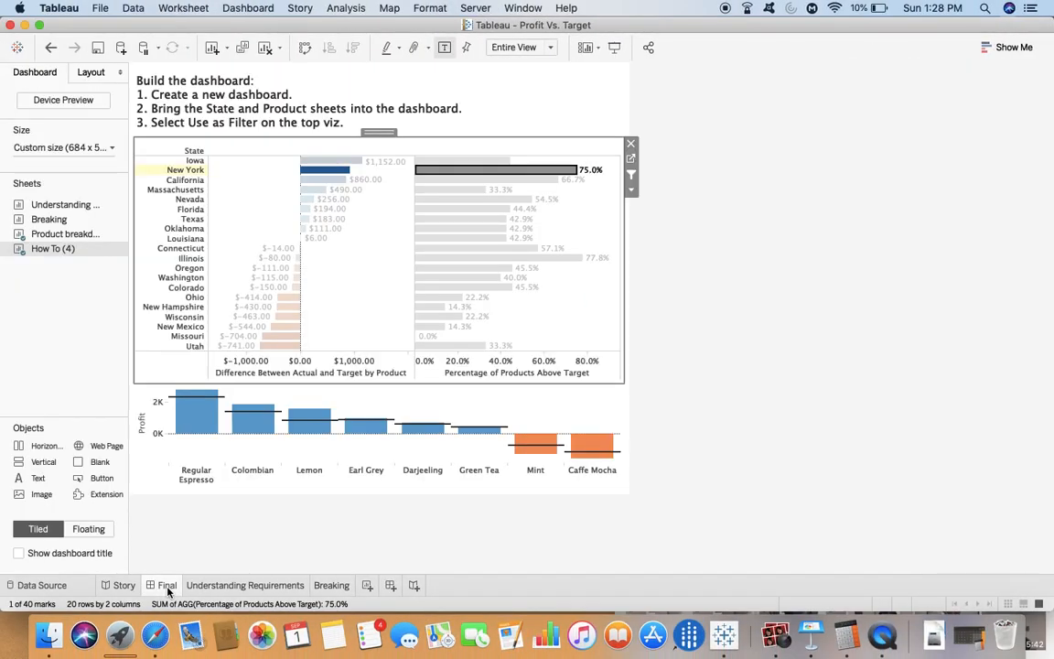
{"action": "mouse_move", "coordinate": [425, 162]}
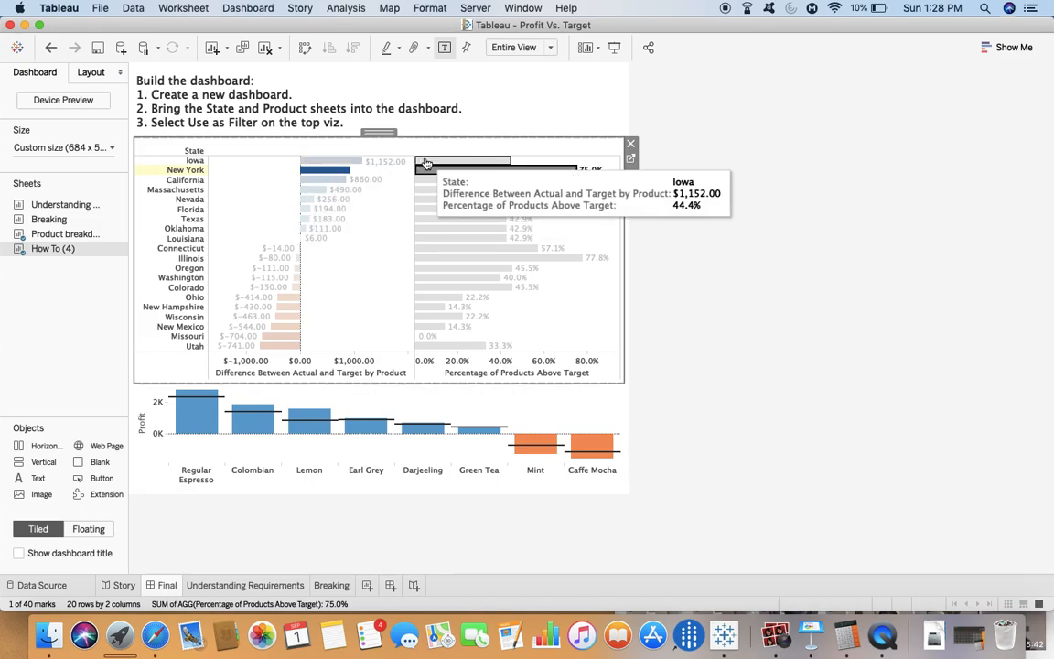
{"action": "left_click", "coordinate": [185, 160]}
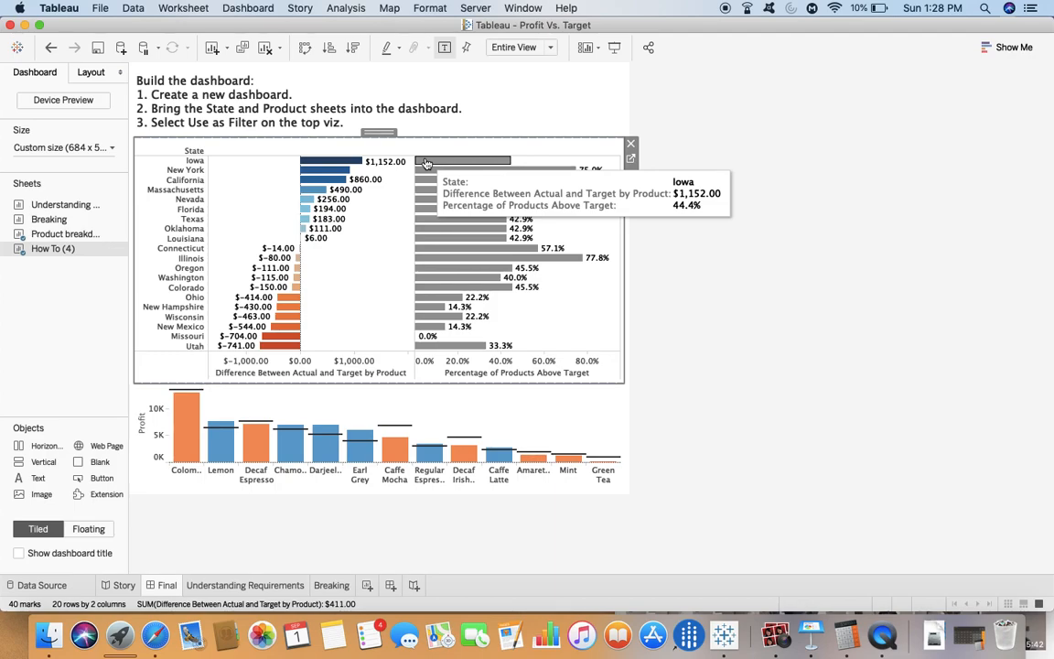
{"action": "left_click", "coordinate": [630, 193]}
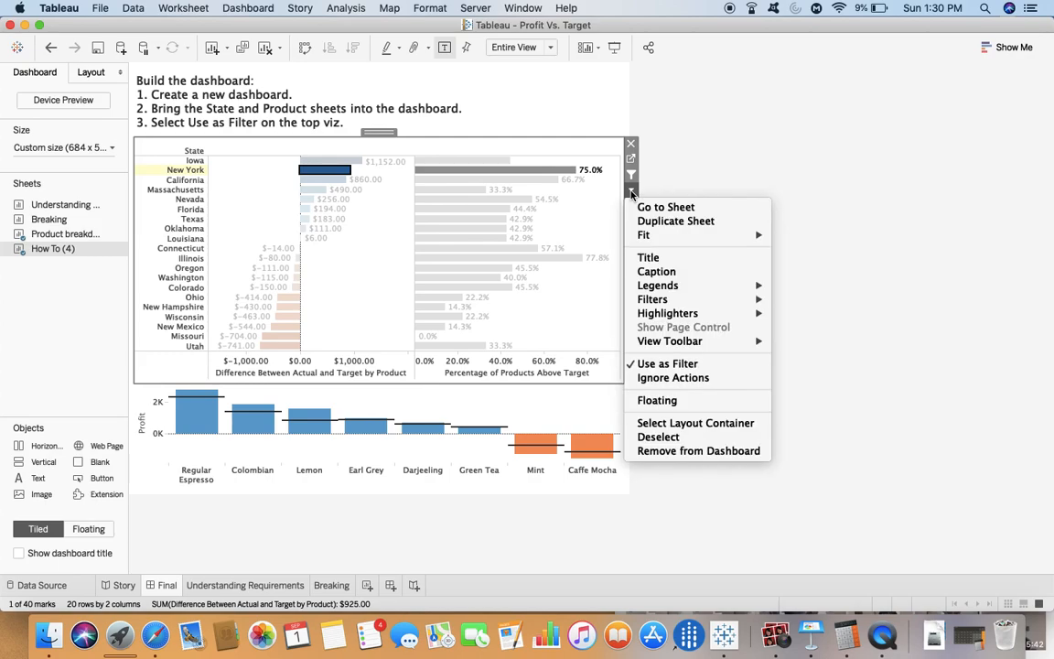
{"action": "mouse_move", "coordinate": [547, 509]}
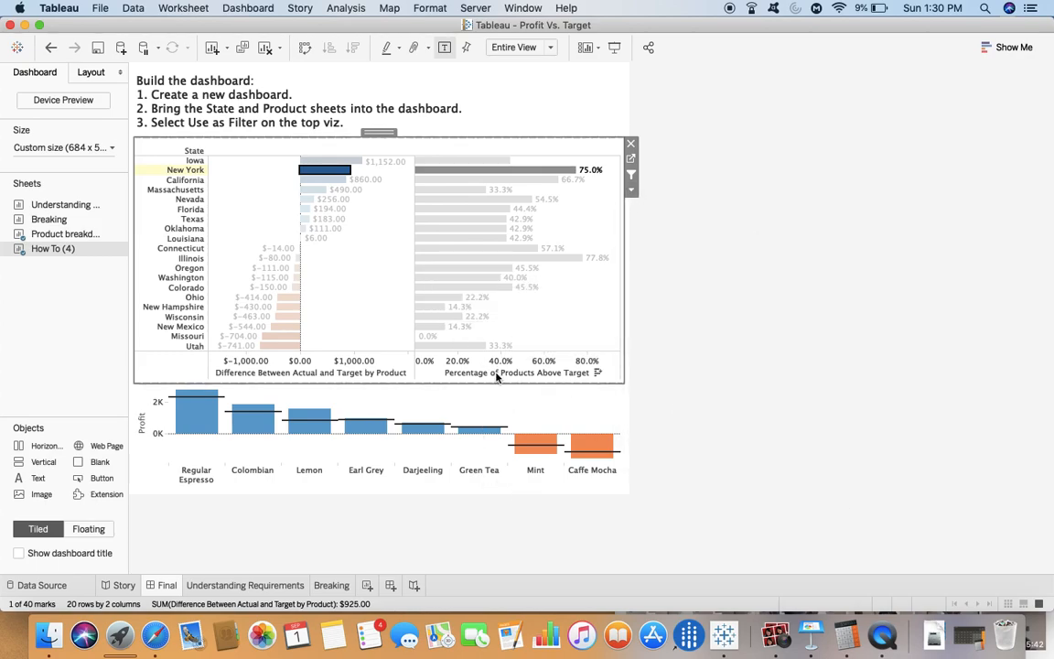
{"action": "left_click", "coordinate": [458, 407]}
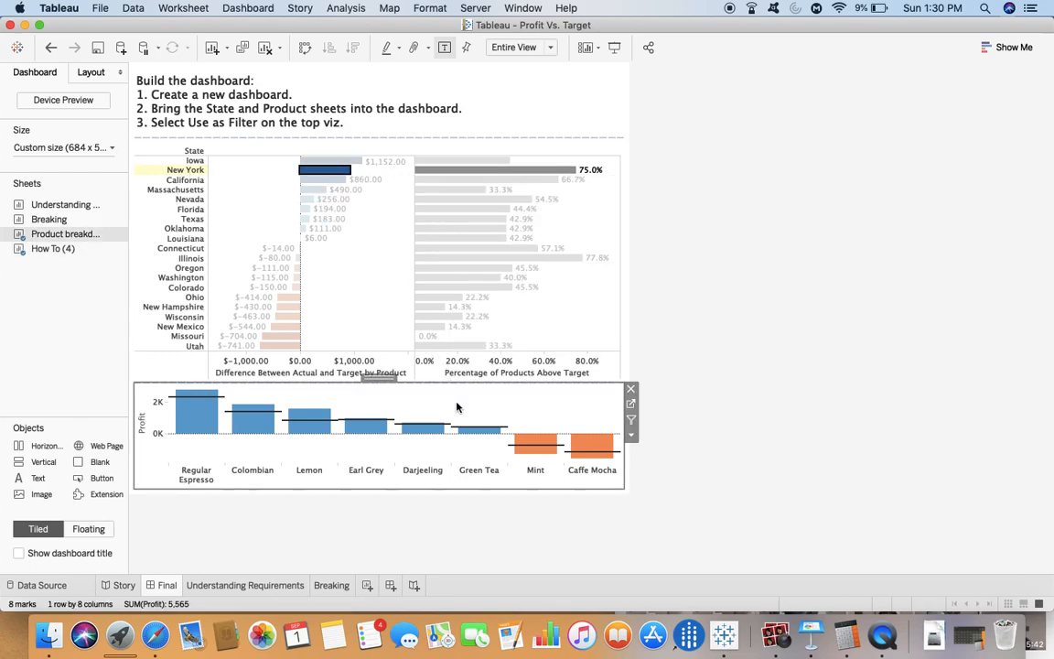
{"action": "left_click", "coordinate": [226, 585]}
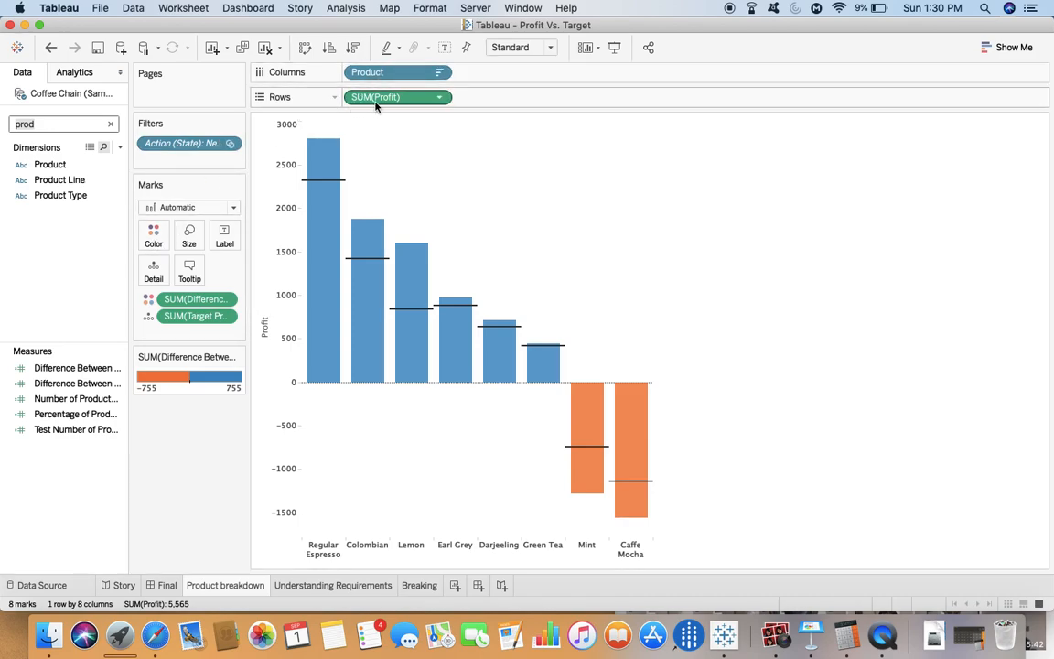
- Inspect the target profit reference line on the profit axis and close it unchanged
{"action": "right_click", "coordinate": [265, 329]}
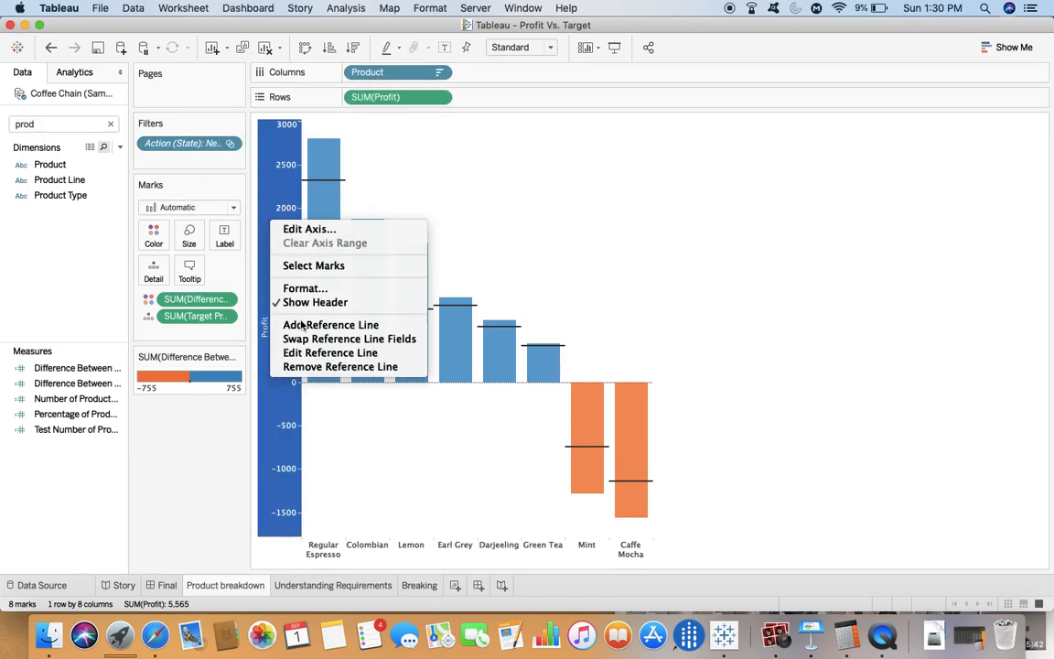
{"action": "left_click", "coordinate": [329, 352]}
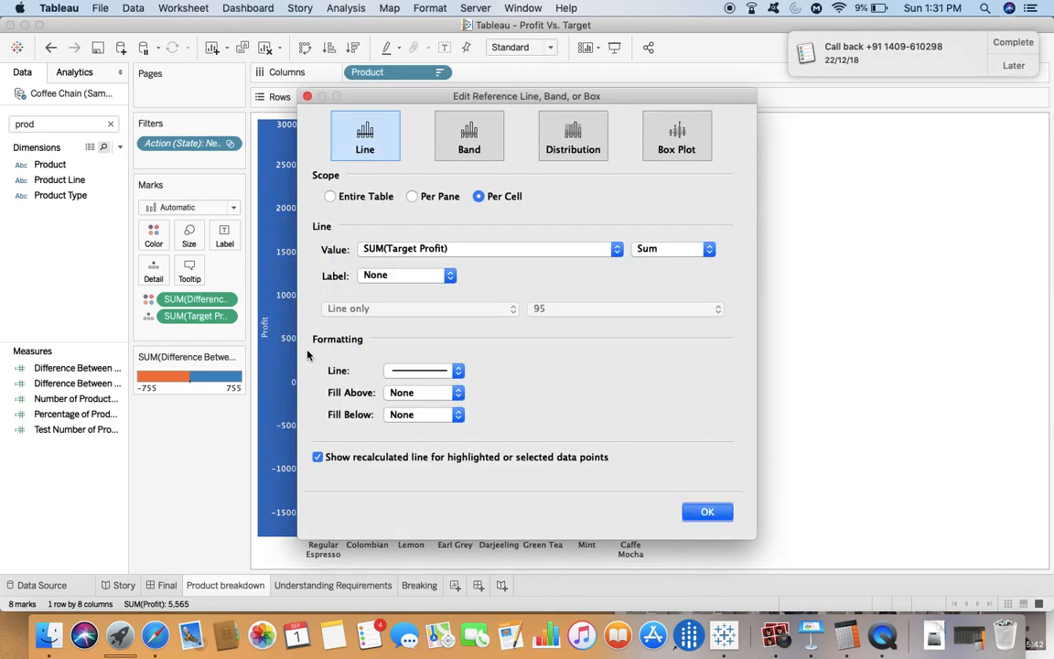
{"action": "left_click", "coordinate": [1029, 65]}
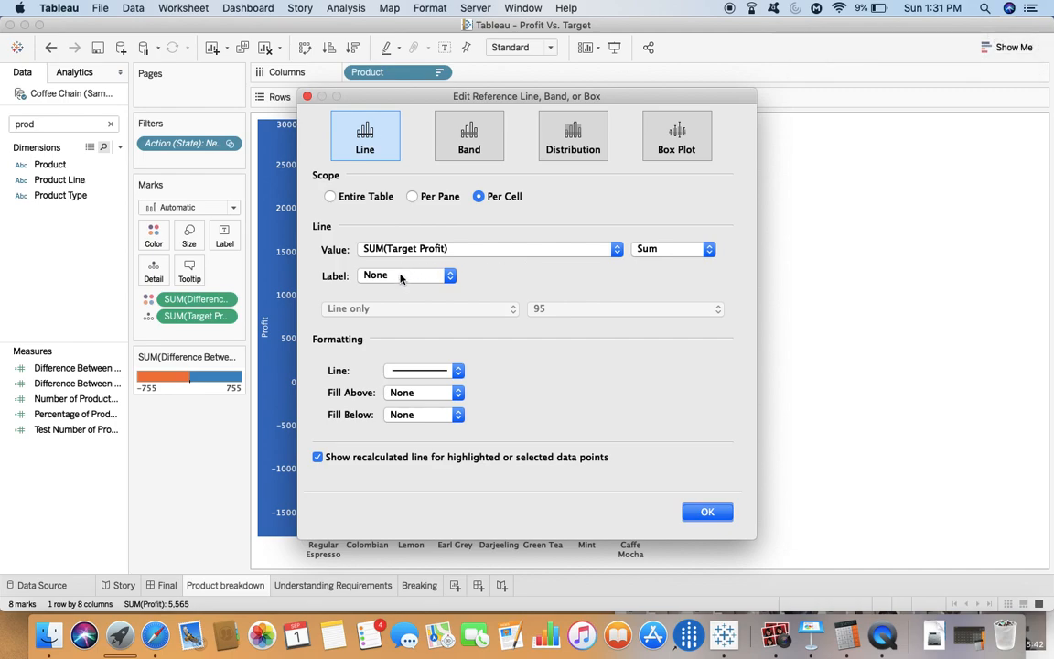
{"action": "mouse_move", "coordinate": [322, 189]}
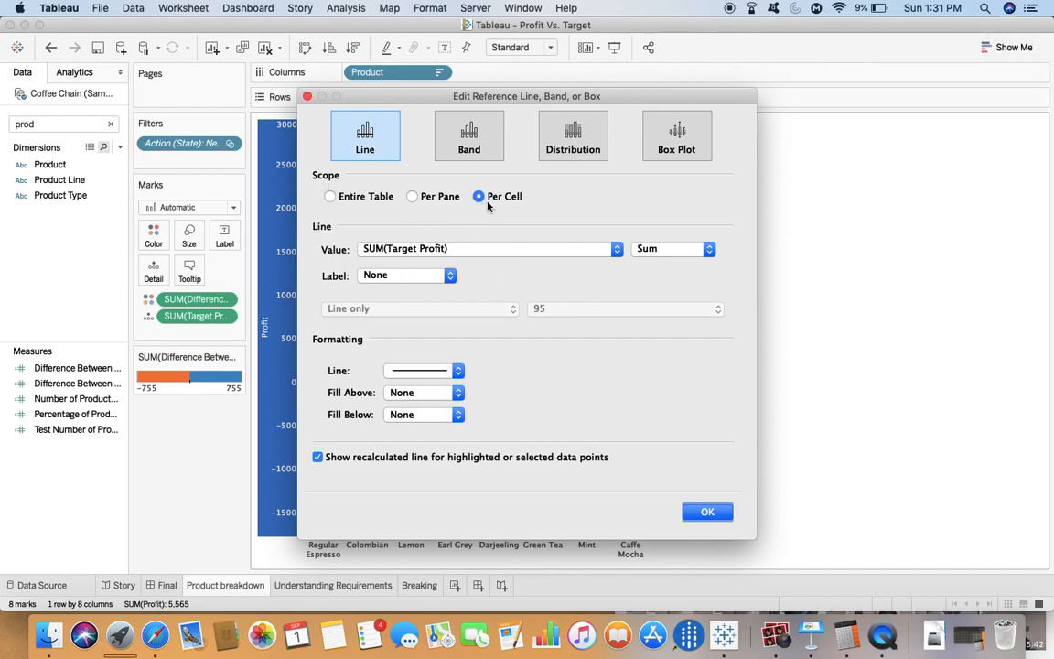
{"action": "mouse_move", "coordinate": [336, 262]}
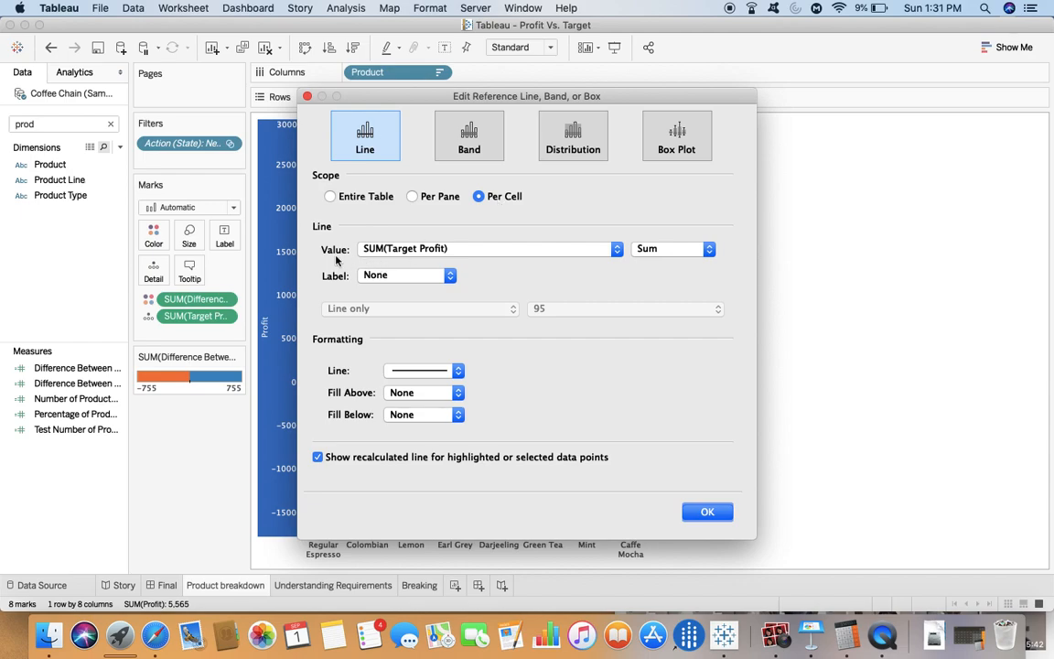
{"action": "mouse_move", "coordinate": [411, 254]}
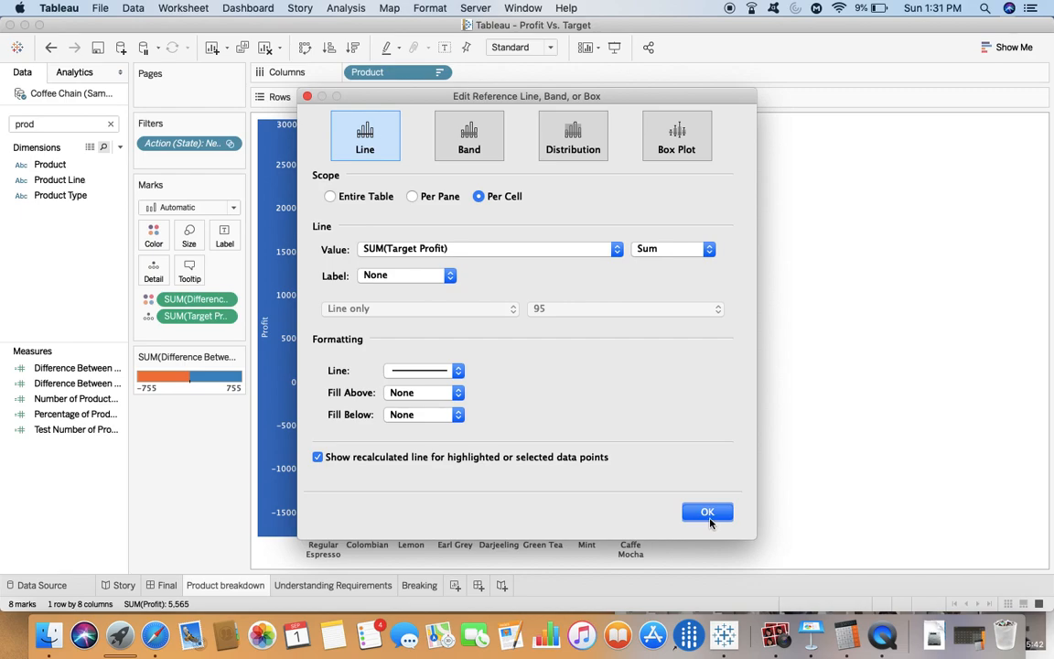
{"action": "left_click", "coordinate": [708, 511]}
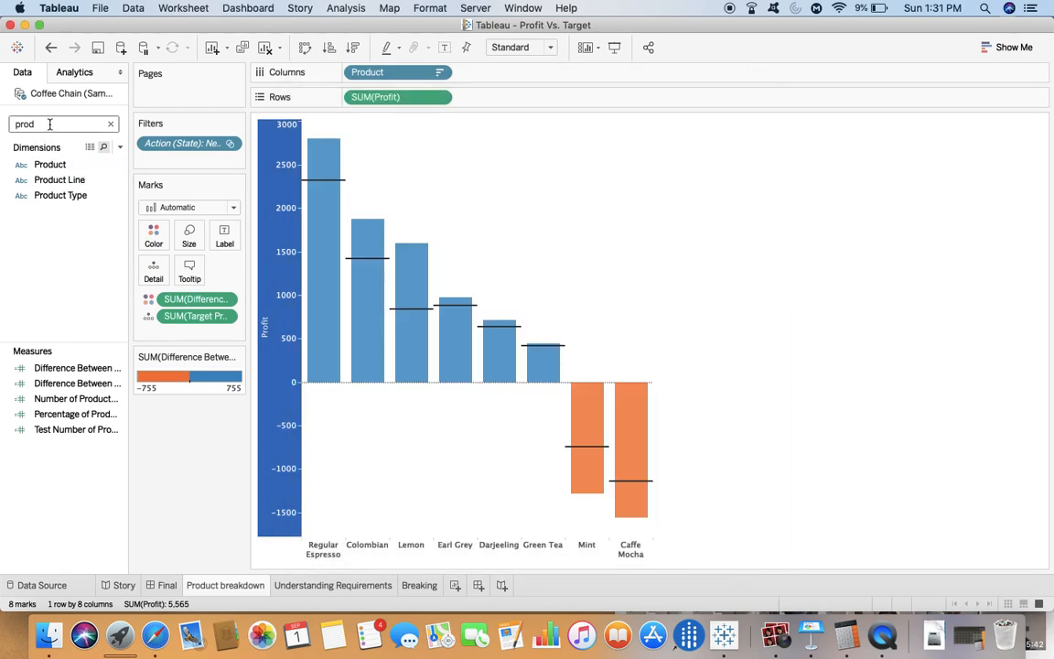
- Search the fields for Target Profit, then return to the Final dashboard
{"action": "key", "text": "Backspace"}
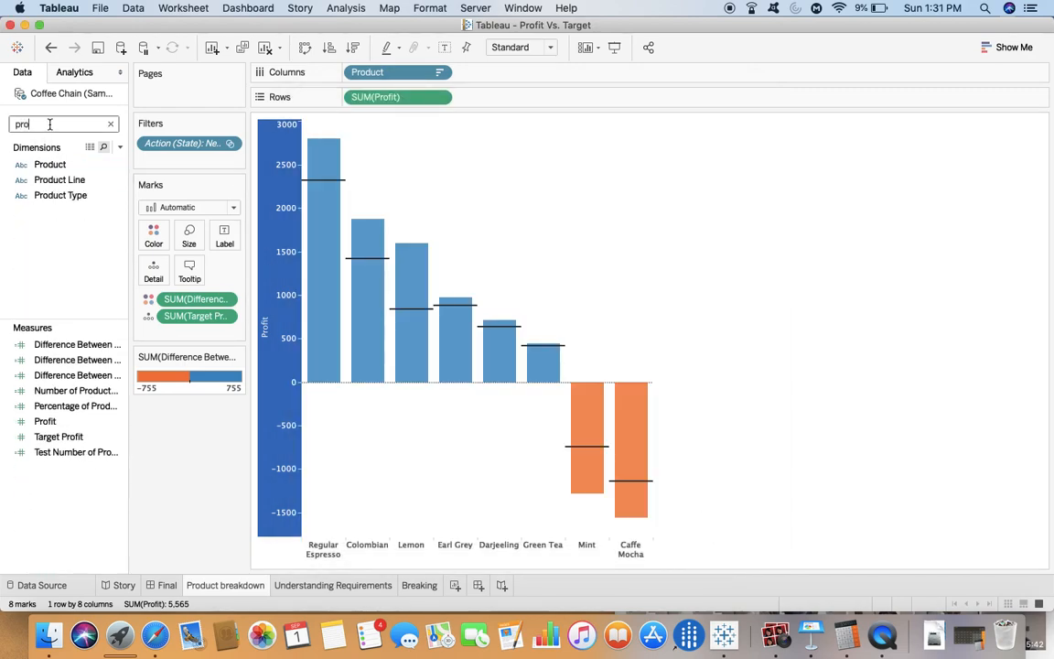
{"action": "type", "text": "f"}
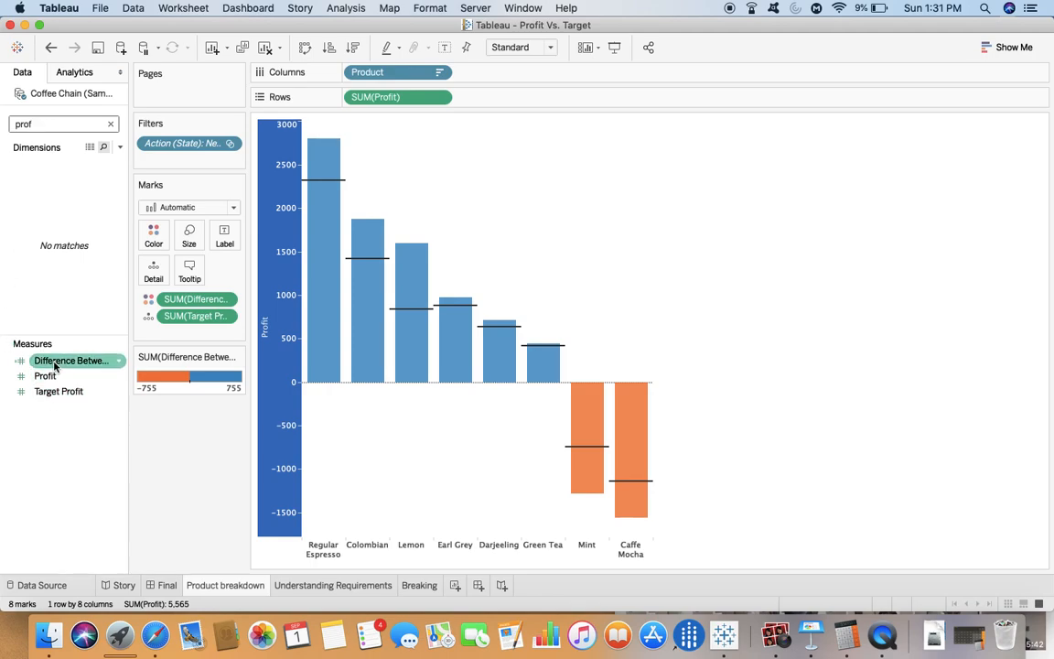
{"action": "left_click", "coordinate": [59, 392]}
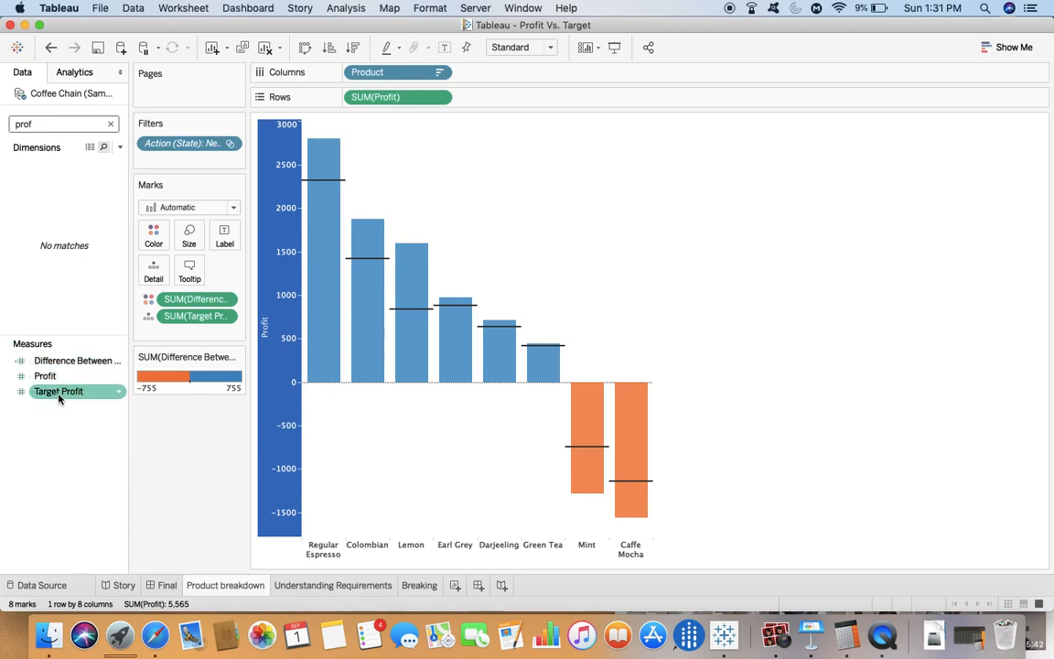
{"action": "mouse_move", "coordinate": [327, 218]}
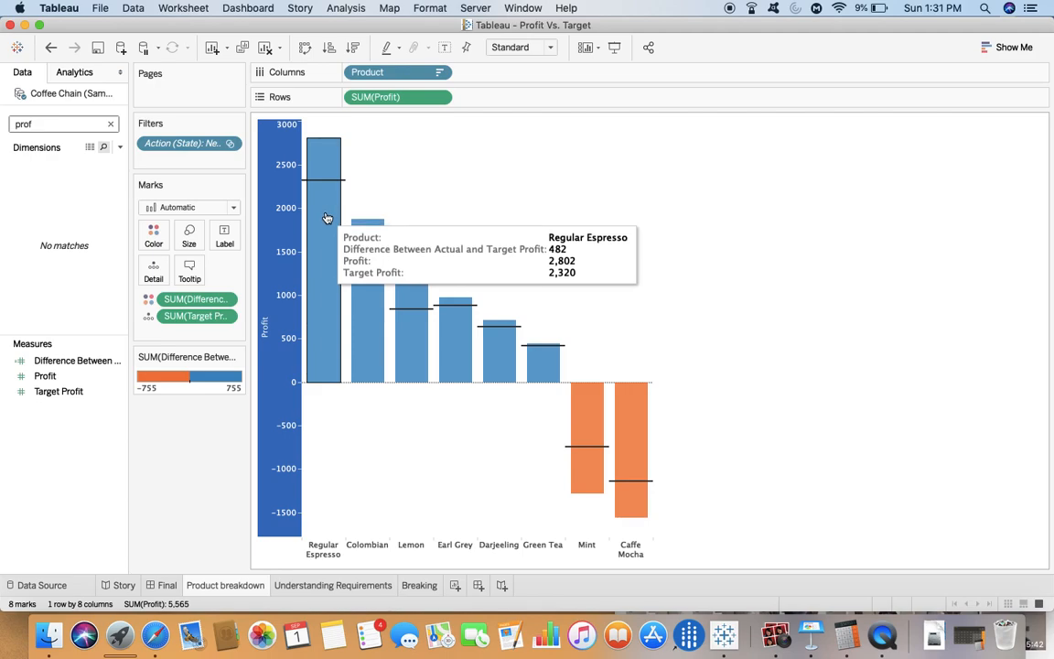
{"action": "mouse_move", "coordinate": [530, 442]}
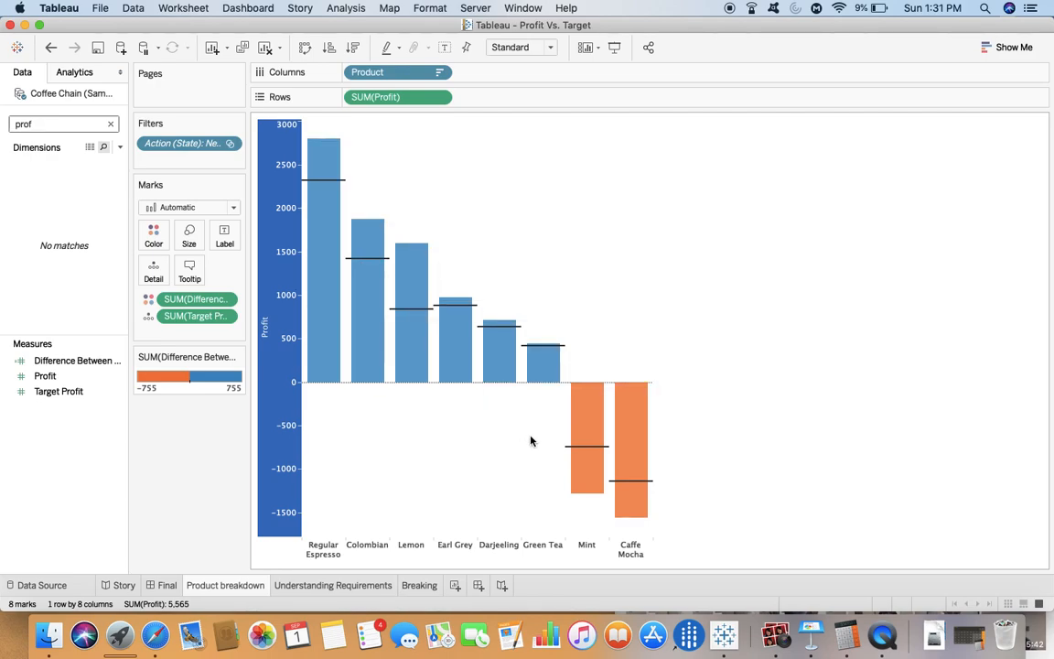
{"action": "mouse_move", "coordinate": [636, 445]}
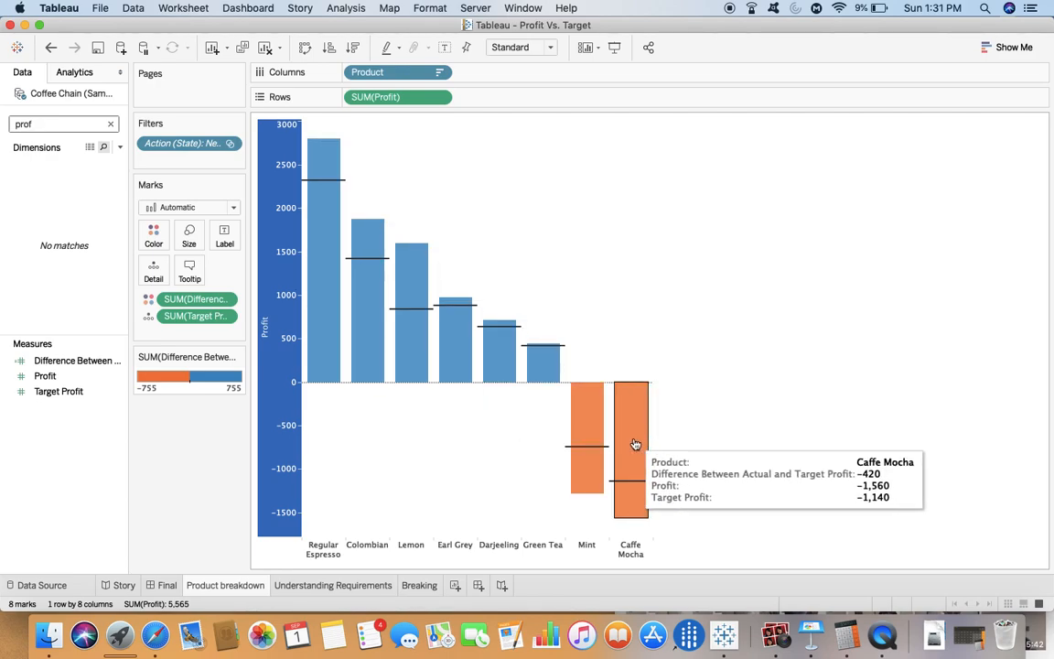
{"action": "mouse_move", "coordinate": [314, 251]}
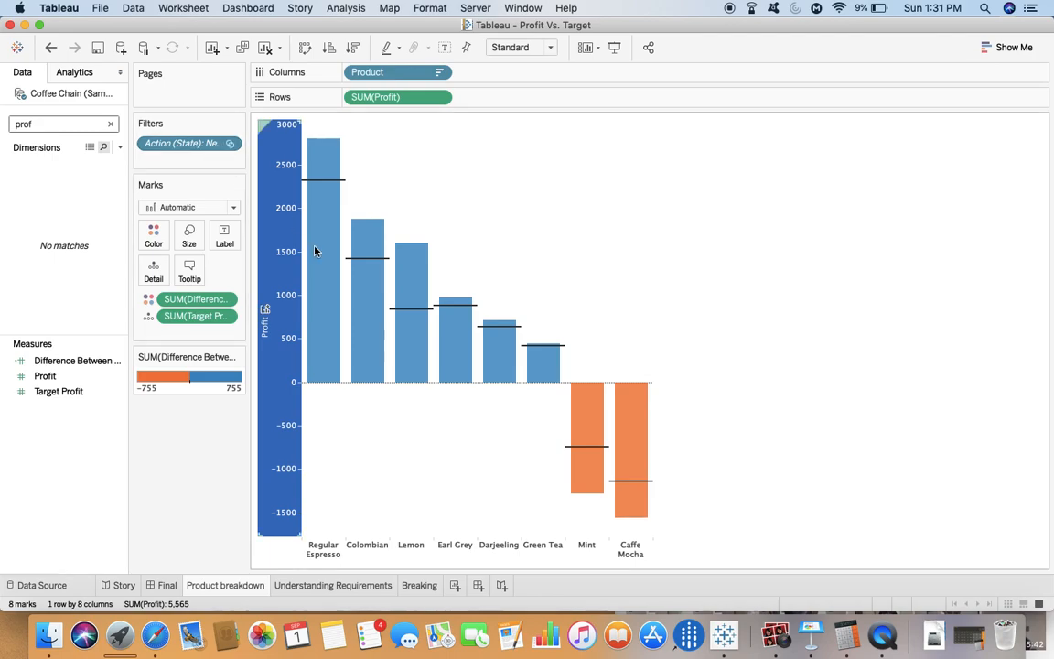
{"action": "mouse_move", "coordinate": [434, 387]}
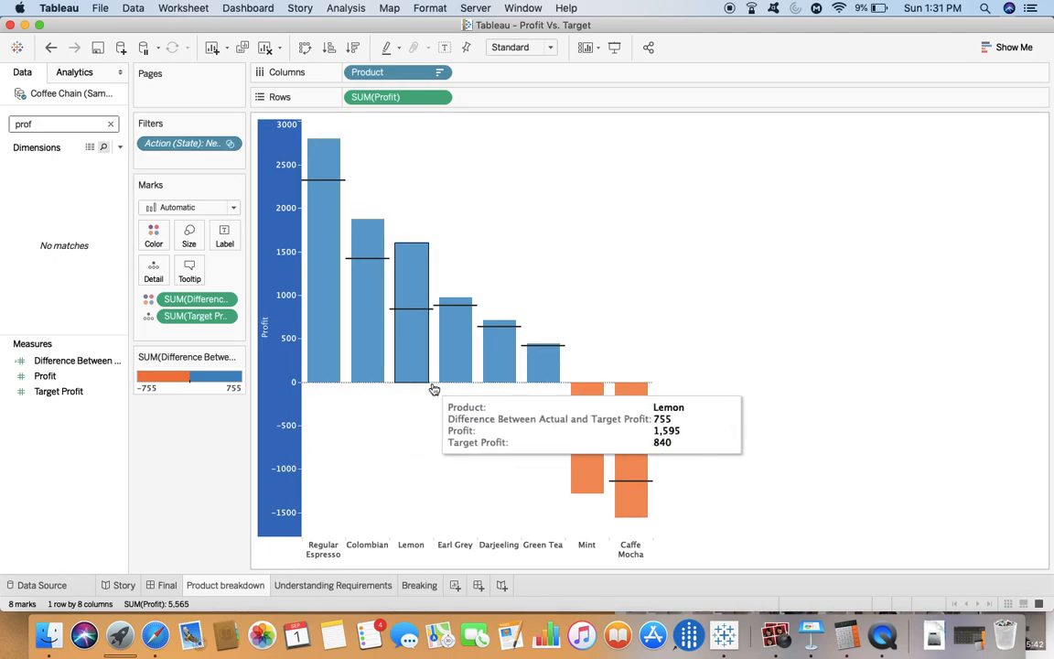
{"action": "mouse_move", "coordinate": [682, 404]}
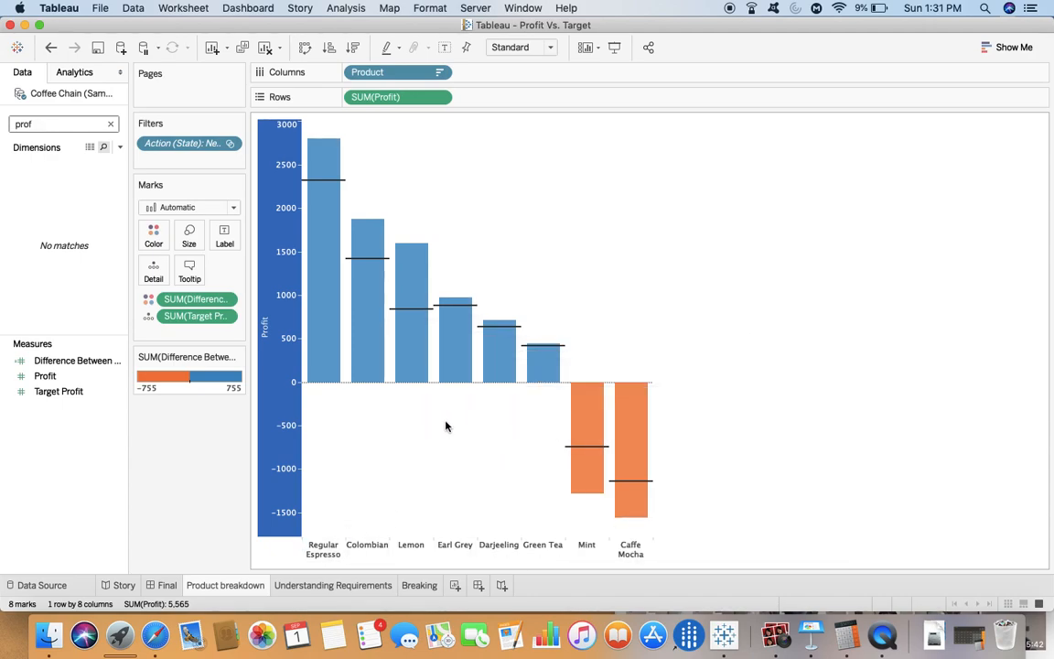
{"action": "mouse_move", "coordinate": [553, 428]}
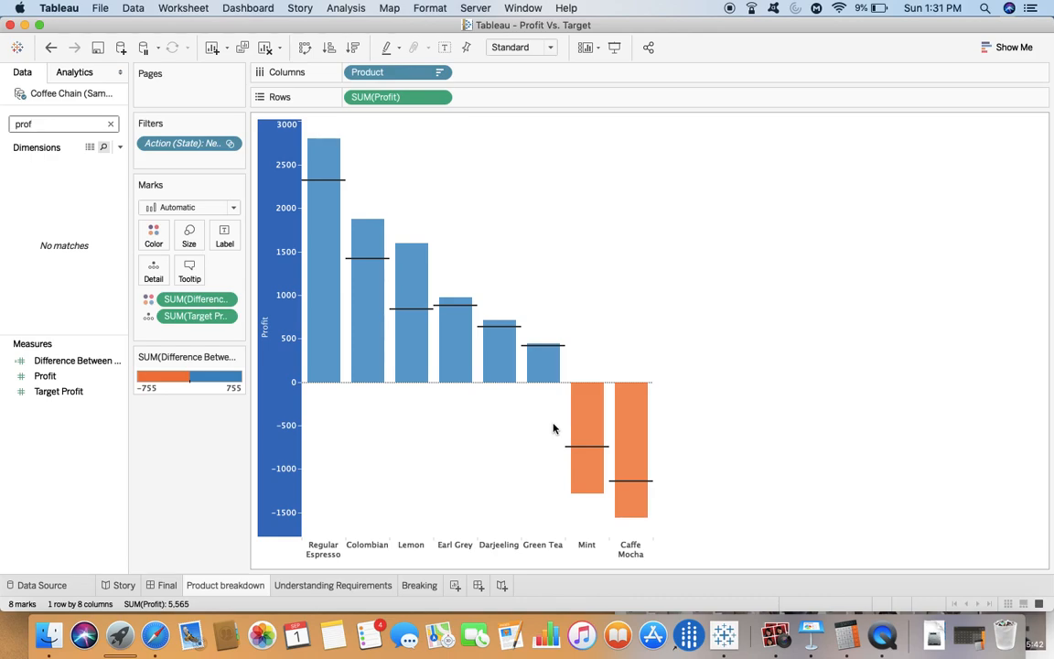
{"action": "left_click", "coordinate": [246, 585]}
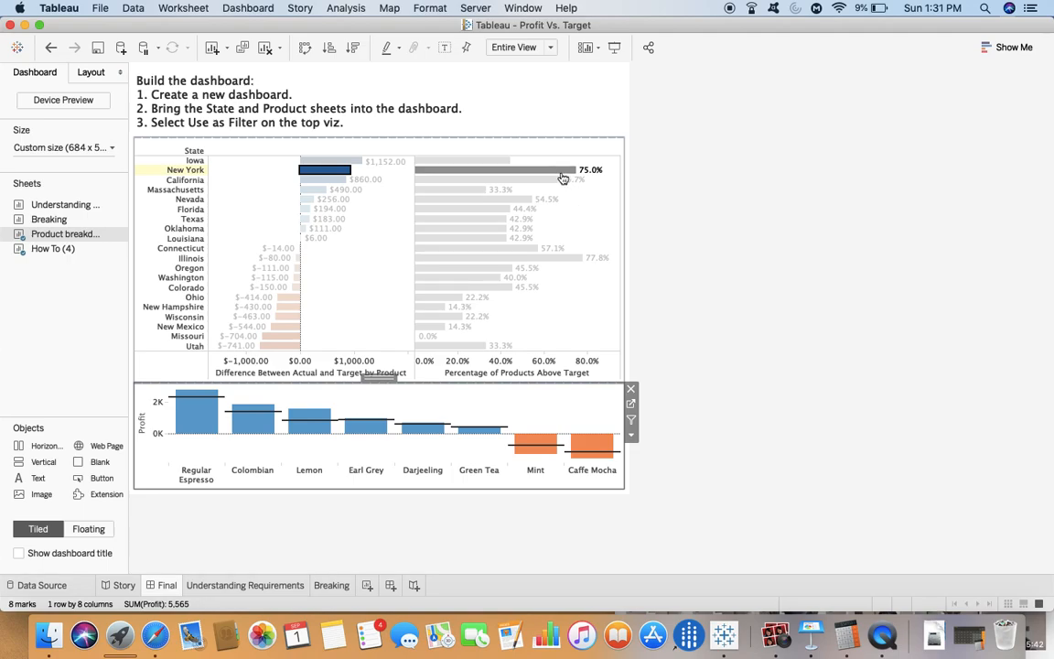
- Verify New York's 75% in Calculator, then filter the product chart to Iowa's products
{"action": "left_click", "coordinate": [986, 8]}
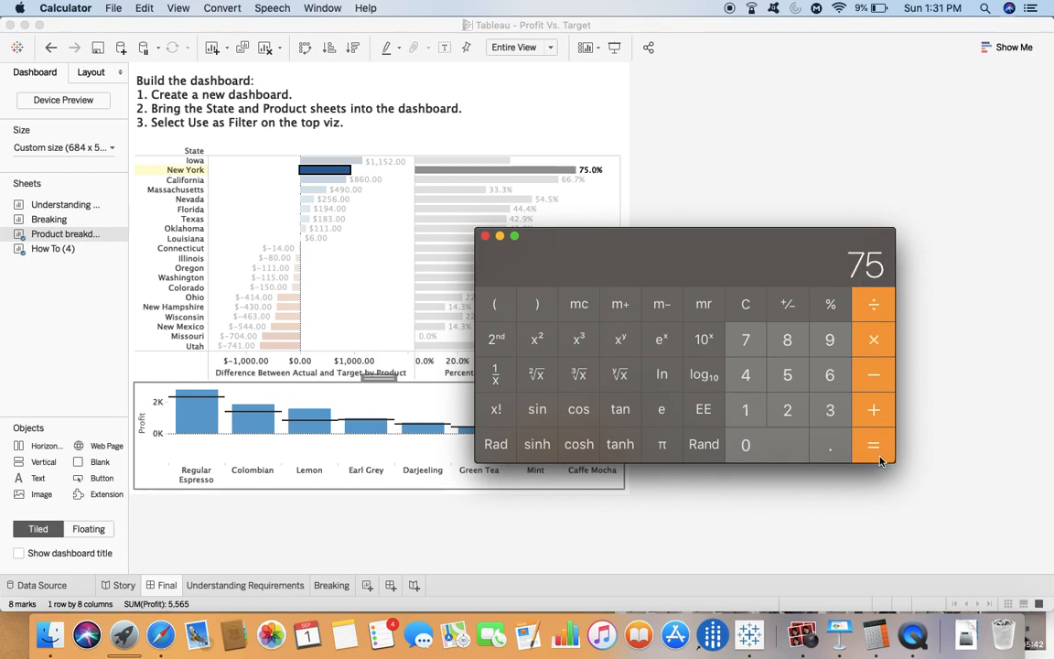
{"action": "left_click", "coordinate": [500, 236]}
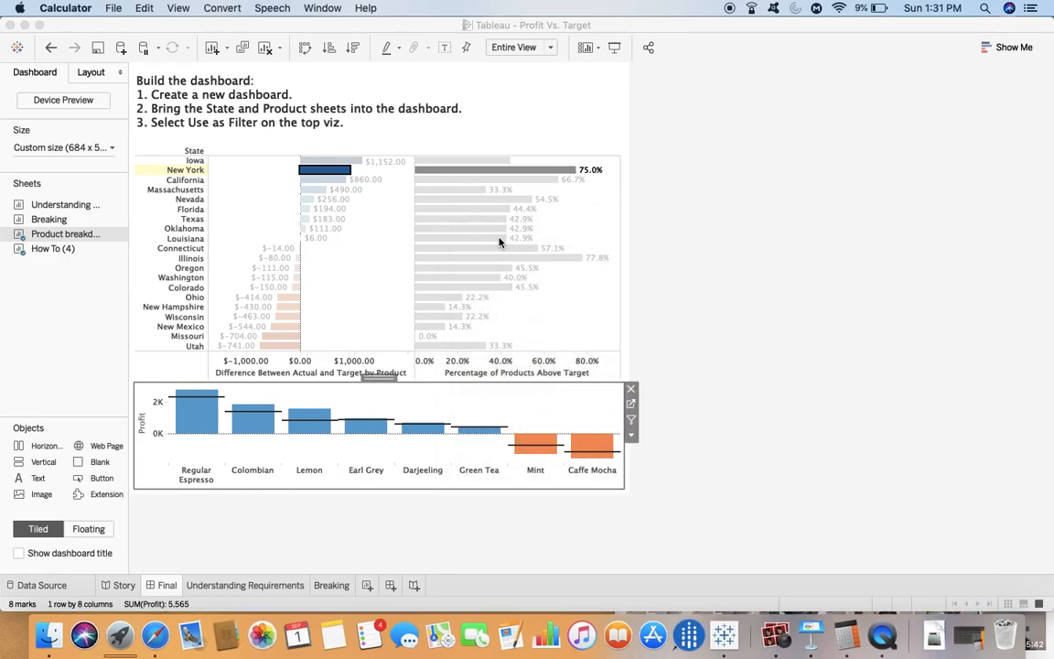
{"action": "mouse_move", "coordinate": [322, 183]}
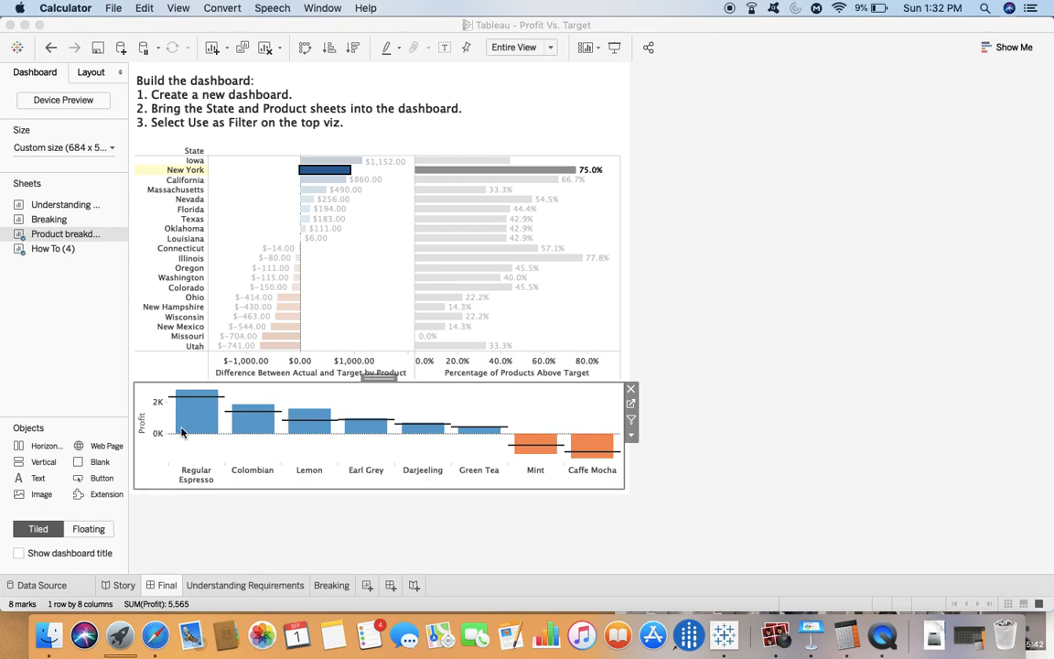
{"action": "mouse_move", "coordinate": [583, 213]}
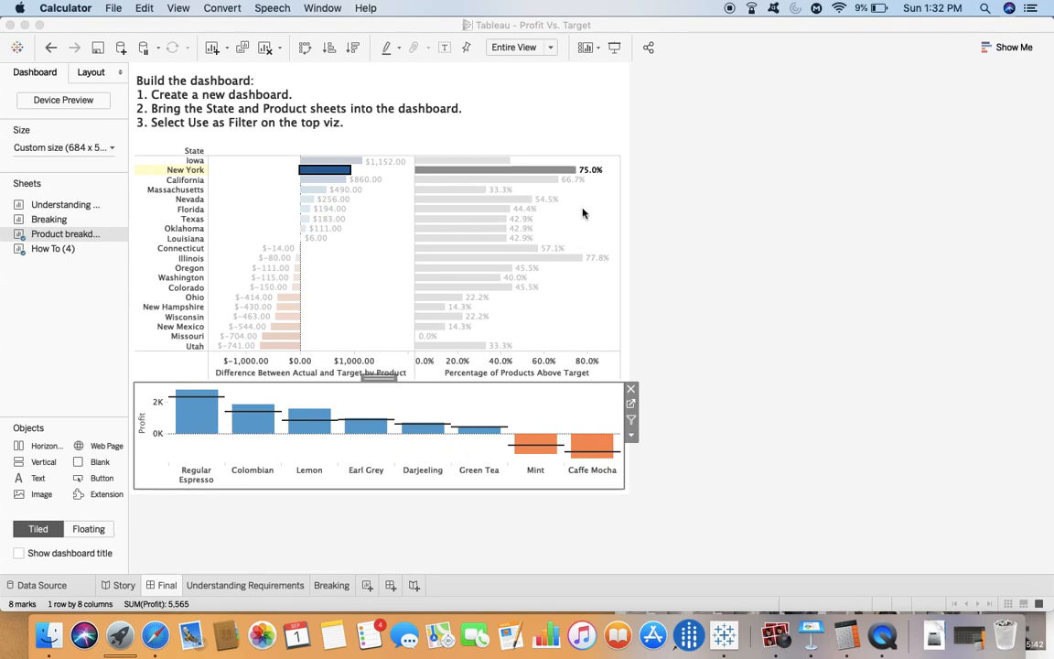
{"action": "mouse_move", "coordinate": [572, 211]}
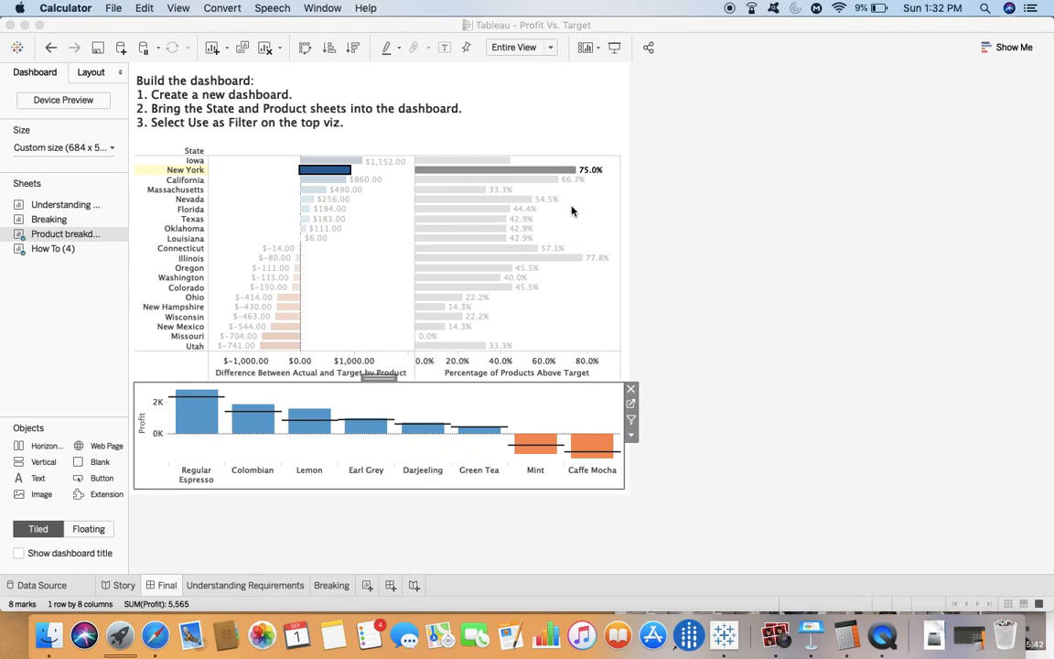
{"action": "mouse_move", "coordinate": [592, 176]}
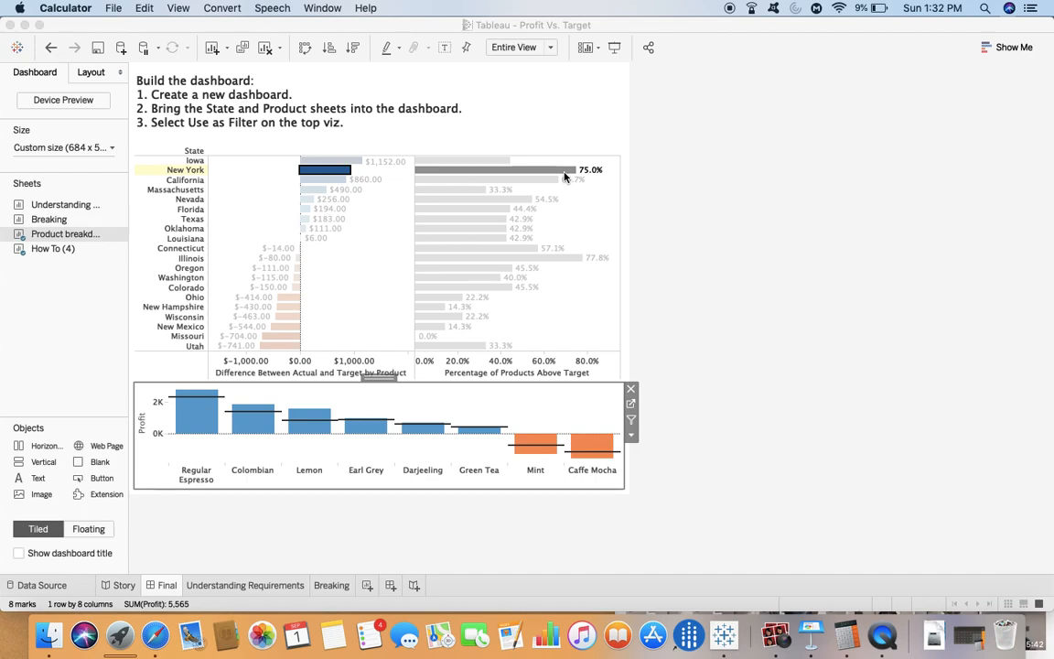
{"action": "left_click", "coordinate": [325, 172]}
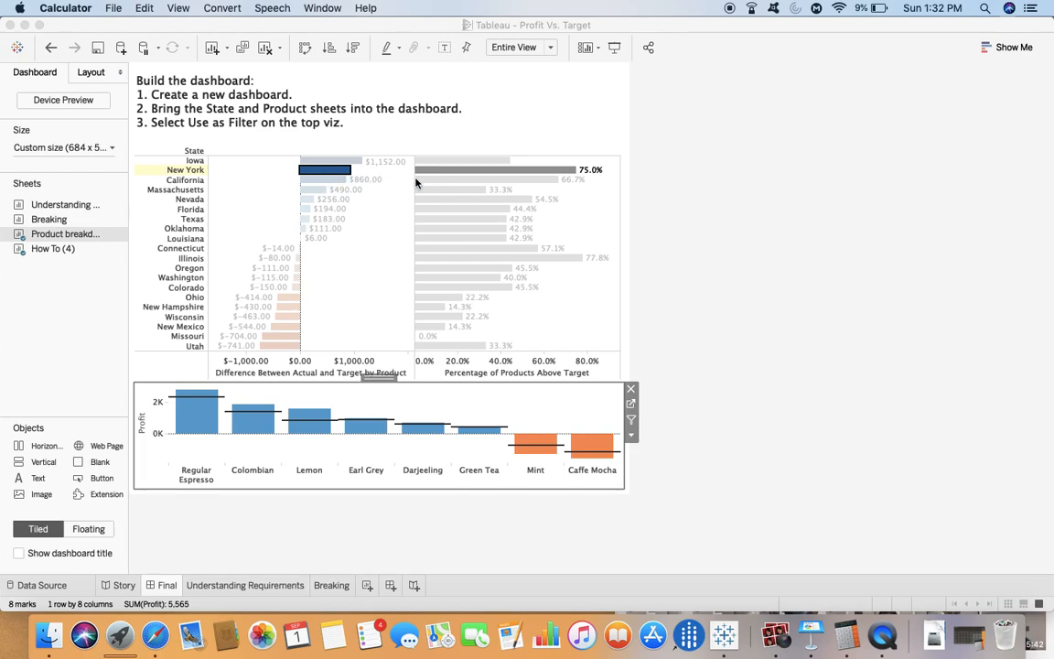
{"action": "mouse_move", "coordinate": [347, 405]}
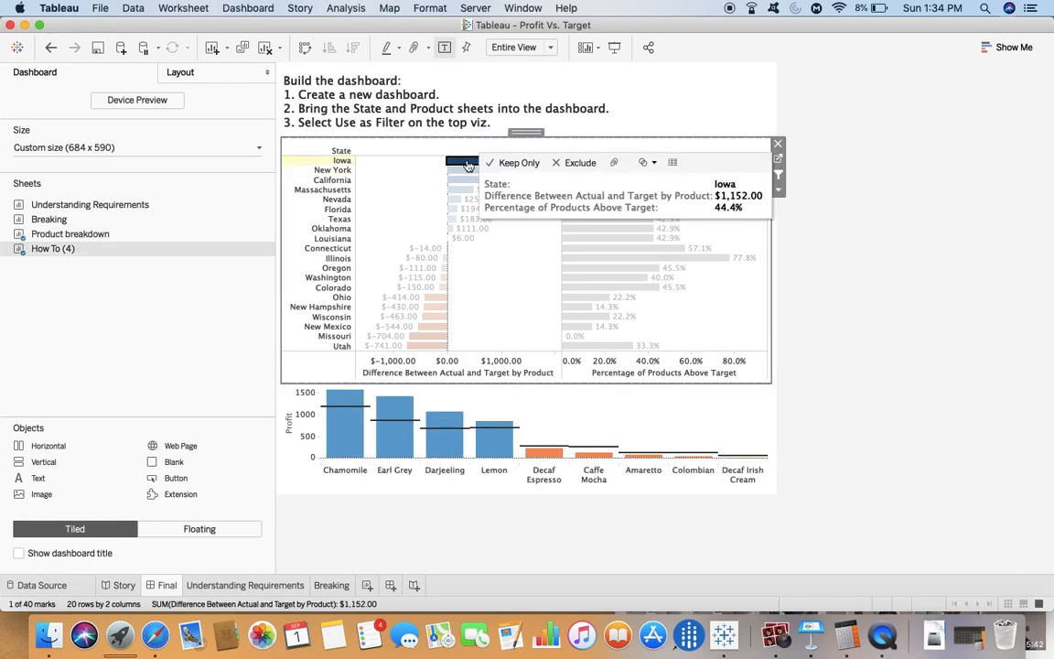
{"action": "left_click", "coordinate": [332, 170]}
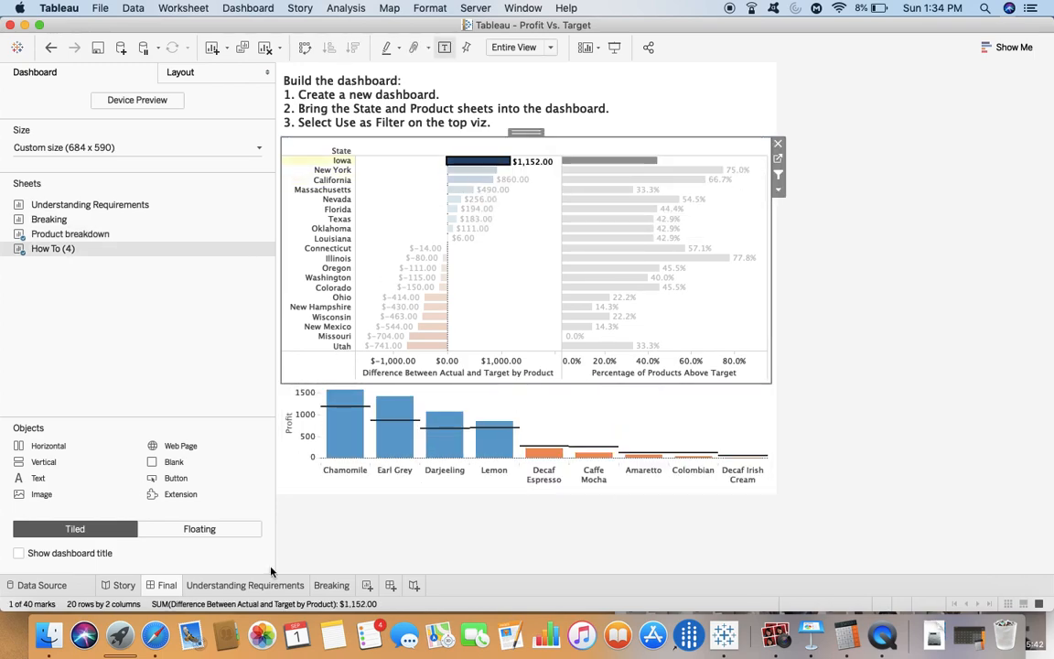
- On the Breaking sheet, review the Difference Between Actual and Target Profit formula: Profit minus Target Profit
{"action": "left_click", "coordinate": [244, 585]}
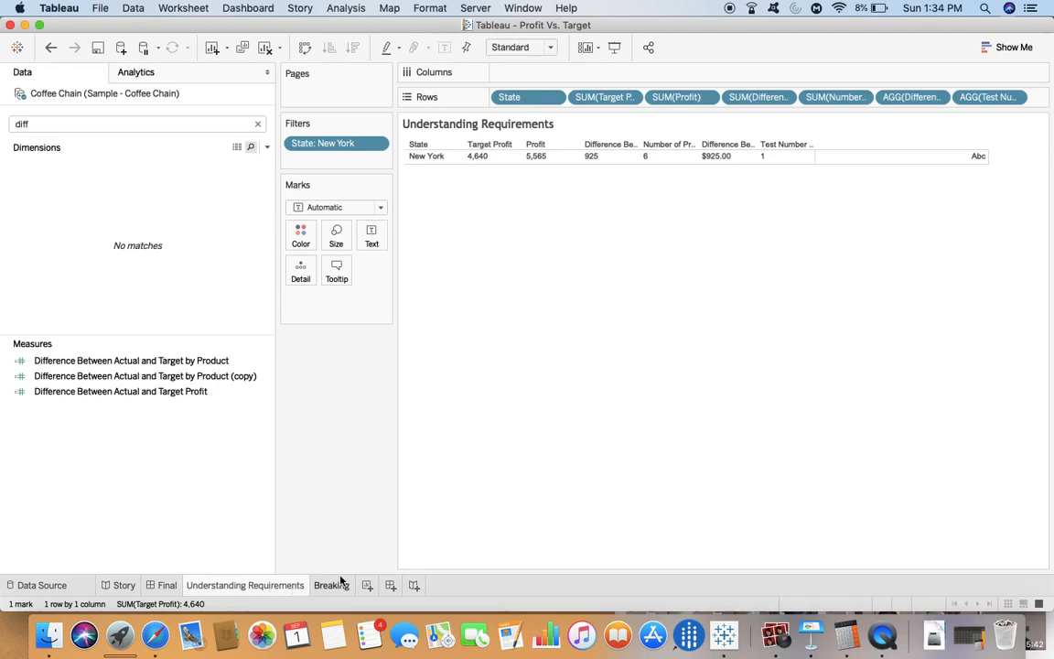
{"action": "left_click", "coordinate": [331, 585]}
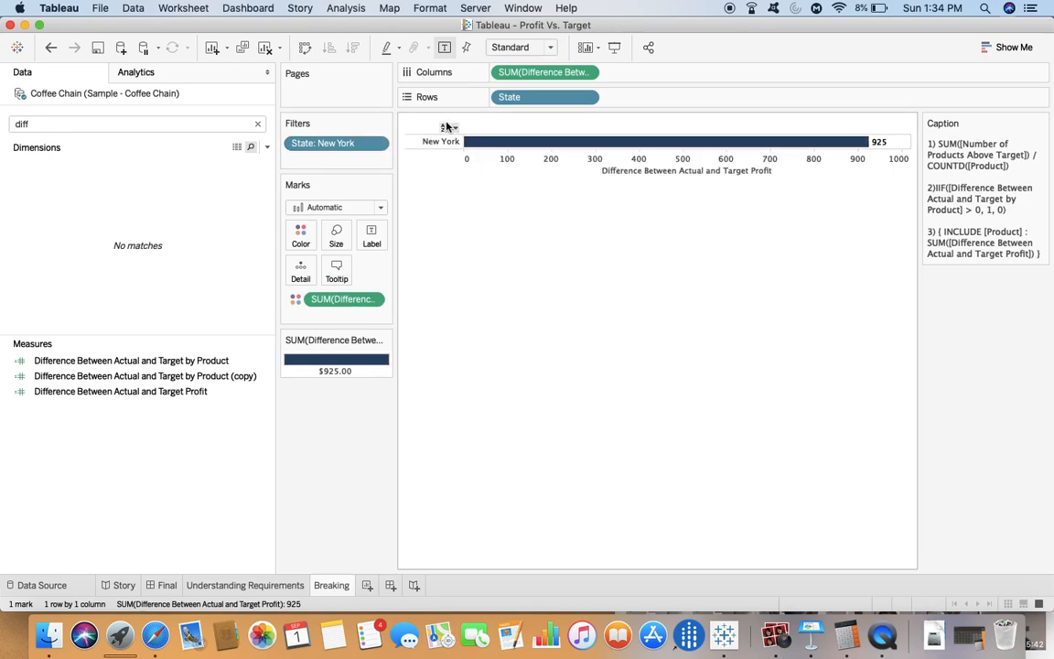
{"action": "mouse_move", "coordinate": [544, 97]}
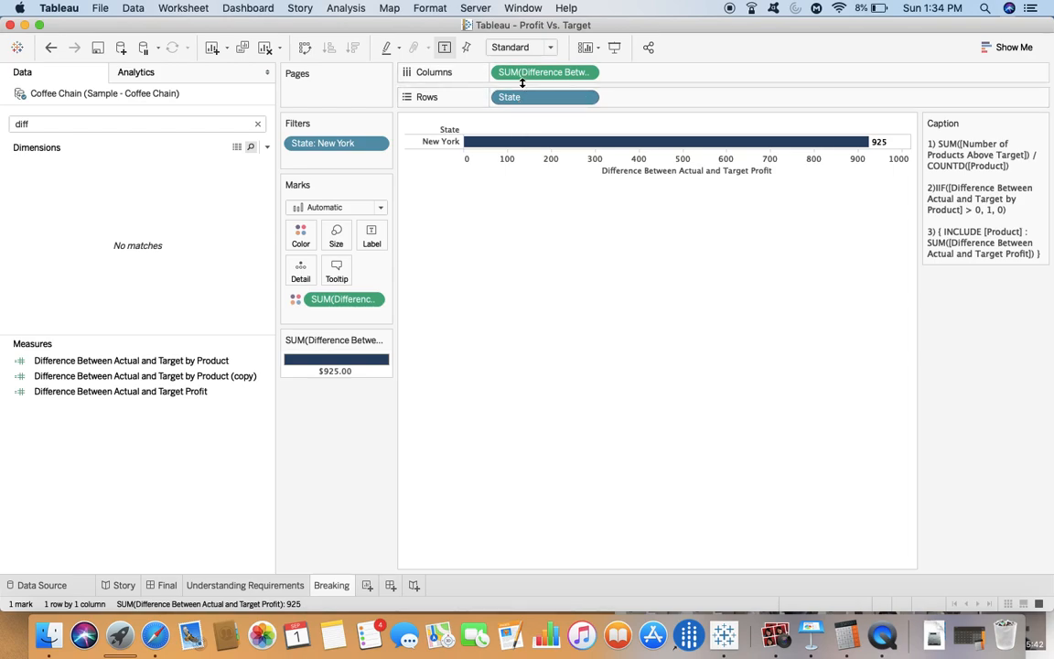
{"action": "mouse_move", "coordinate": [539, 72]}
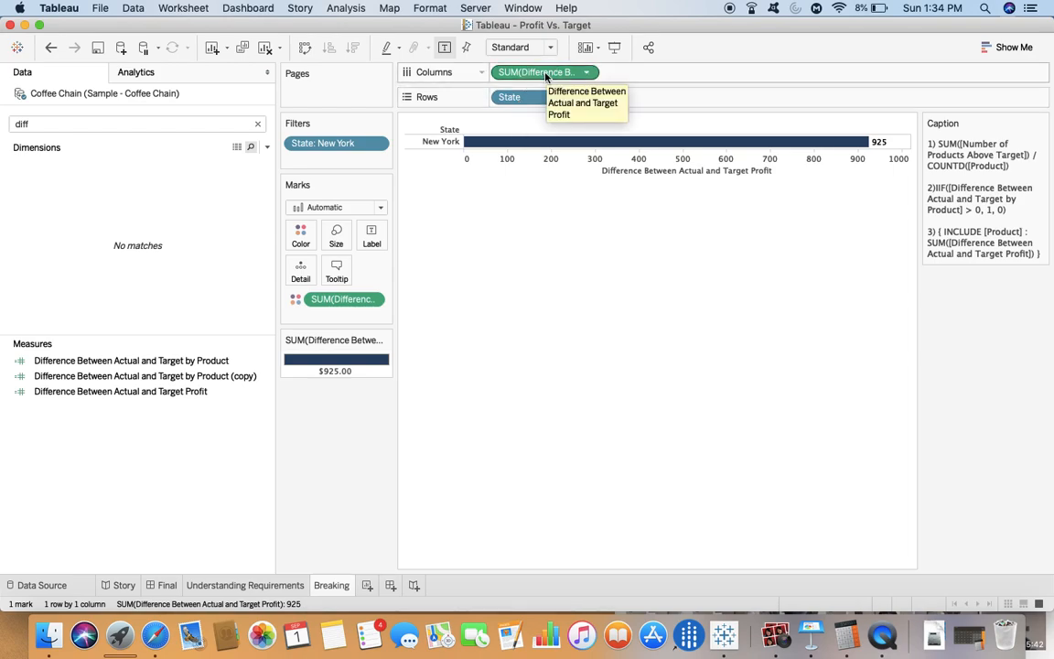
{"action": "left_click", "coordinate": [120, 390]}
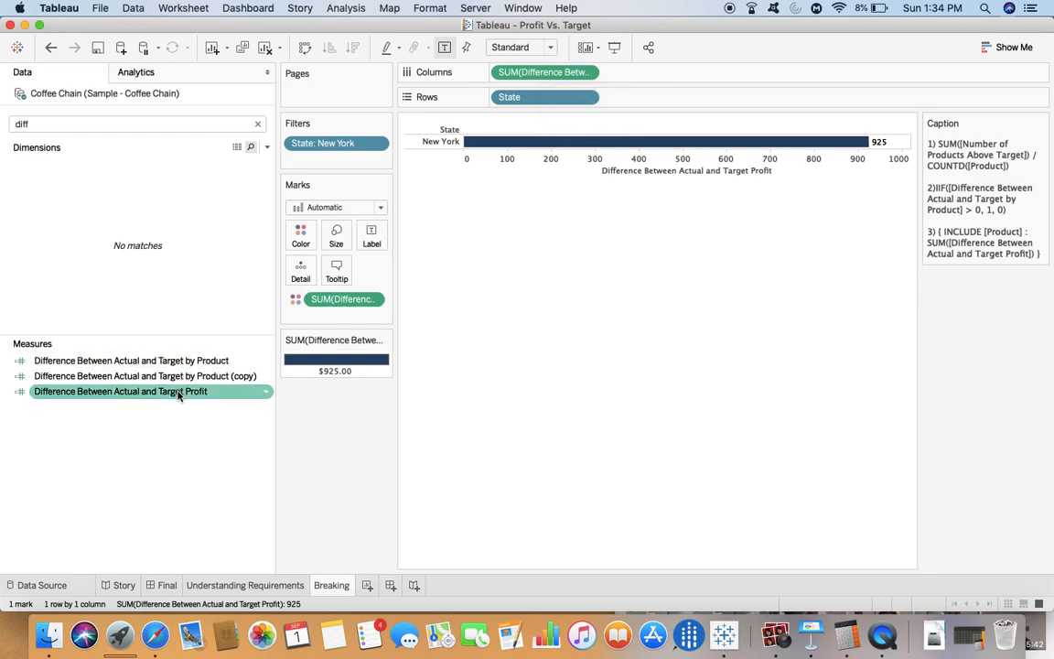
{"action": "right_click", "coordinate": [119, 391]}
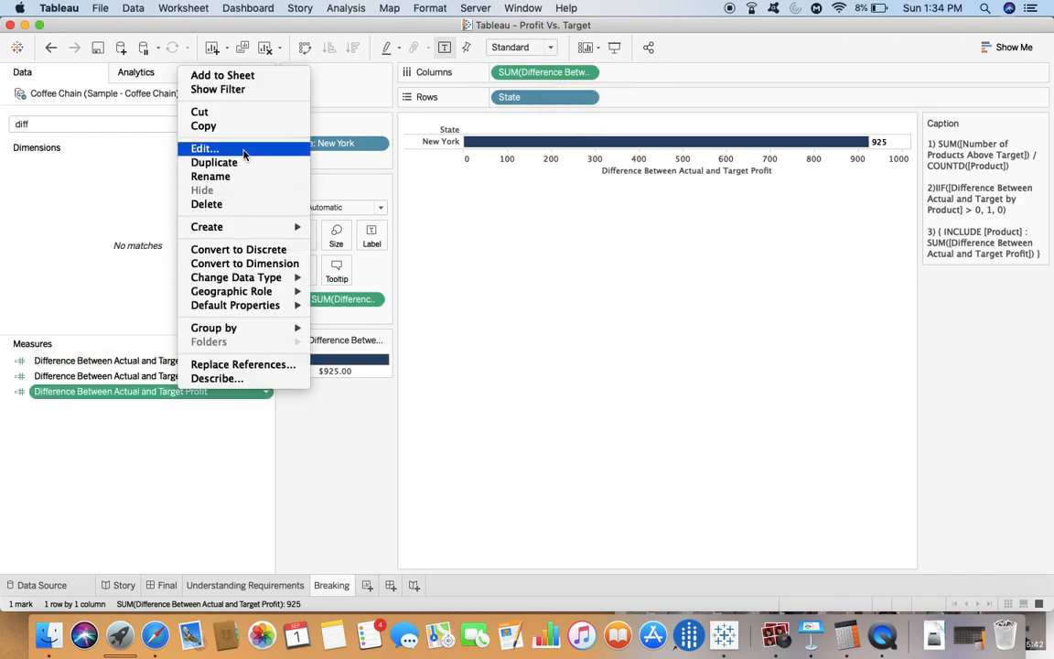
{"action": "left_click", "coordinate": [204, 149]}
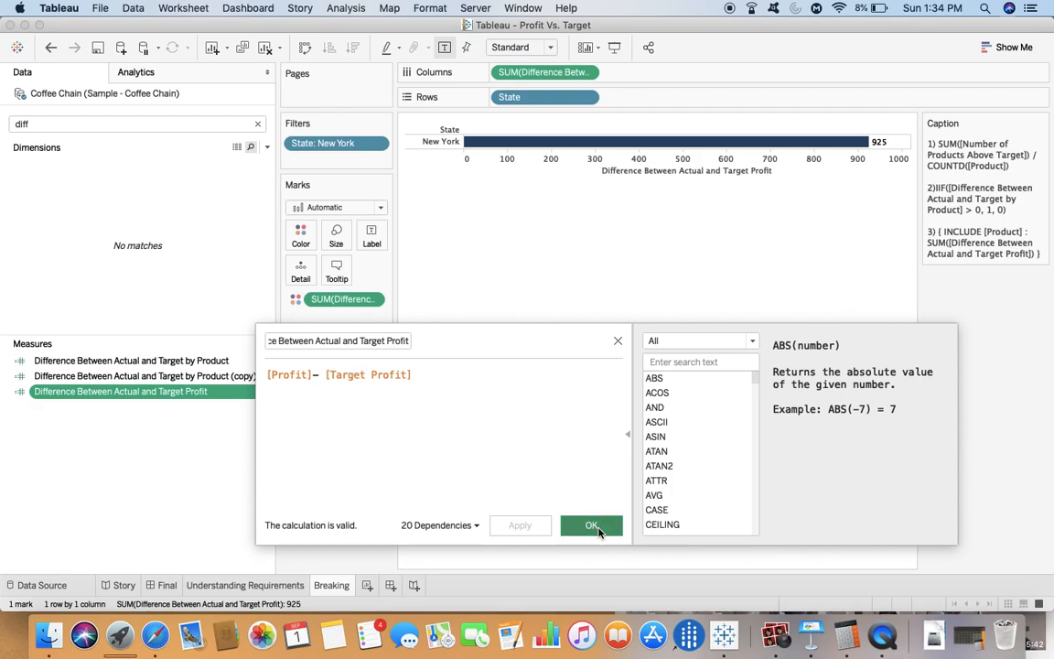
{"action": "left_click", "coordinate": [591, 525]}
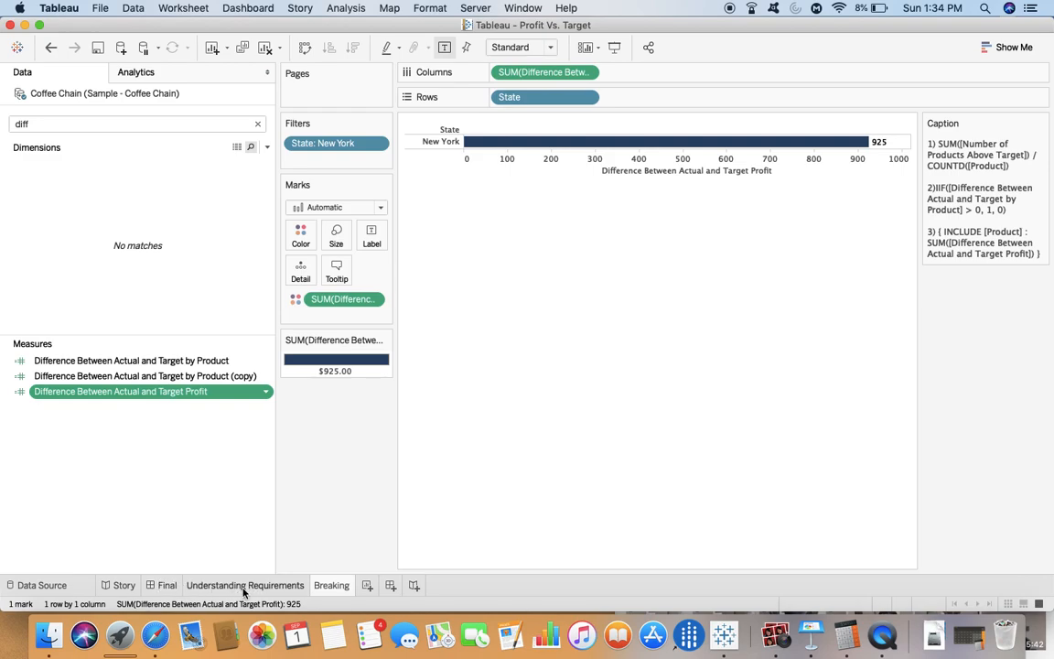
{"action": "left_click", "coordinate": [245, 585]}
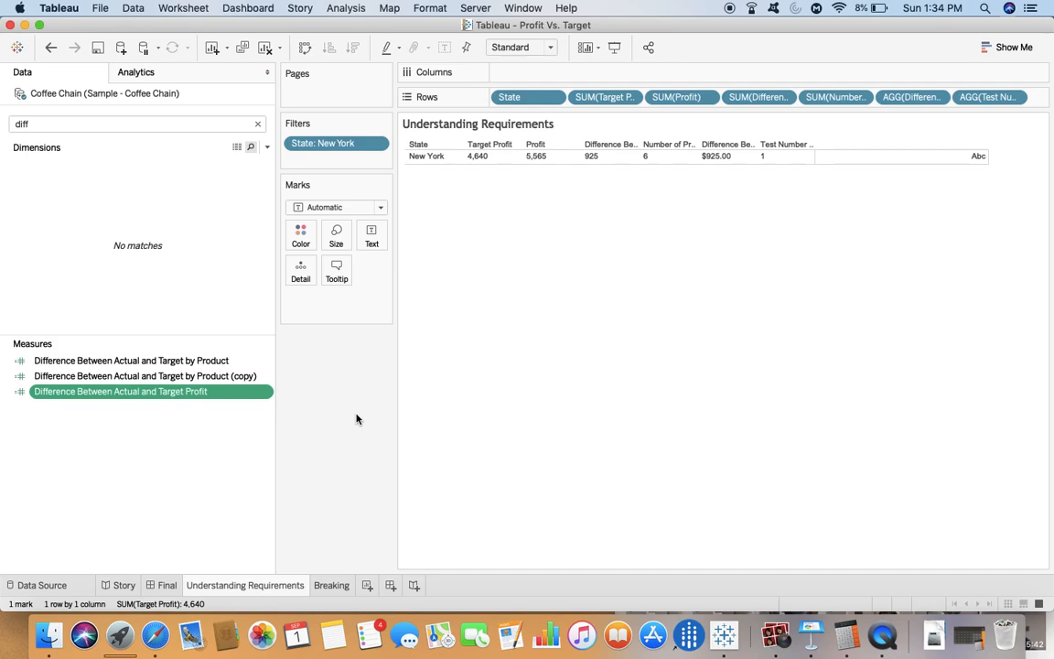
{"action": "mouse_move", "coordinate": [403, 353]}
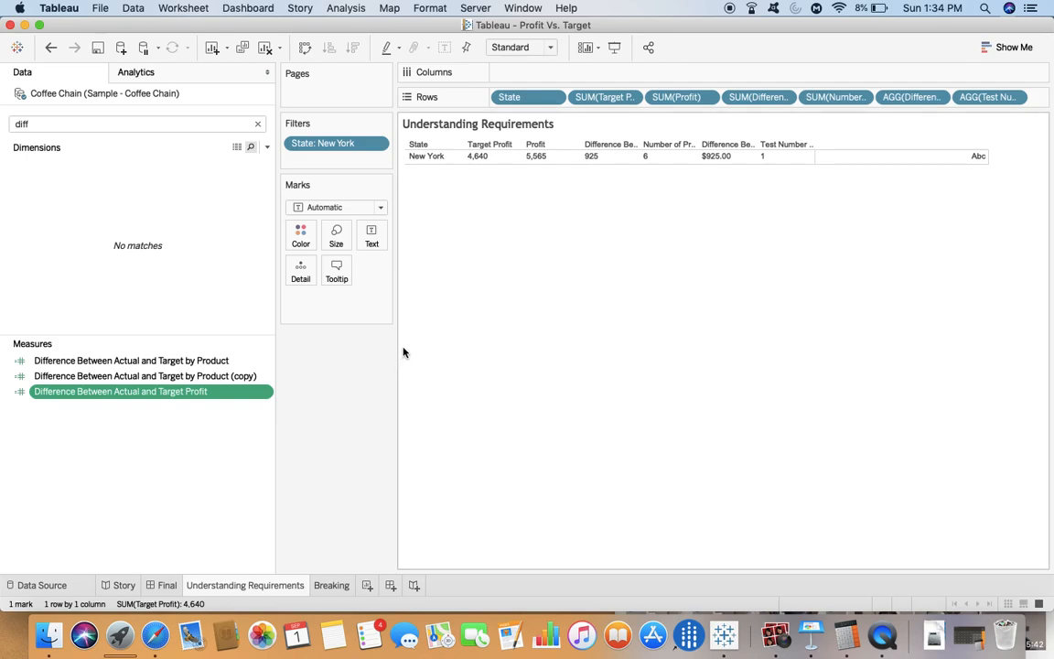
{"action": "mouse_move", "coordinate": [483, 169]}
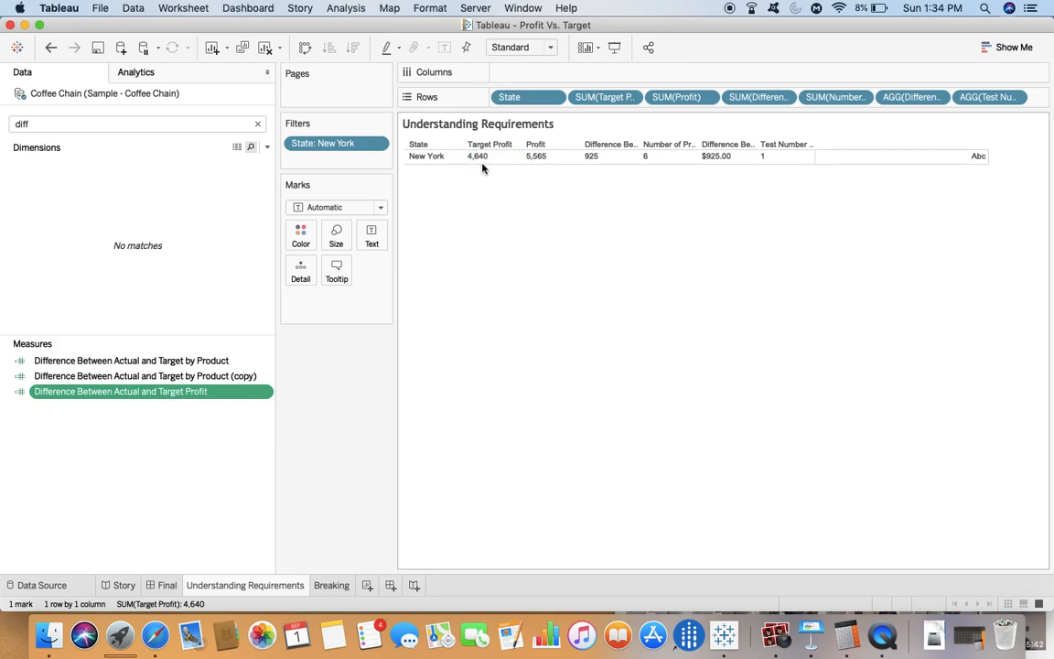
{"action": "left_click", "coordinate": [610, 156]}
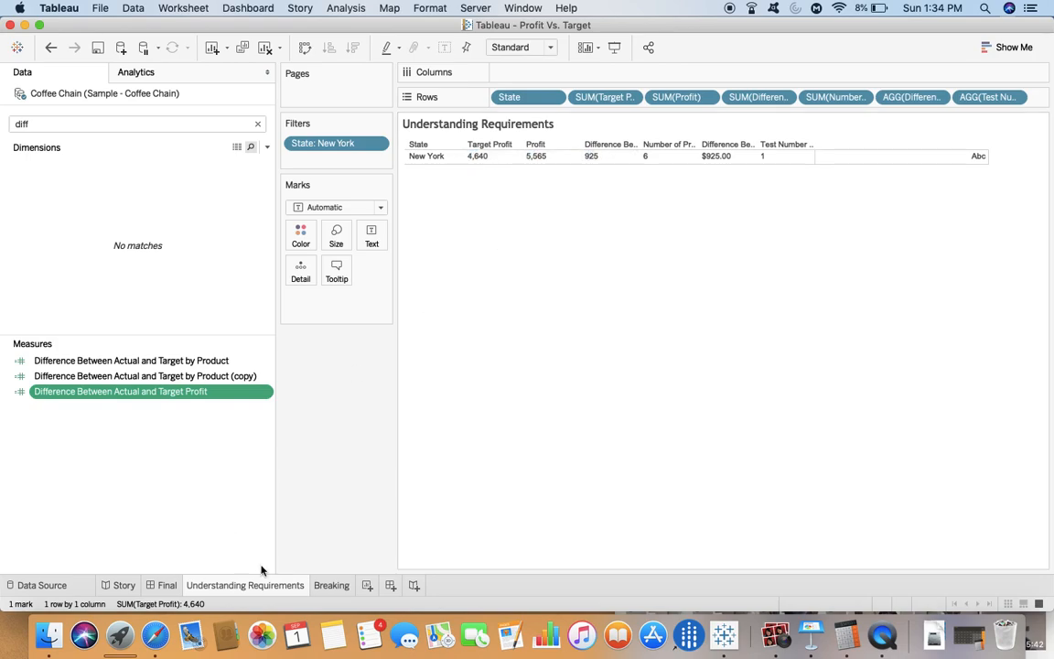
{"action": "left_click", "coordinate": [331, 584]}
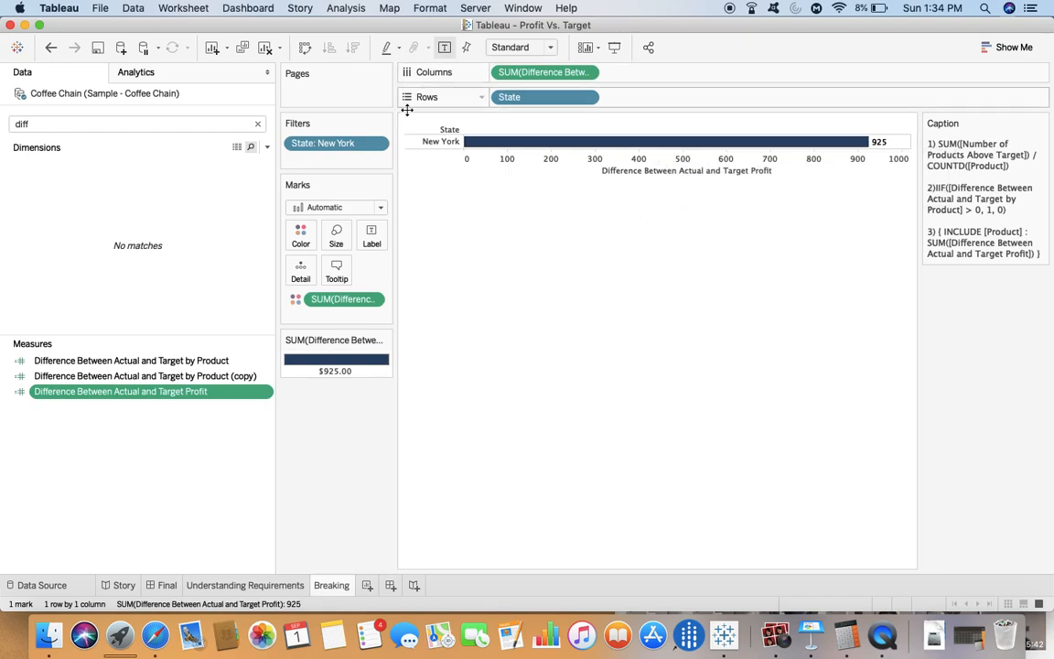
- Remove the State: New York filter from the Breaking sheet
{"action": "left_click", "coordinate": [375, 142]}
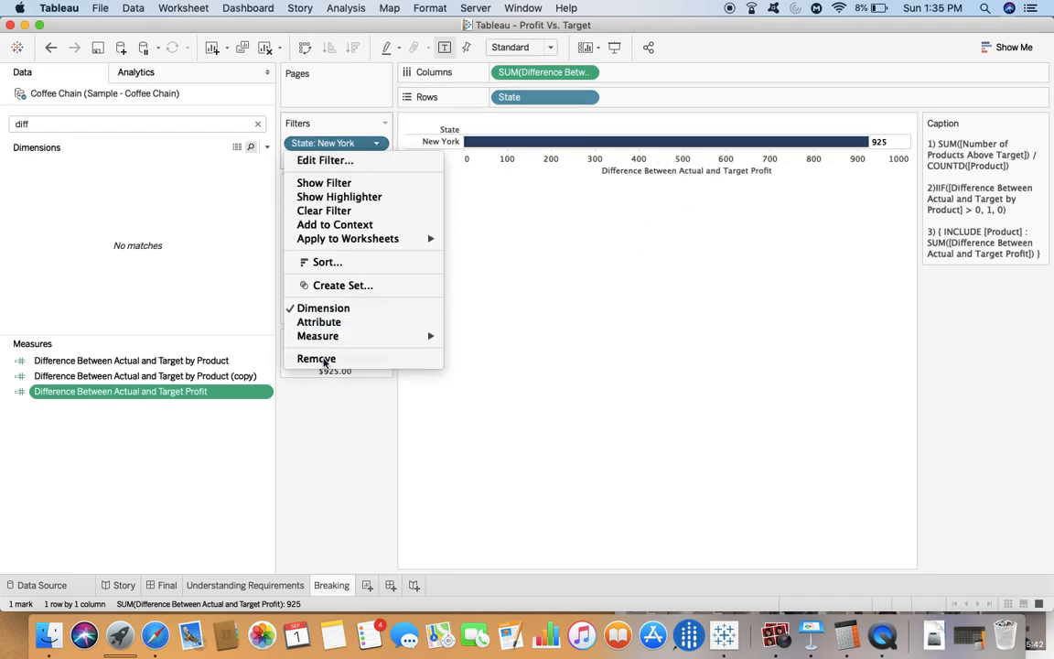
{"action": "left_click", "coordinate": [316, 358]}
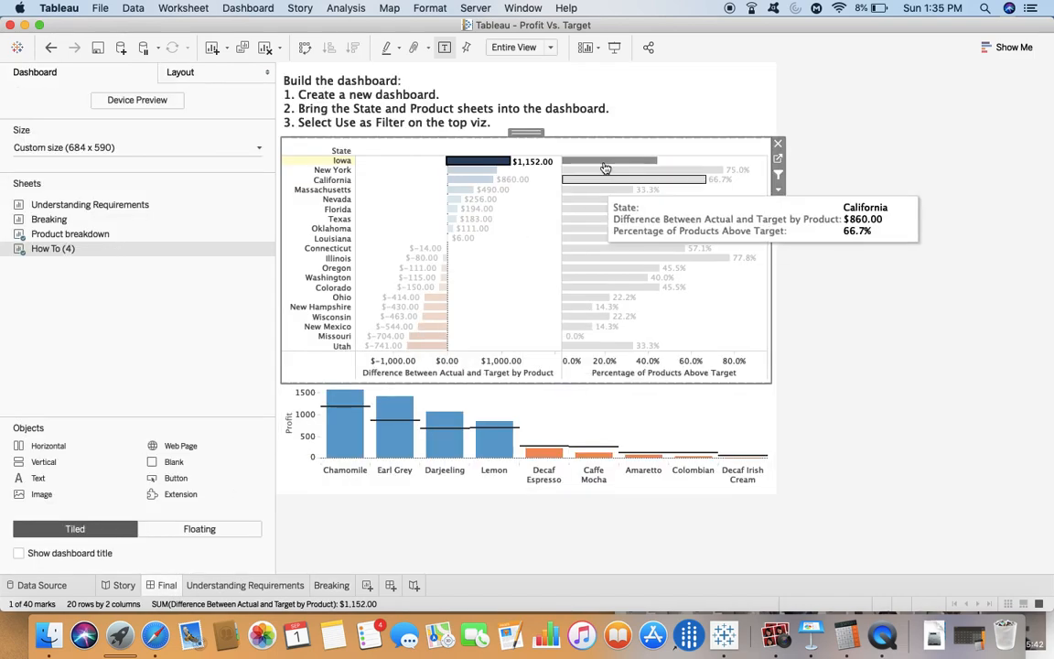
{"action": "mouse_move", "coordinate": [567, 271]}
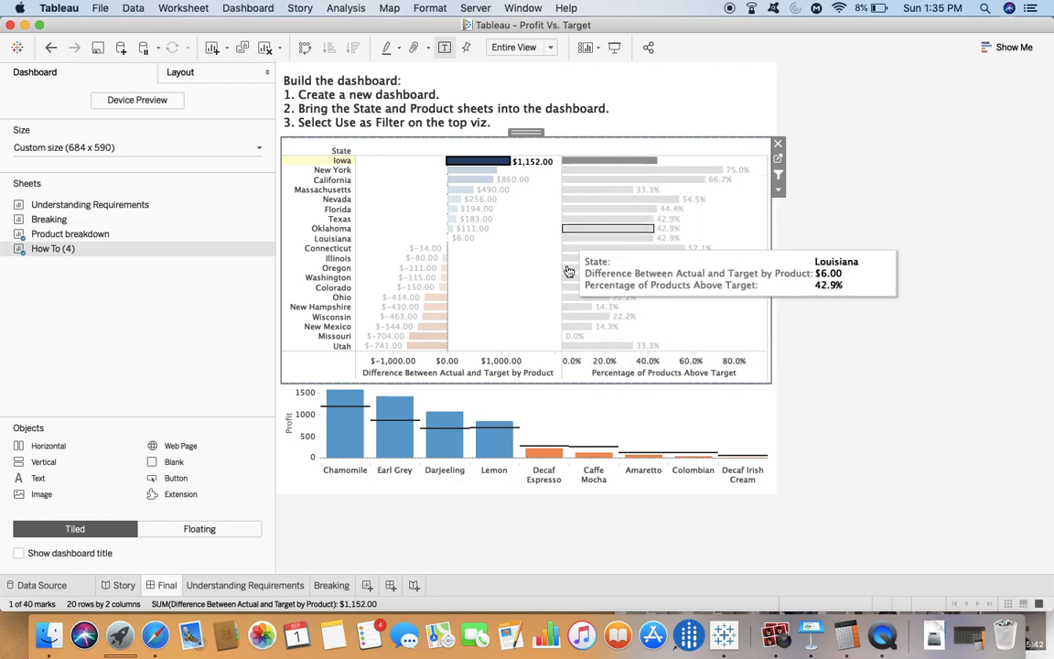
{"action": "mouse_move", "coordinate": [677, 168]}
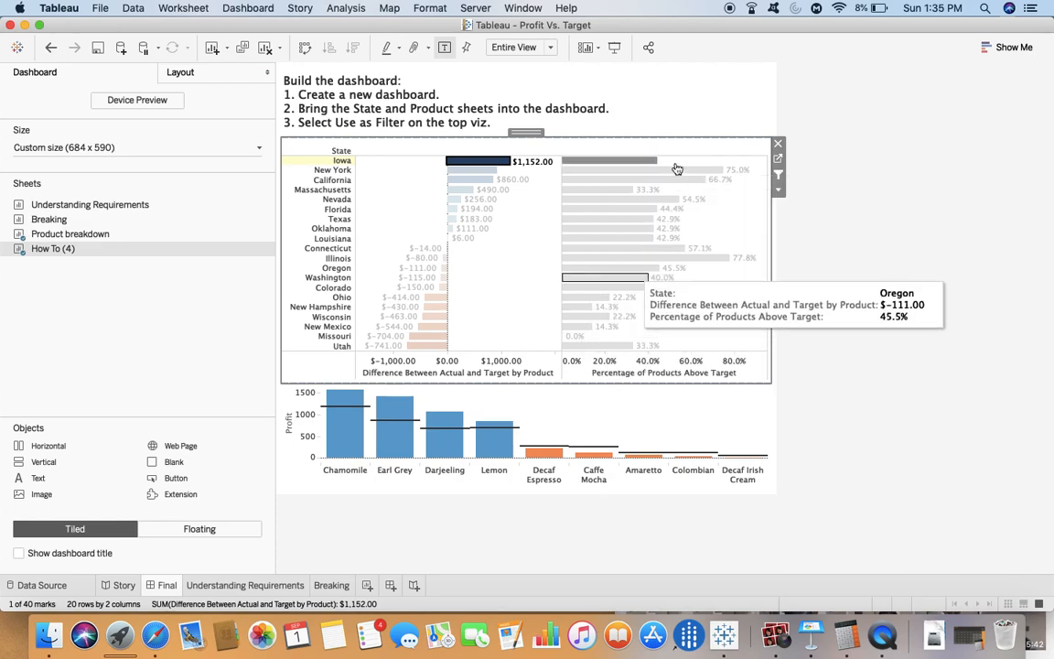
{"action": "mouse_move", "coordinate": [624, 302]}
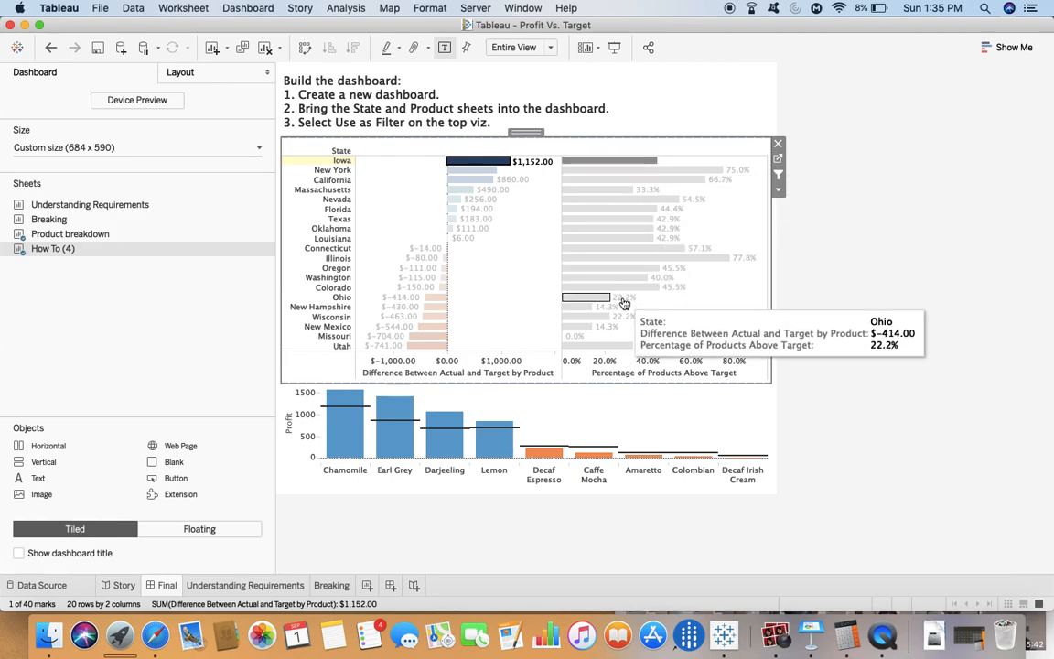
{"action": "mouse_move", "coordinate": [365, 545]}
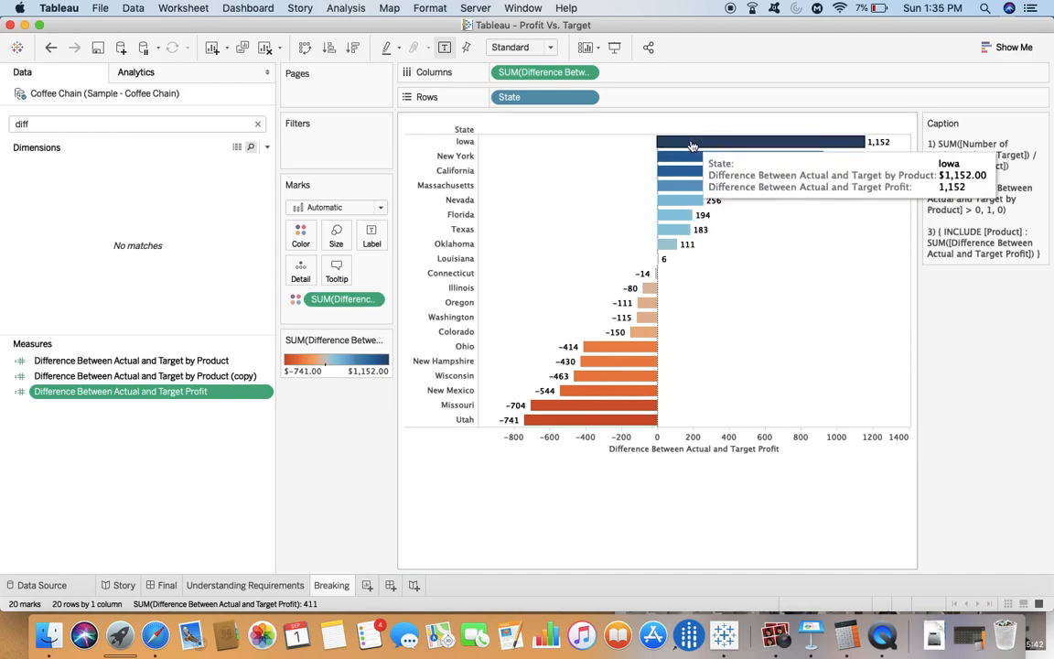
{"action": "mouse_move", "coordinate": [219, 581]}
{"action": "type", "text": "prod"}
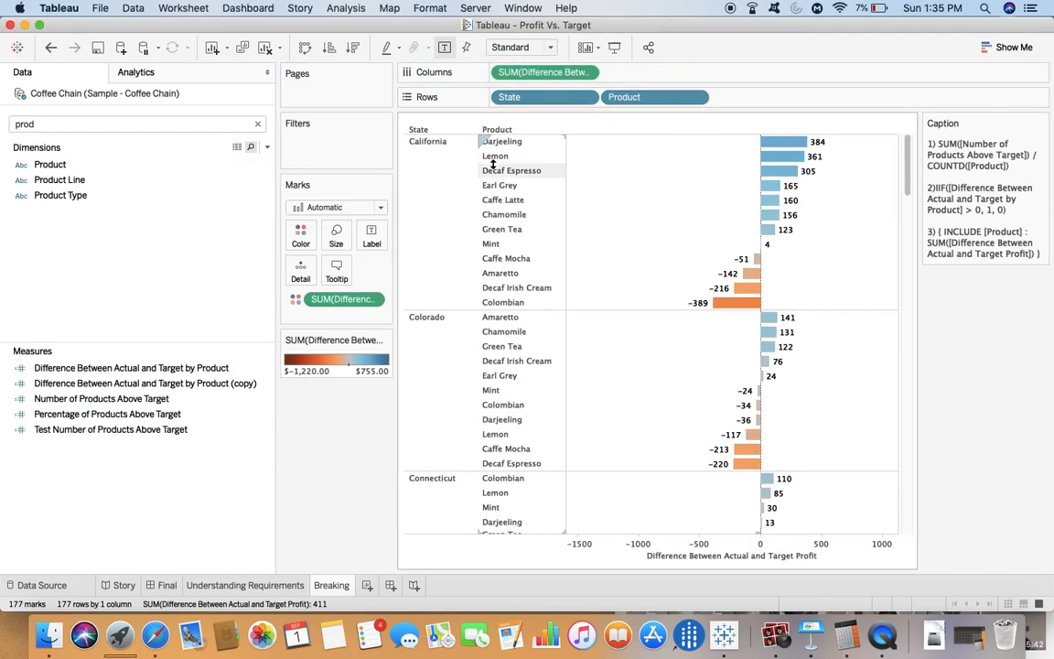
- Scroll to New York and keep only its eight products in the view
{"action": "scroll", "scroll_direction": "down", "scroll_amount": 3}
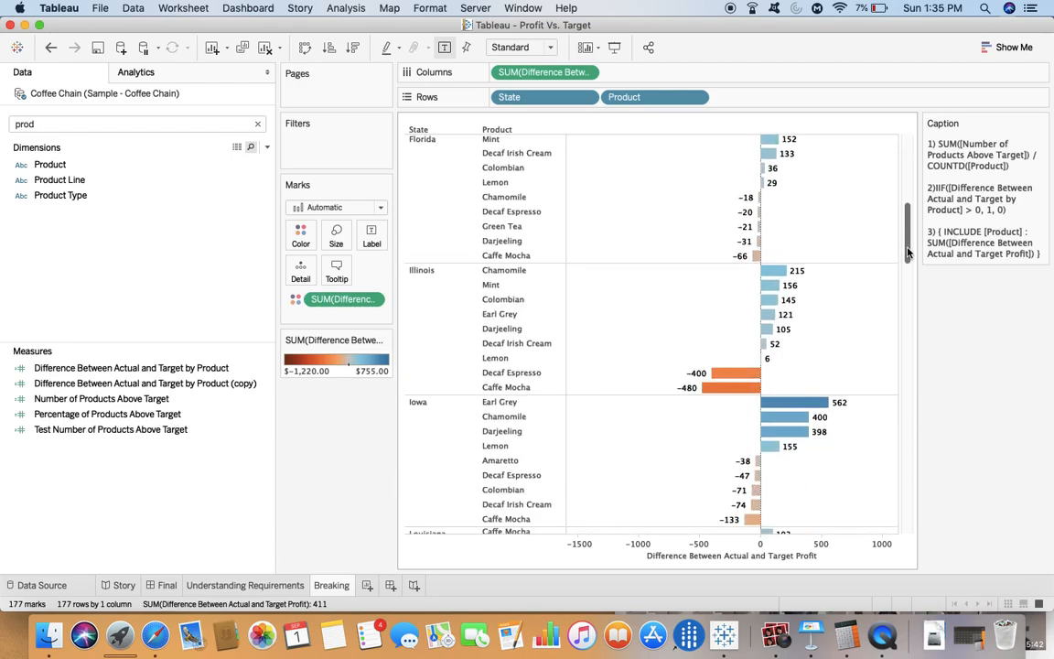
{"action": "scroll", "scroll_direction": "down", "scroll_amount": 3}
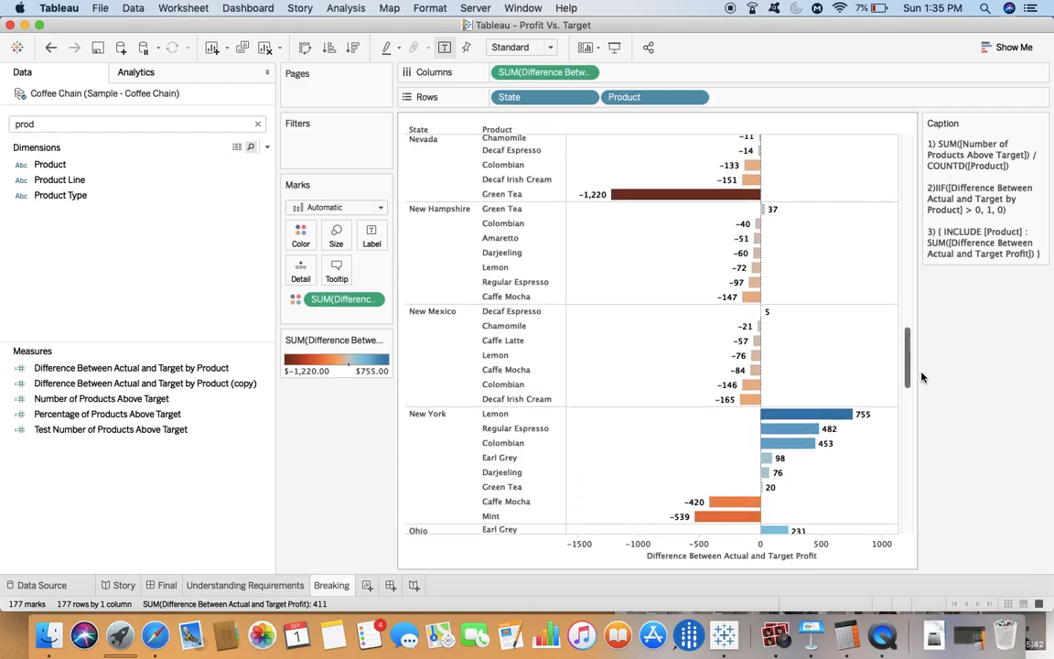
{"action": "right_click", "coordinate": [428, 305]}
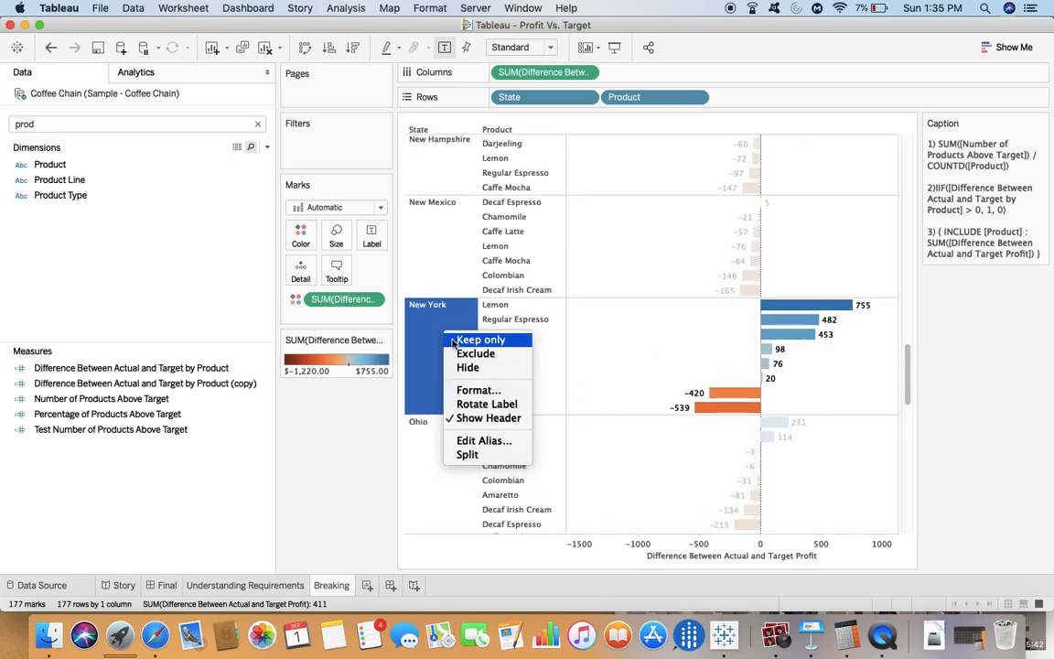
{"action": "left_click", "coordinate": [481, 340]}
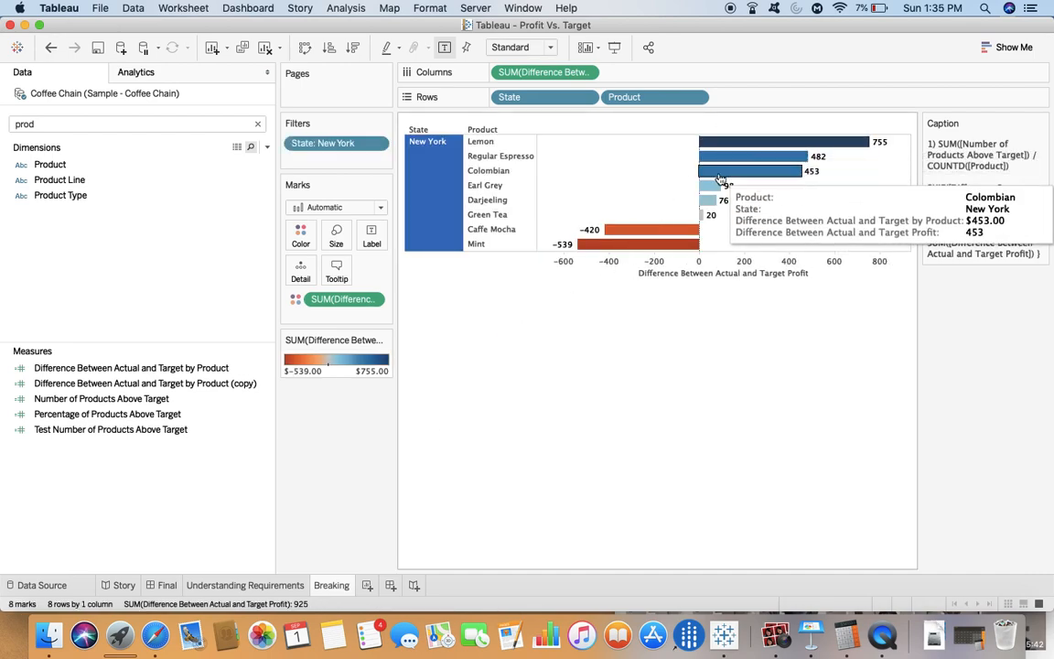
{"action": "mouse_move", "coordinate": [703, 215]}
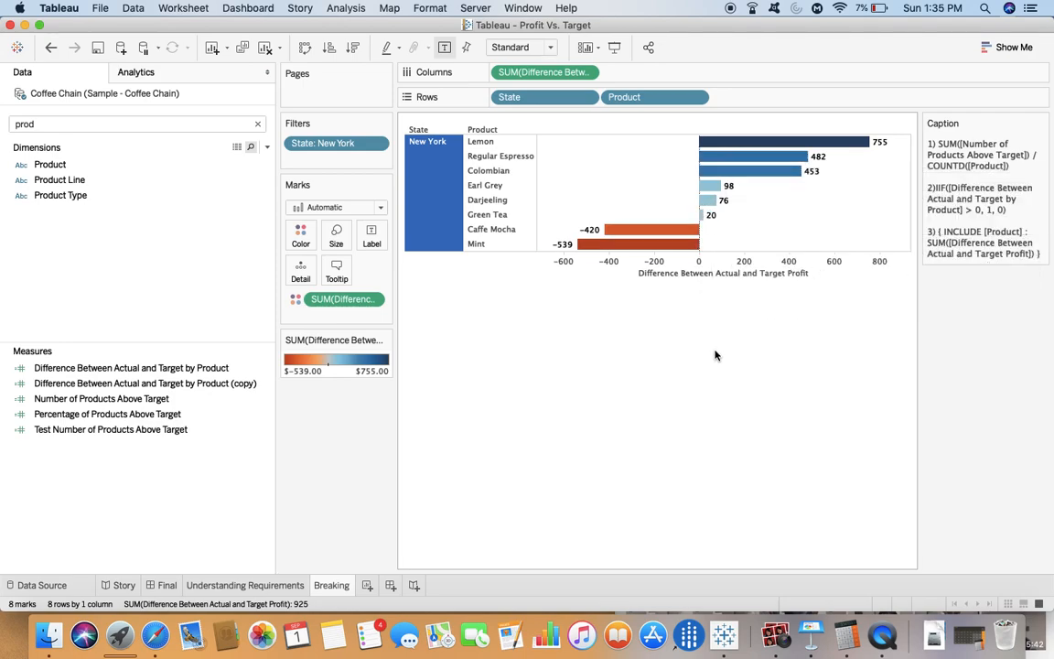
{"action": "mouse_move", "coordinate": [719, 375]}
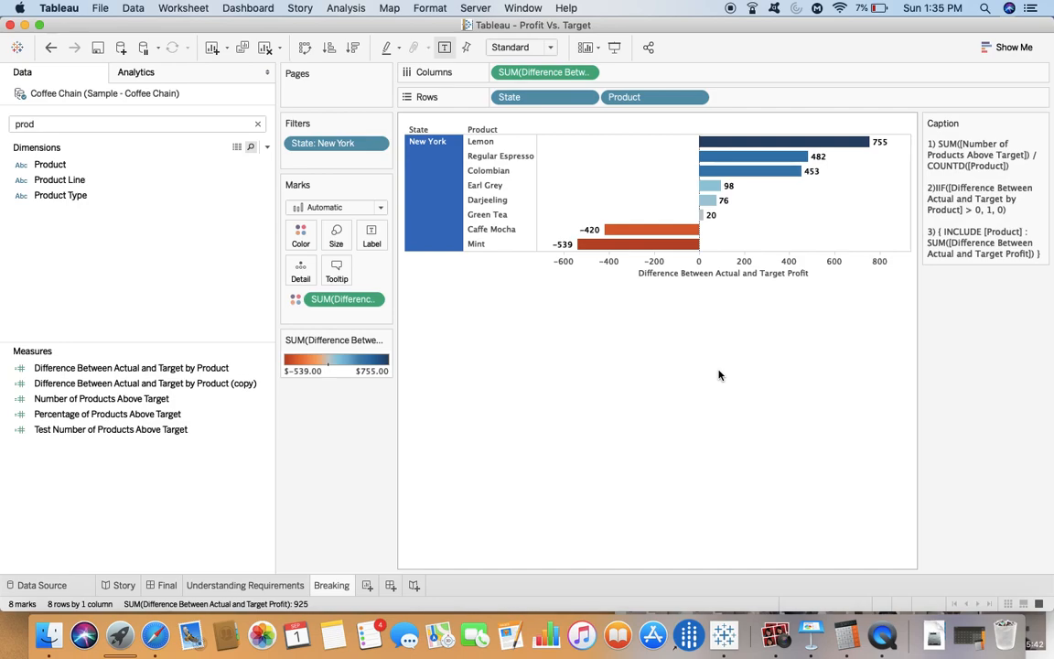
{"action": "mouse_move", "coordinate": [694, 118]}
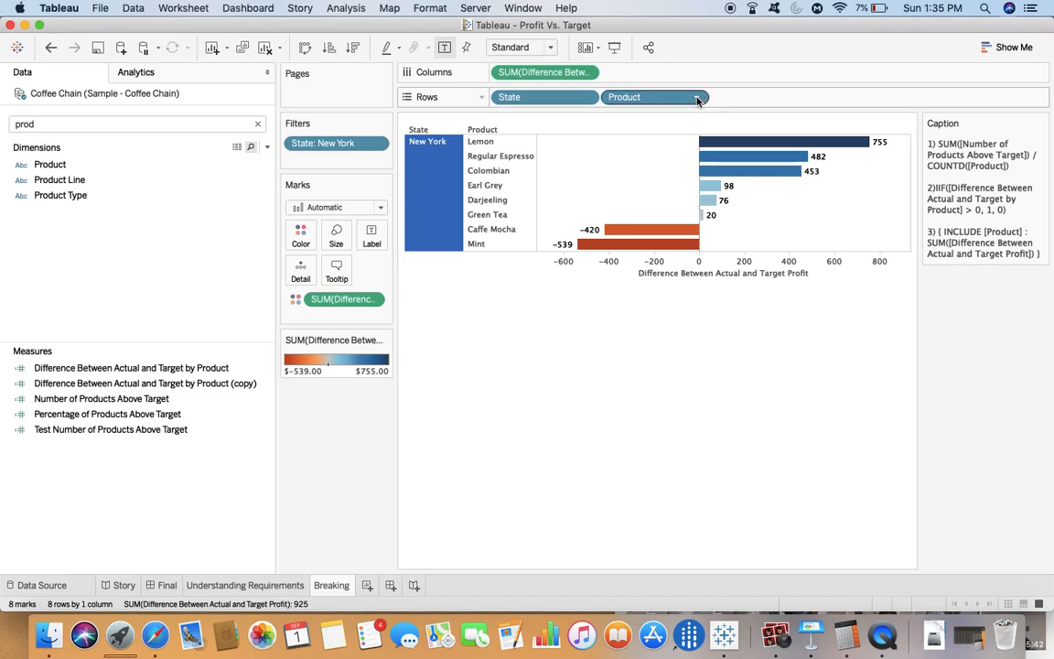
- Remove Product from Rows and create the INCLUDE measure 'Diff Between Actual and Target by Product'
{"action": "left_click", "coordinate": [695, 96]}
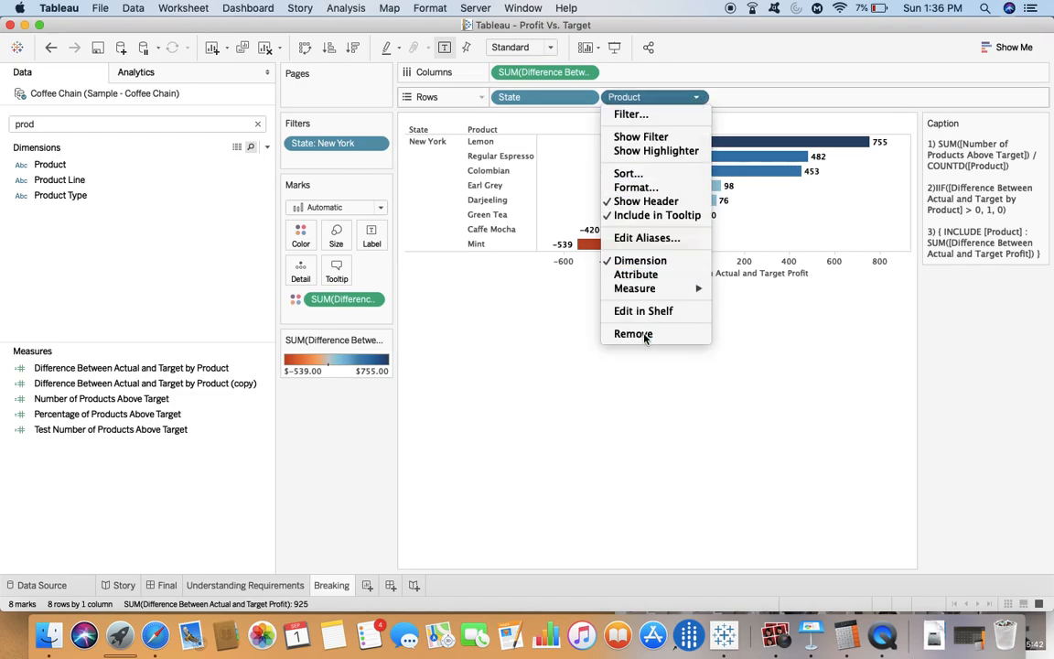
{"action": "left_click", "coordinate": [633, 333]}
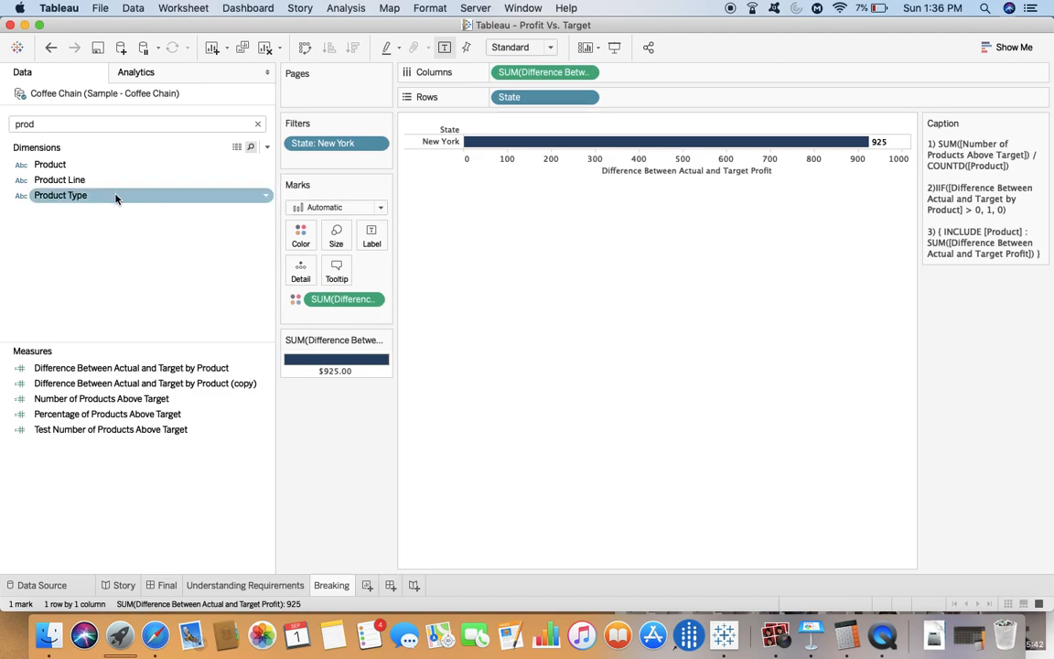
{"action": "right_click", "coordinate": [61, 195]}
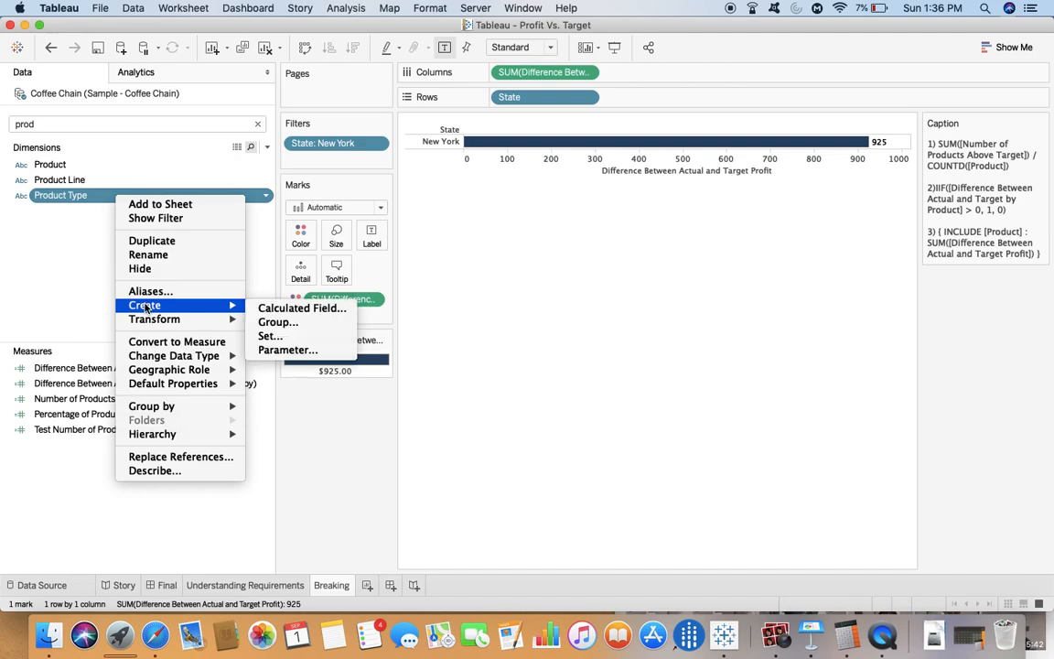
{"action": "left_click", "coordinate": [302, 307]}
{"action": "type", "text": "Diff"}
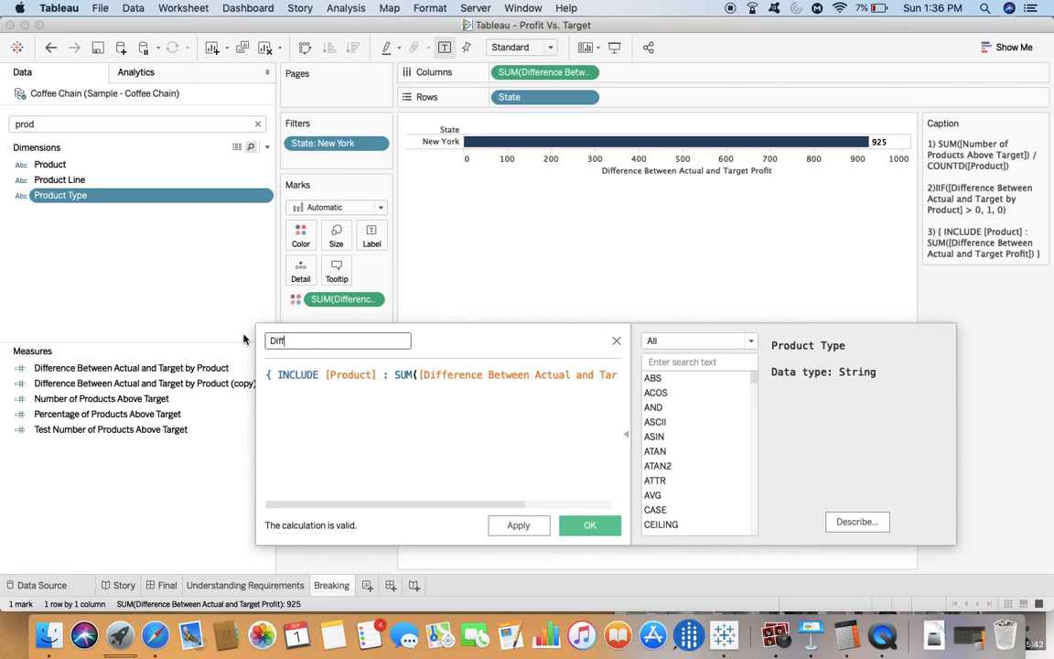
{"action": "type", "text": "Between"}
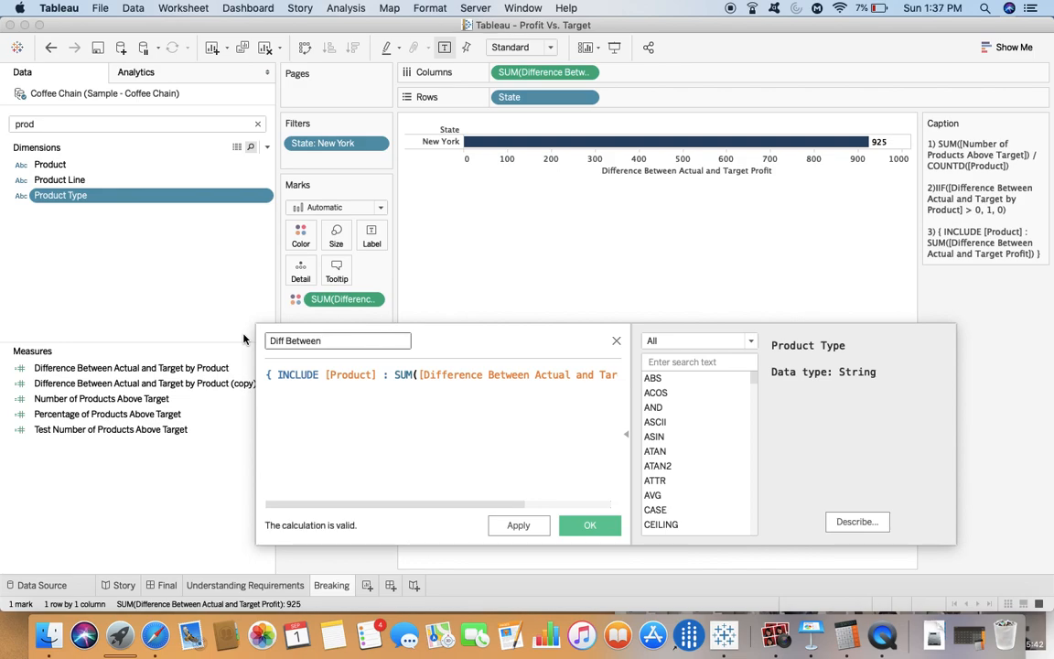
{"action": "type", "text": "Actual and Target by P"}
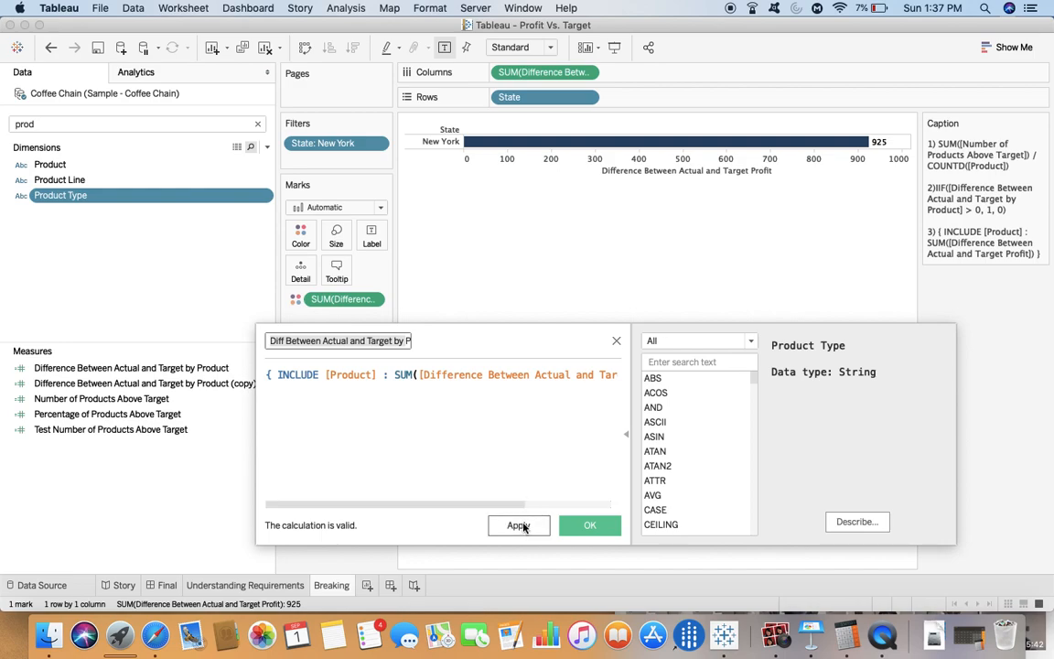
{"action": "mouse_move", "coordinate": [519, 525]}
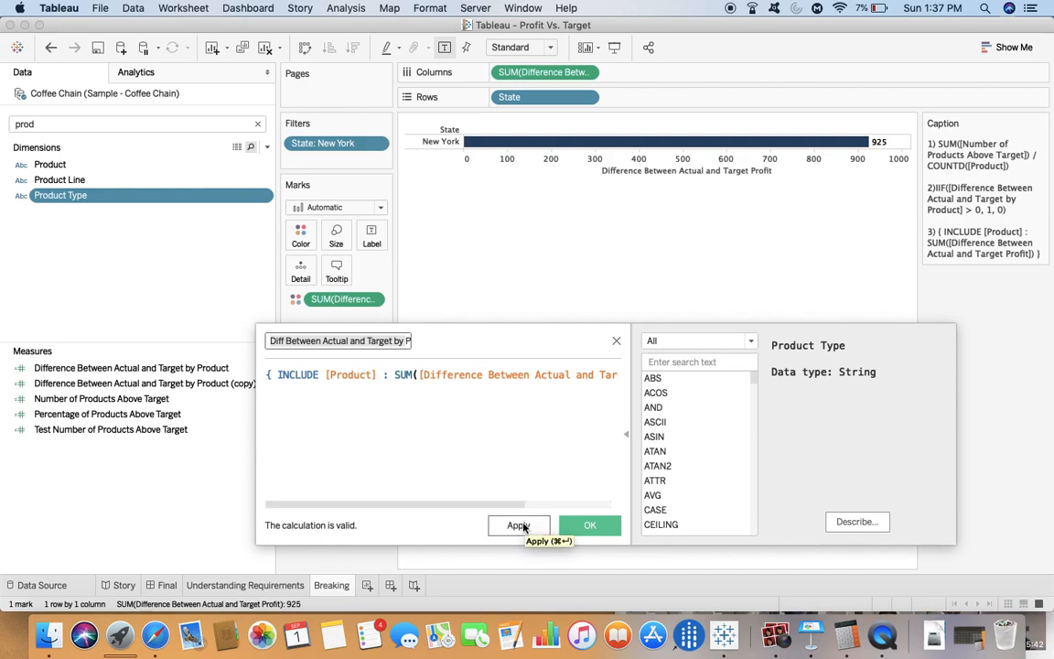
{"action": "left_click", "coordinate": [519, 524]}
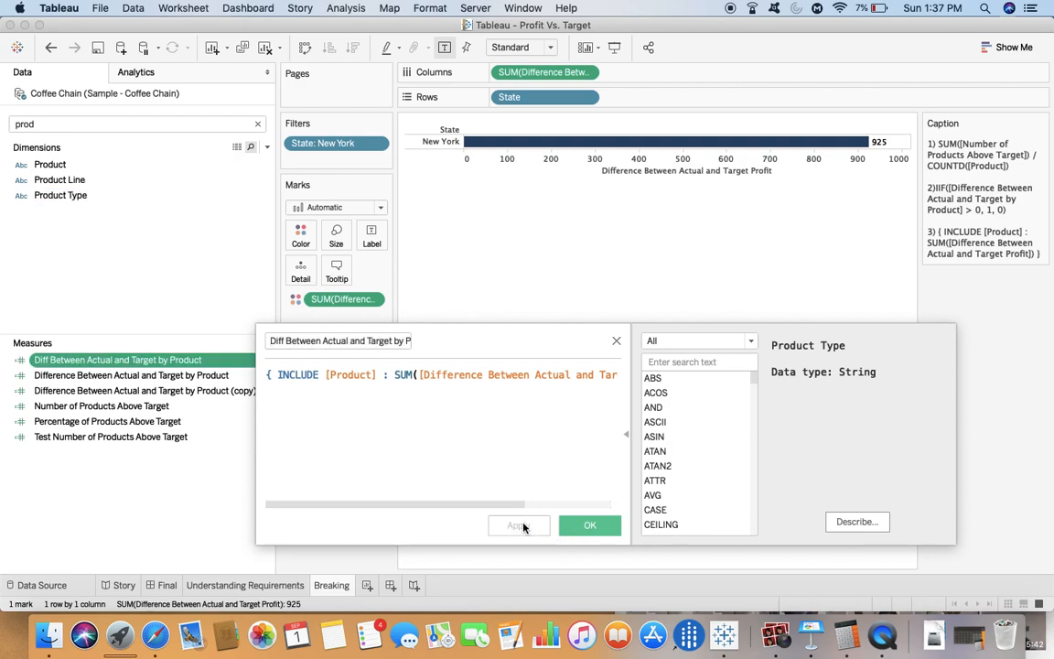
{"action": "left_click", "coordinate": [589, 524]}
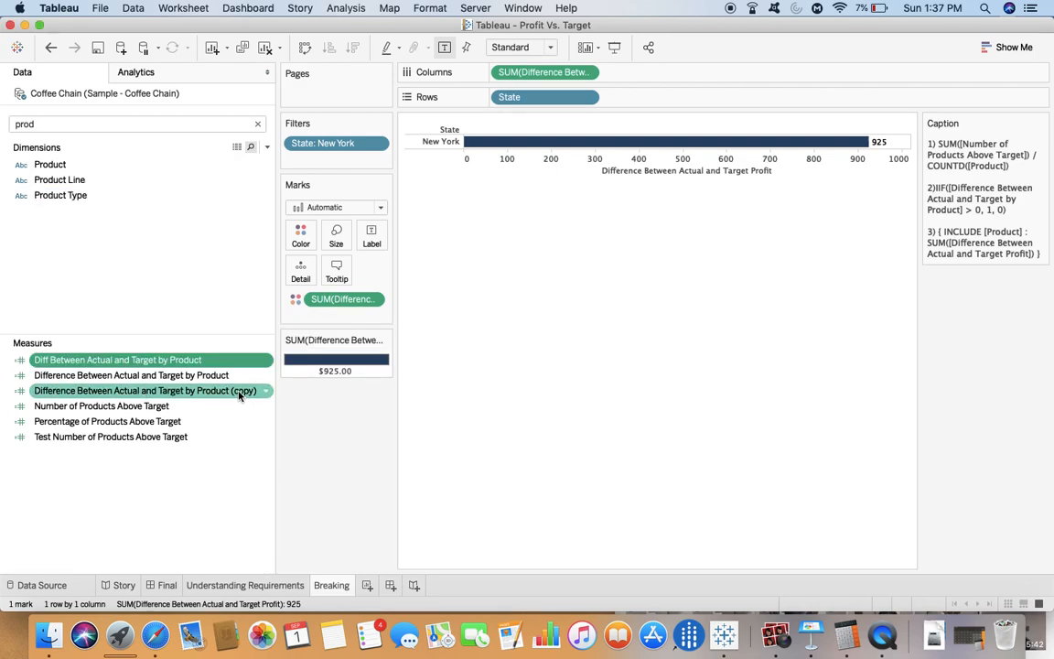
- Add Diff Between Actual and Target by Product to Columns, giving a second 925 New York bar
{"action": "left_click_drag", "start_coordinate": [117, 359], "coordinate": [728, 72]}
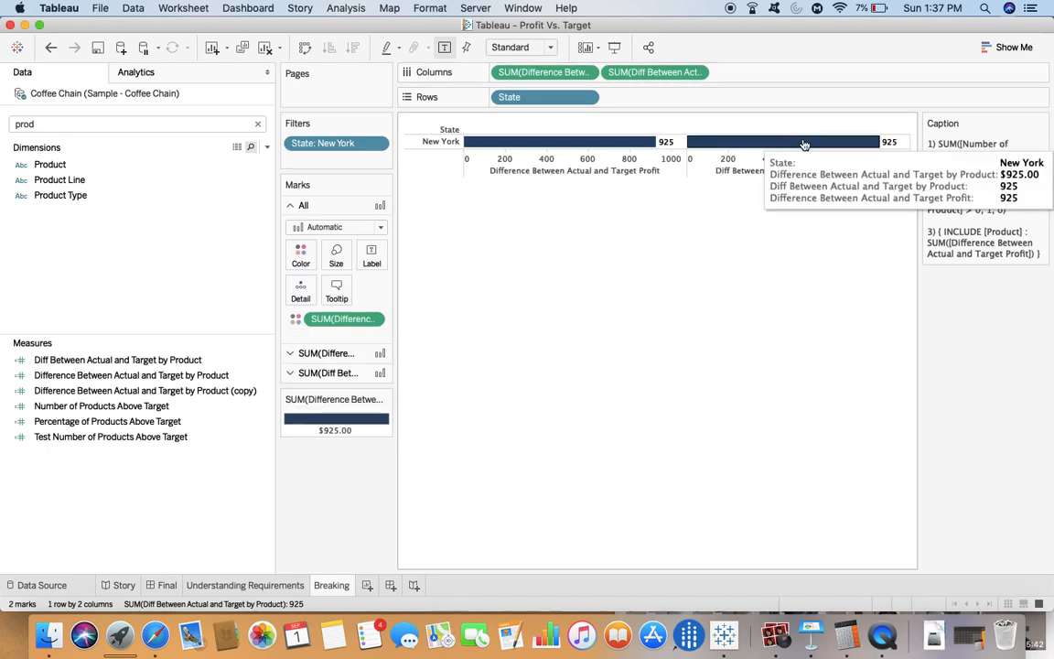
{"action": "mouse_move", "coordinate": [794, 306]}
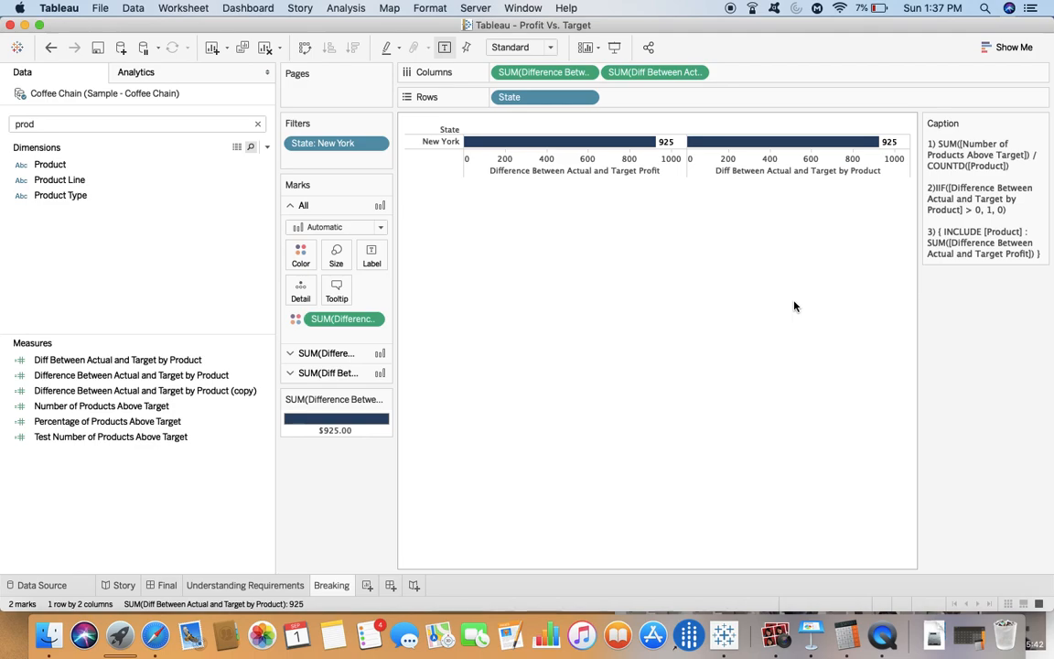
- Start a calculated field from the product-level difference, named 'Num of Products Above Target'
{"action": "right_click", "coordinate": [117, 358]}
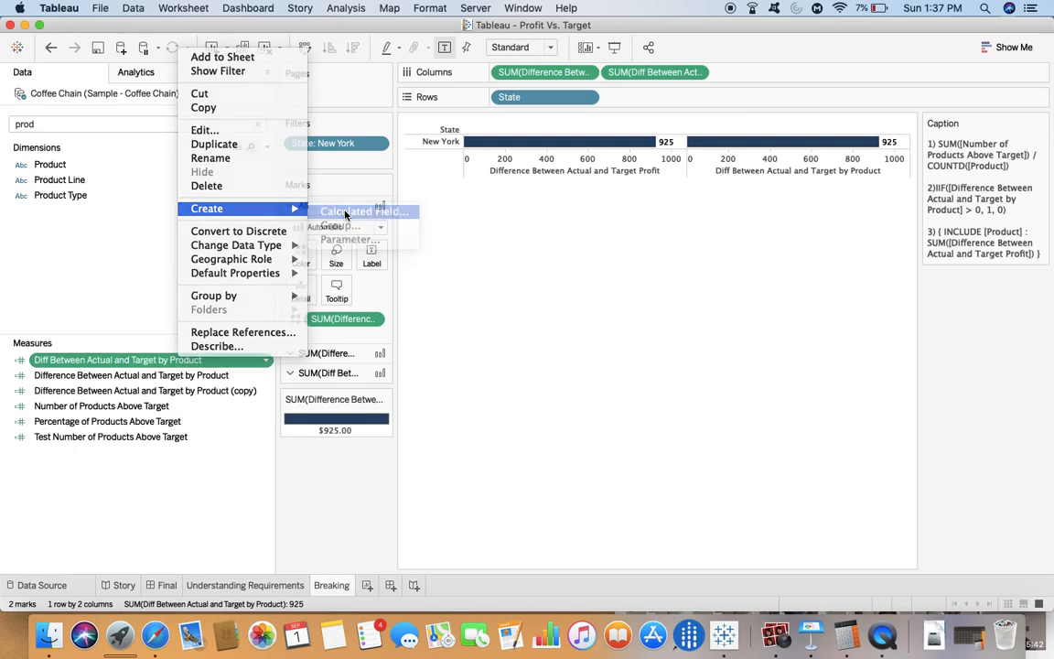
{"action": "left_click", "coordinate": [363, 211]}
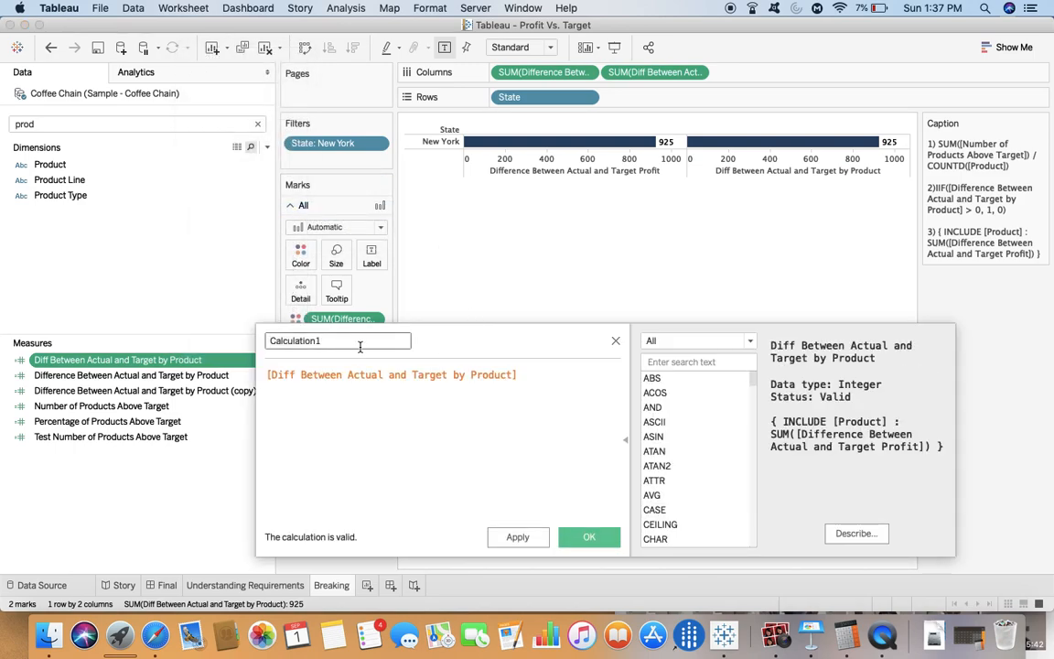
{"action": "type", "text": "Num"}
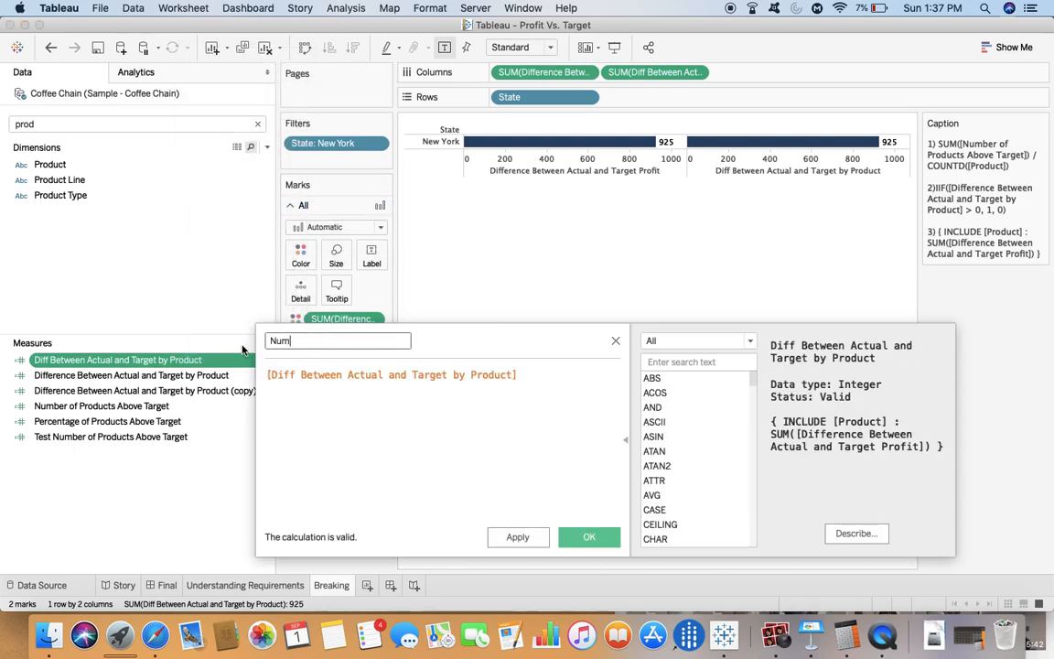
{"action": "type", "text": "of P"}
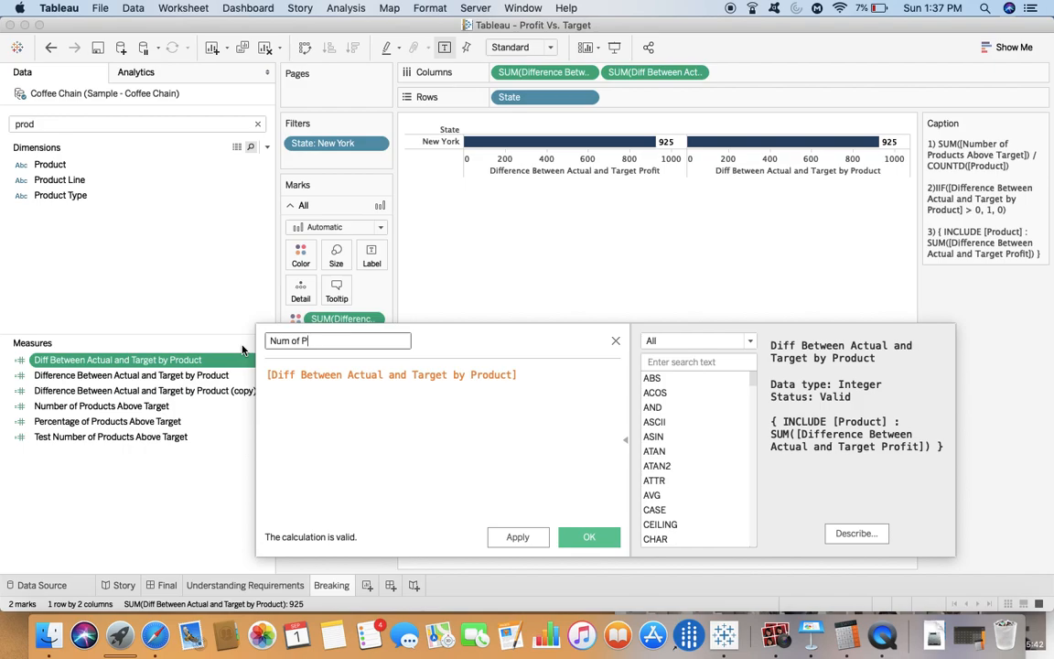
{"action": "type", "text": "roduct"}
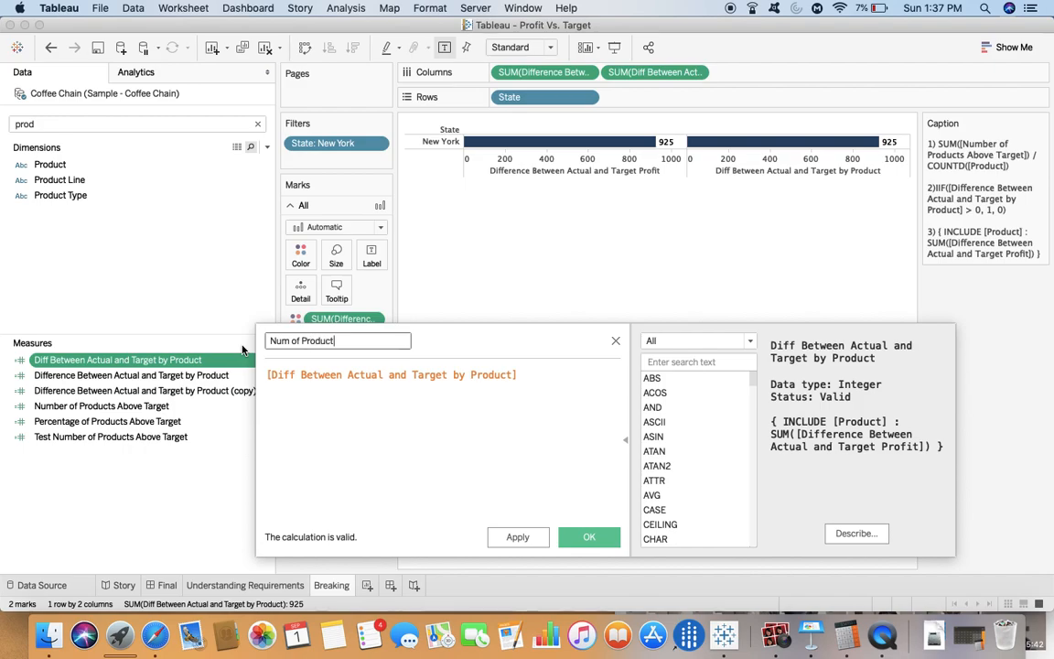
{"action": "type", "text": "s"}
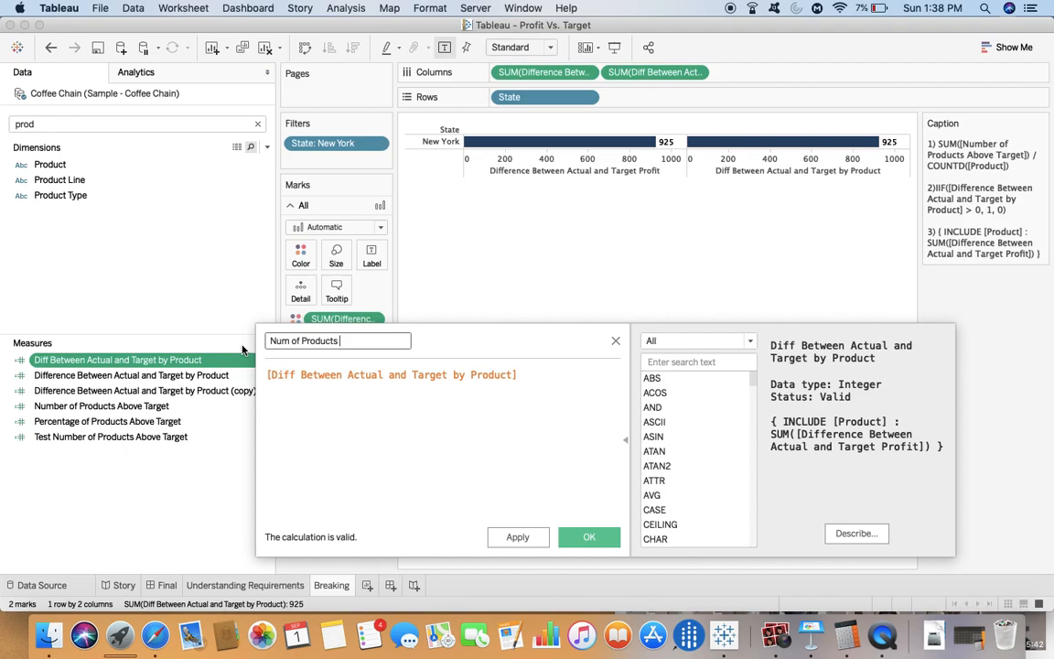
{"action": "type", "text": "A"}
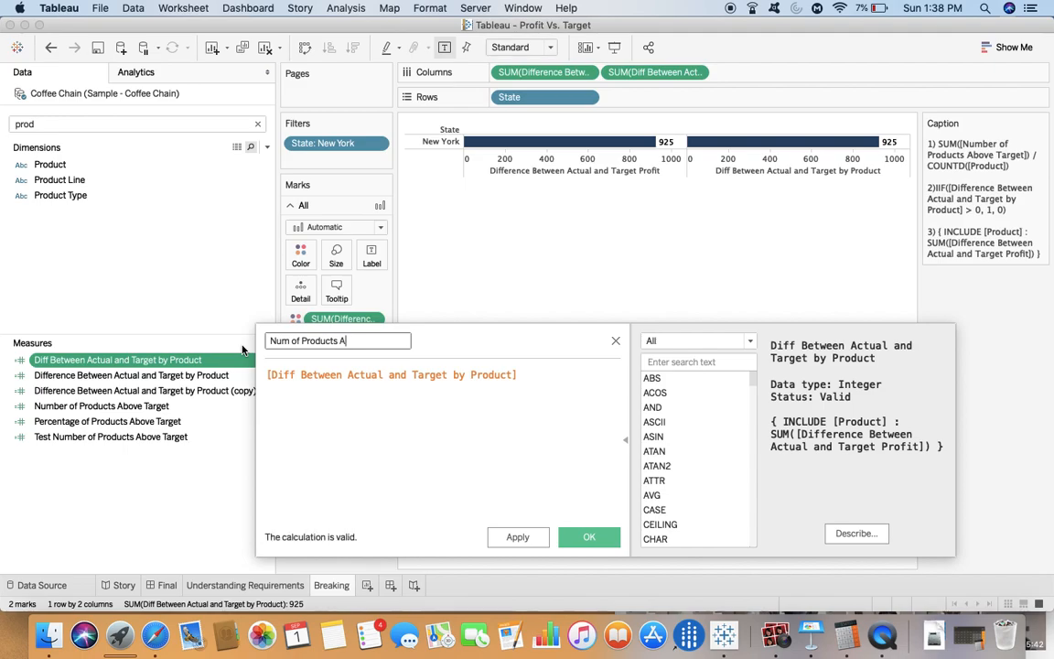
{"action": "type", "text": "bove Tar"}
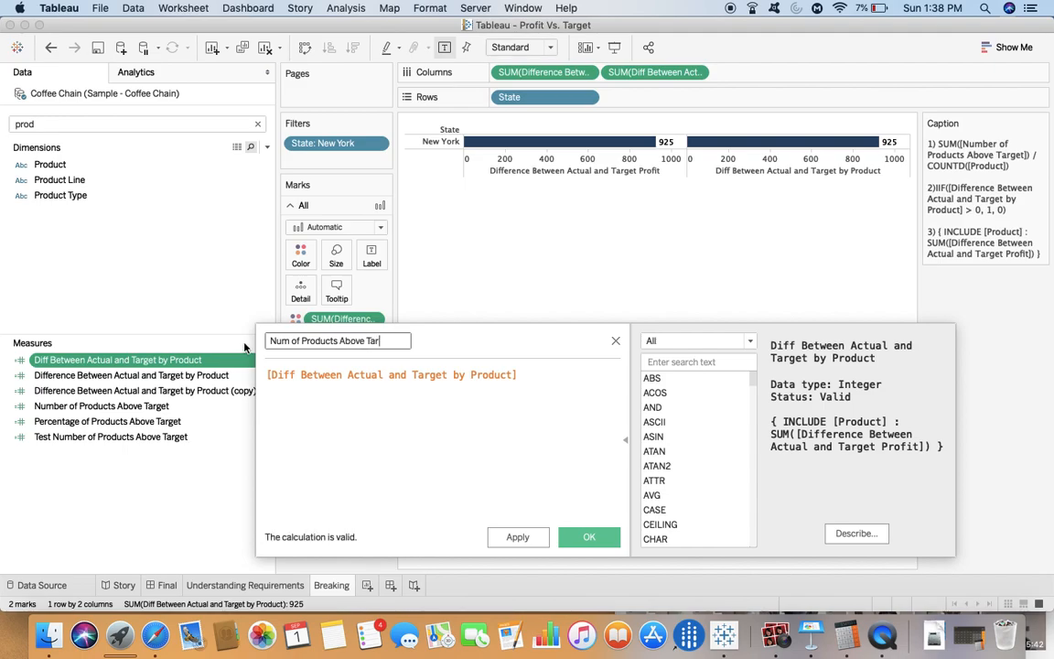
{"action": "type", "text": "get"}
{"action": "left_click", "coordinate": [444, 375]}
{"action": "type", "text": "IIF(  "}
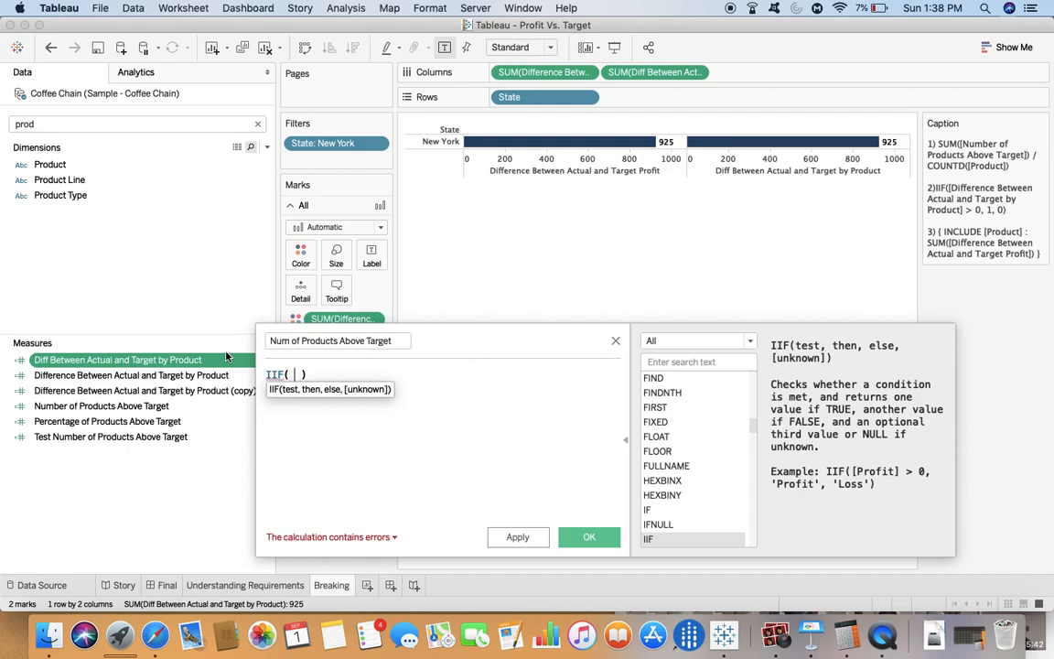
- Enter the formula IIF([Diff Between Actual and Target by Product]>0,1,0) and save it
{"action": "type", "text": "diff"}
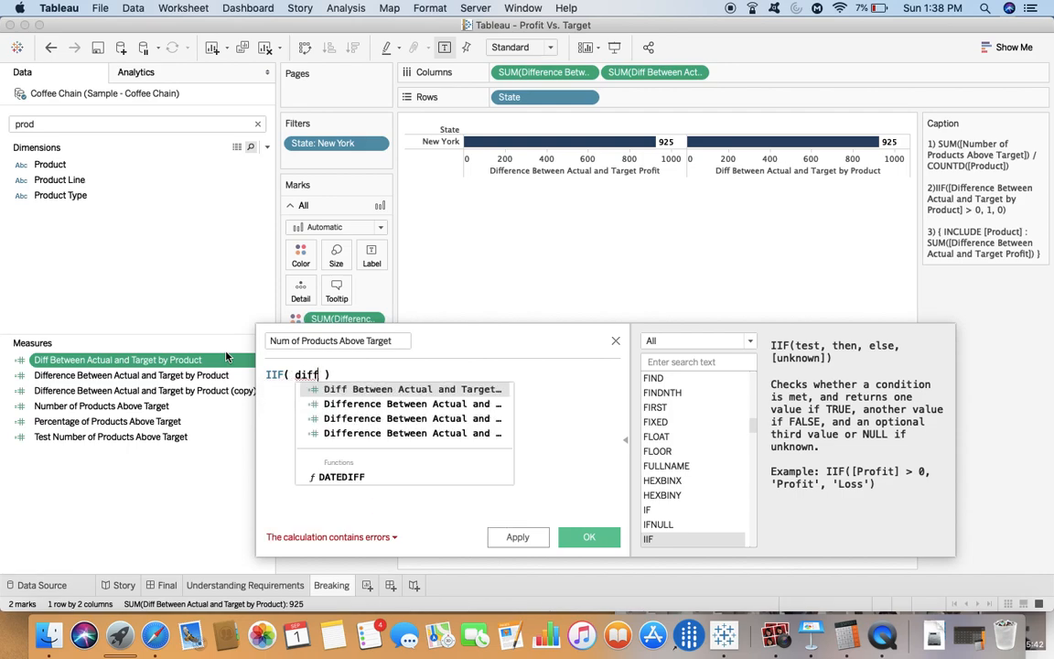
{"action": "left_click", "coordinate": [412, 389]}
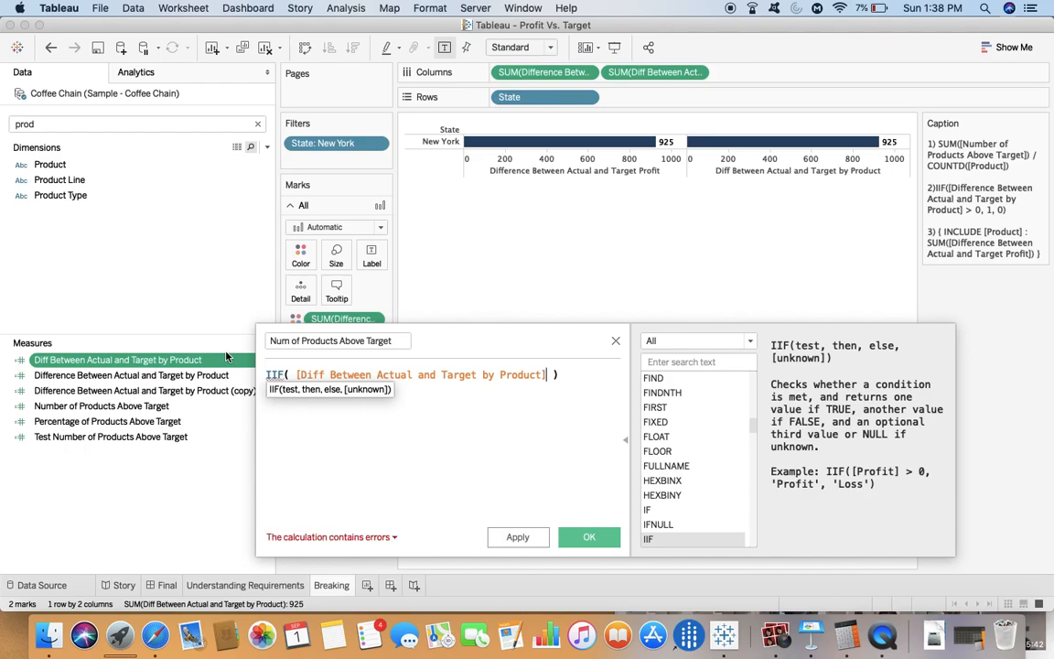
{"action": "type", "text": ">"}
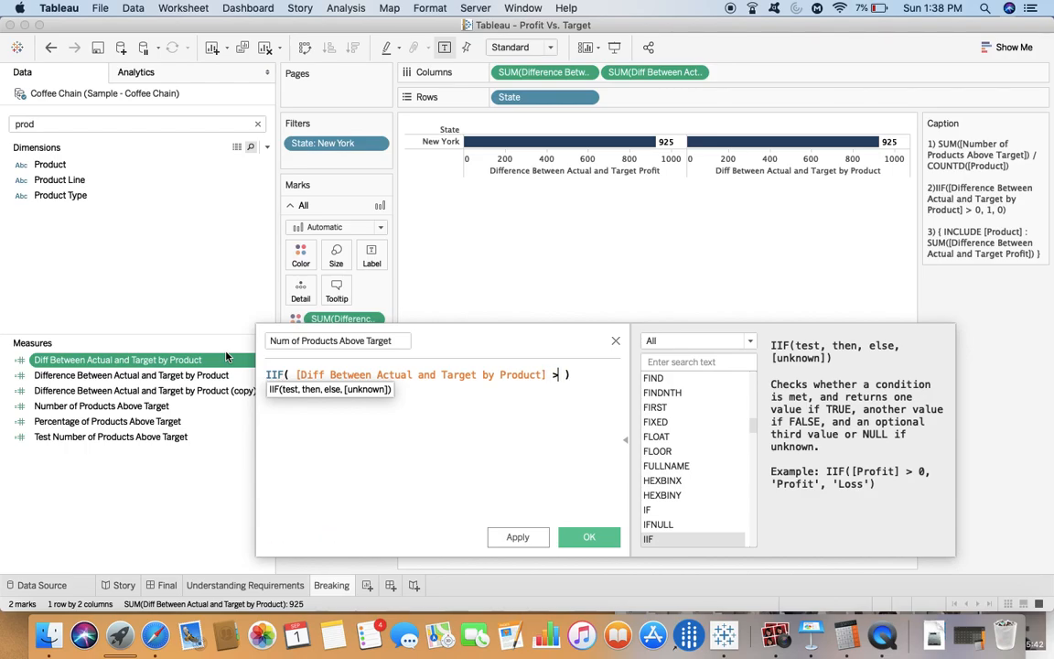
{"action": "type", "text": "0"}
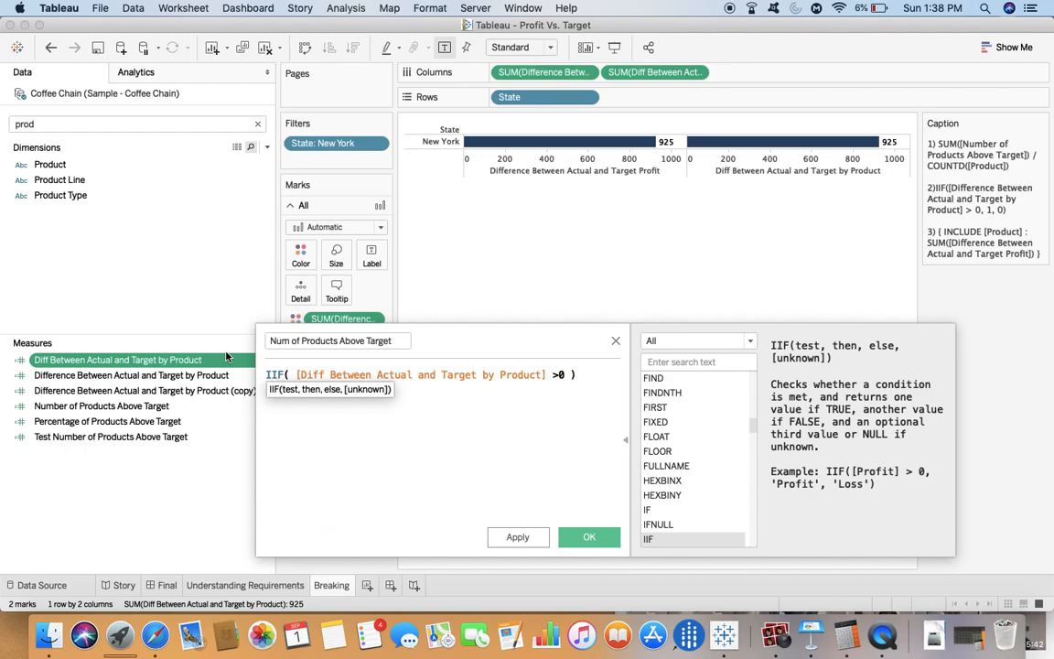
{"action": "type", "text": ",1"}
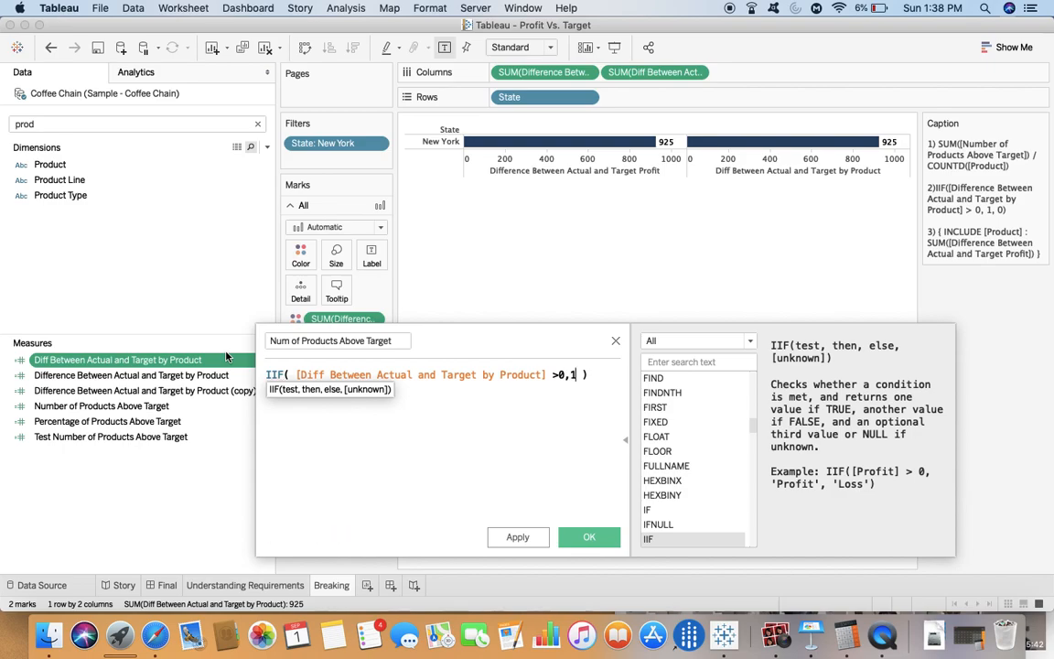
{"action": "type", "text": ",0"}
{"action": "left_click", "coordinate": [137, 123]}
{"action": "type", "text": "num"}
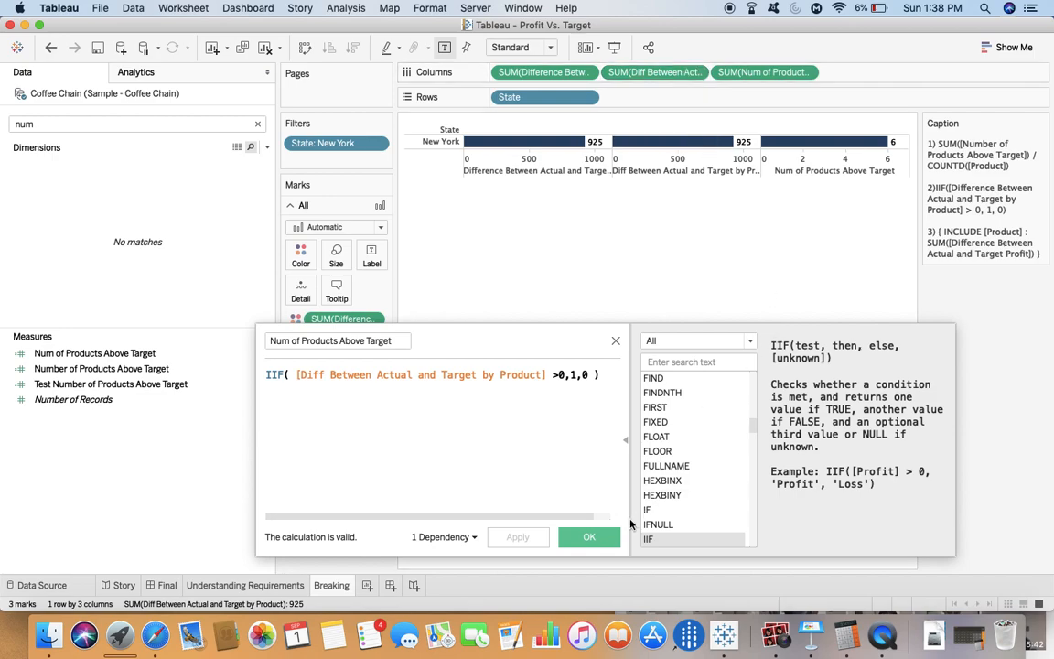
{"action": "left_click", "coordinate": [588, 536]}
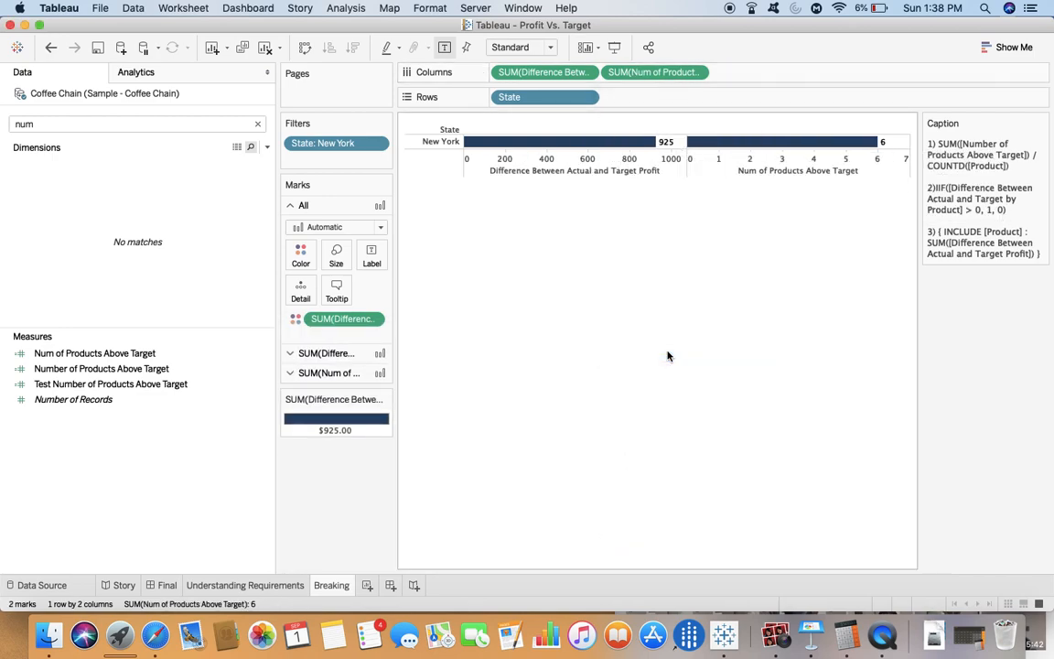
{"action": "mouse_move", "coordinate": [760, 146]}
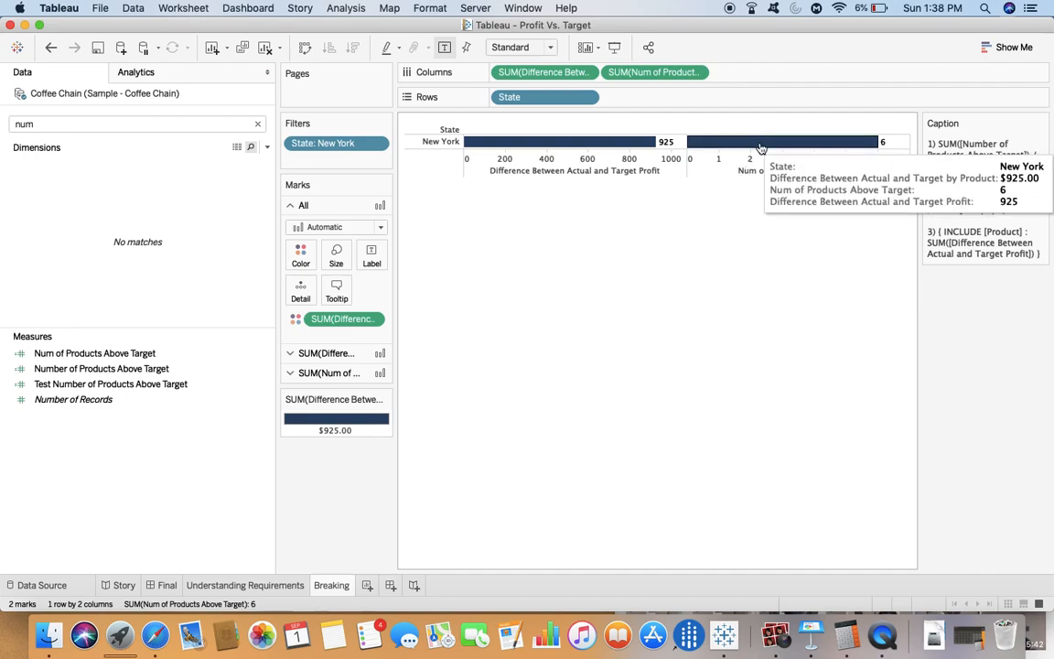
{"action": "mouse_move", "coordinate": [236, 576]}
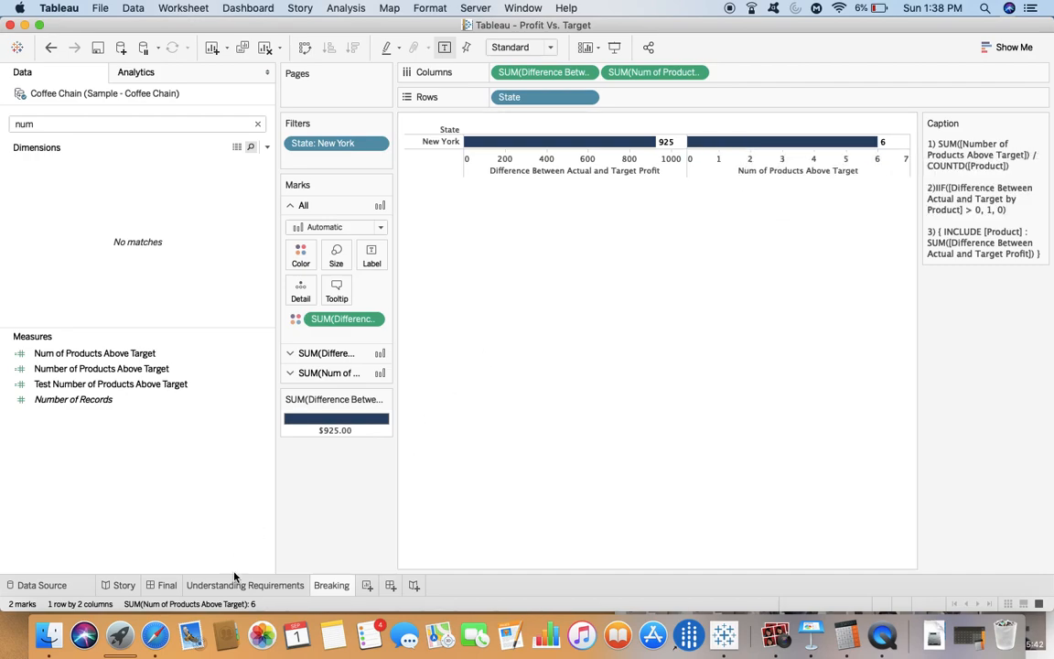
{"action": "mouse_move", "coordinate": [167, 585]}
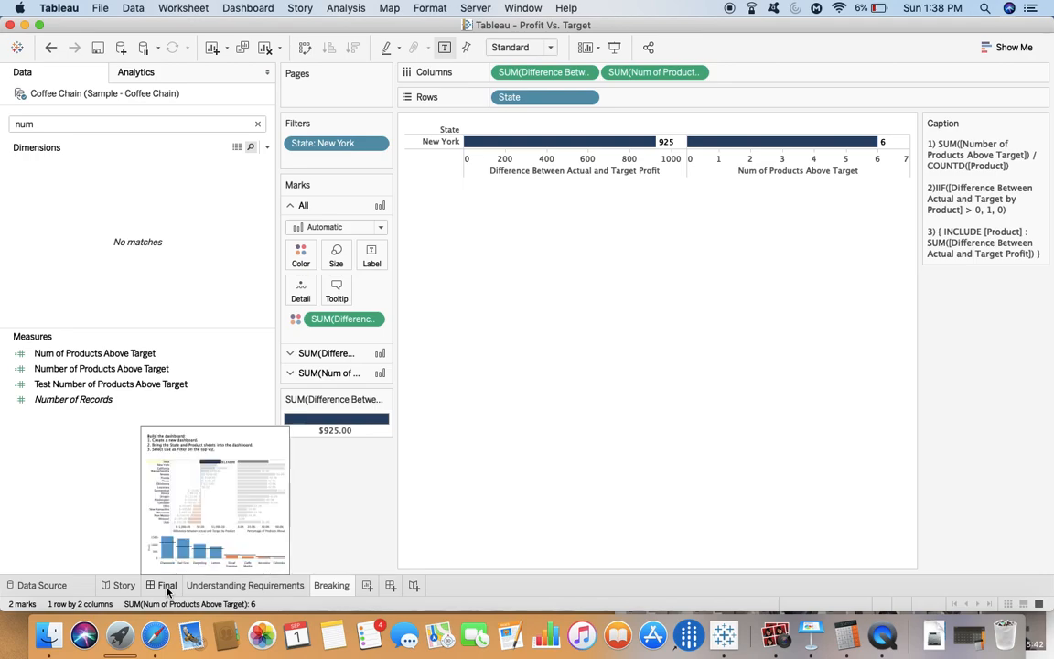
{"action": "left_click", "coordinate": [166, 584]}
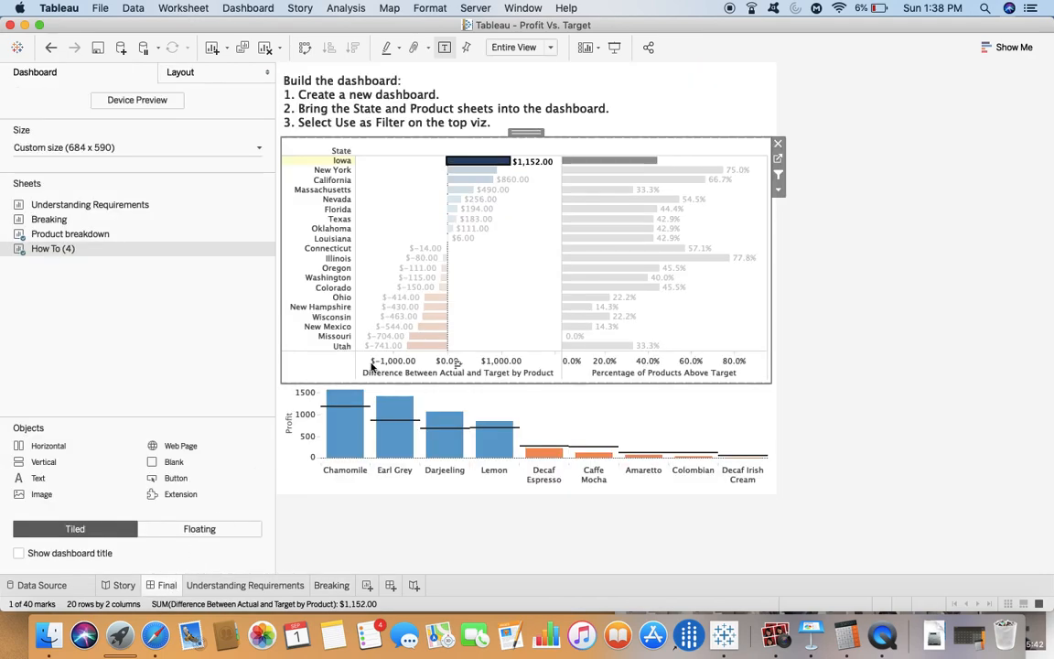
{"action": "mouse_move", "coordinate": [499, 443]}
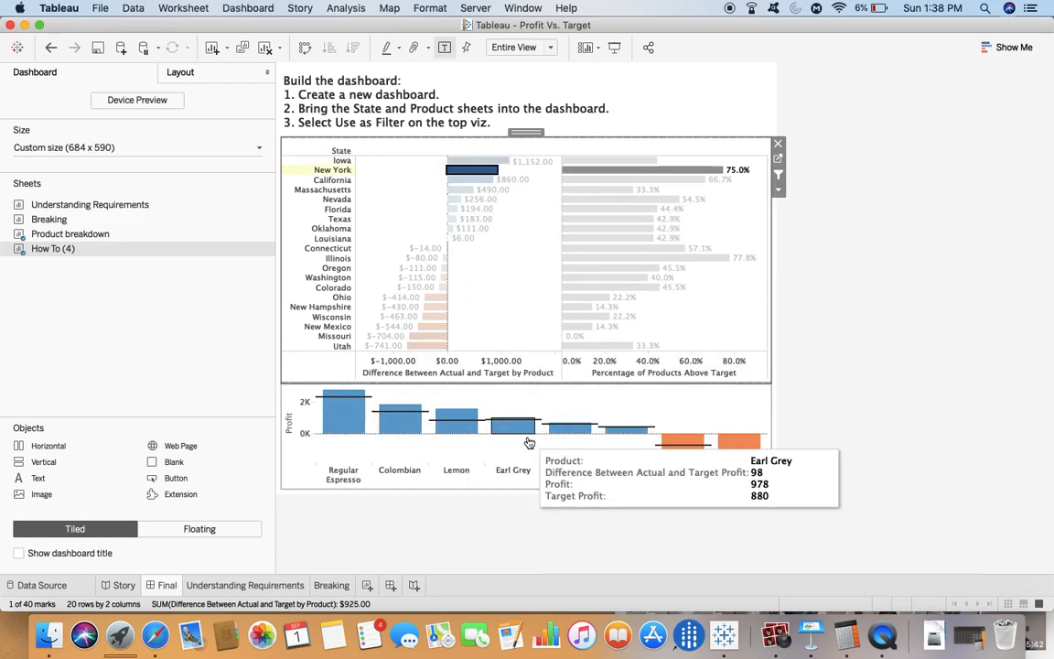
{"action": "left_click", "coordinate": [331, 585]}
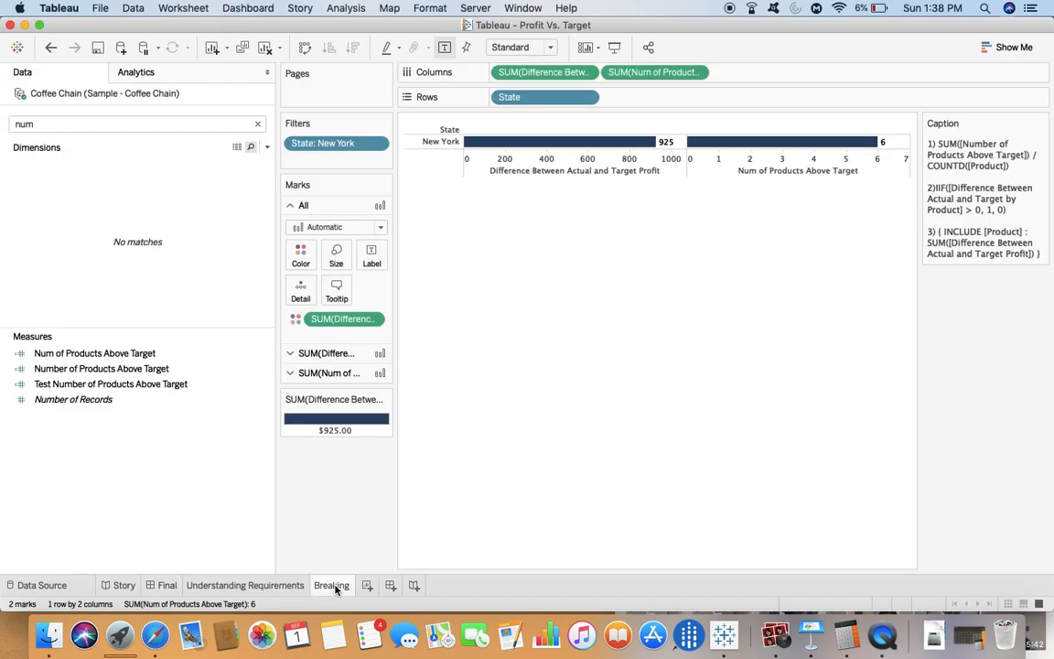
{"action": "mouse_move", "coordinate": [336, 418]}
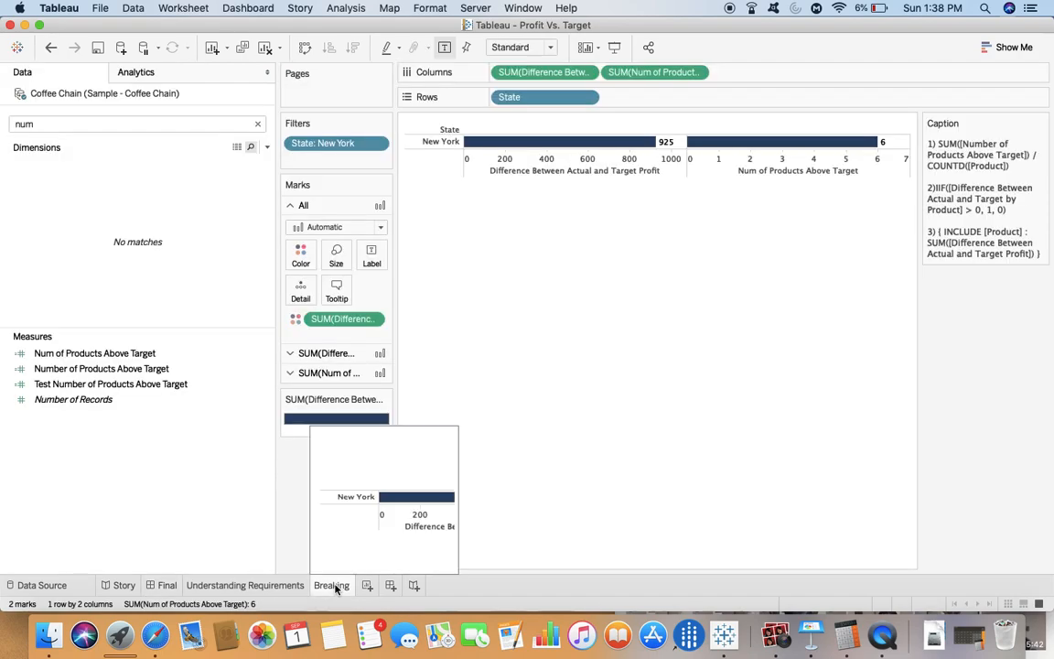
{"action": "left_click", "coordinate": [94, 353]}
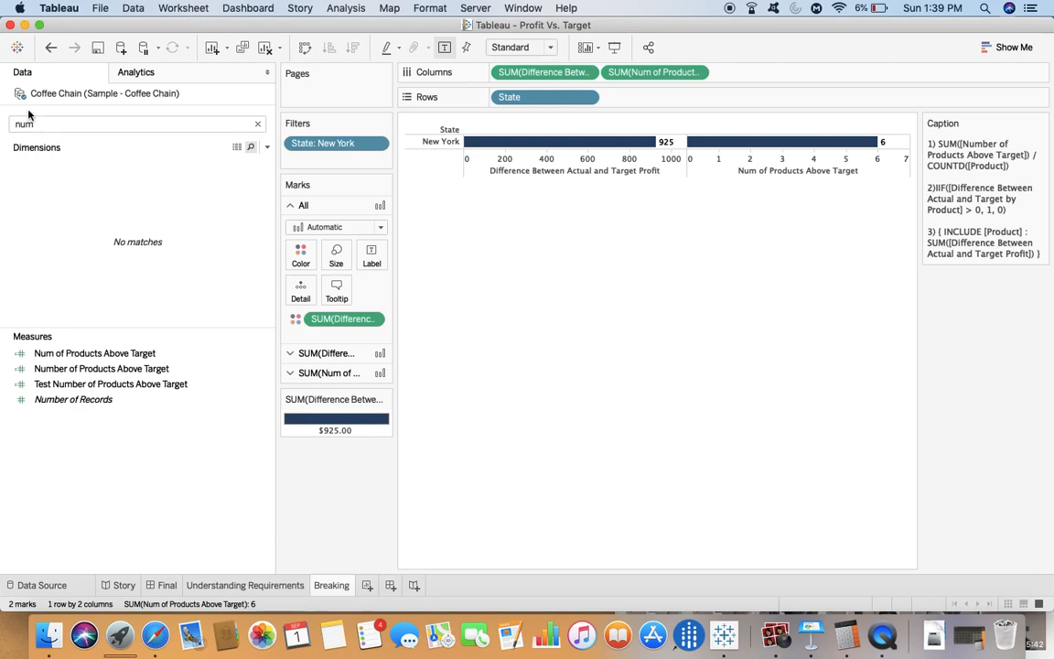
- Create the % Product calculated field as SUM([Num of Products Above Target])/COUNTD([Product])
{"action": "right_click", "coordinate": [48, 195]}
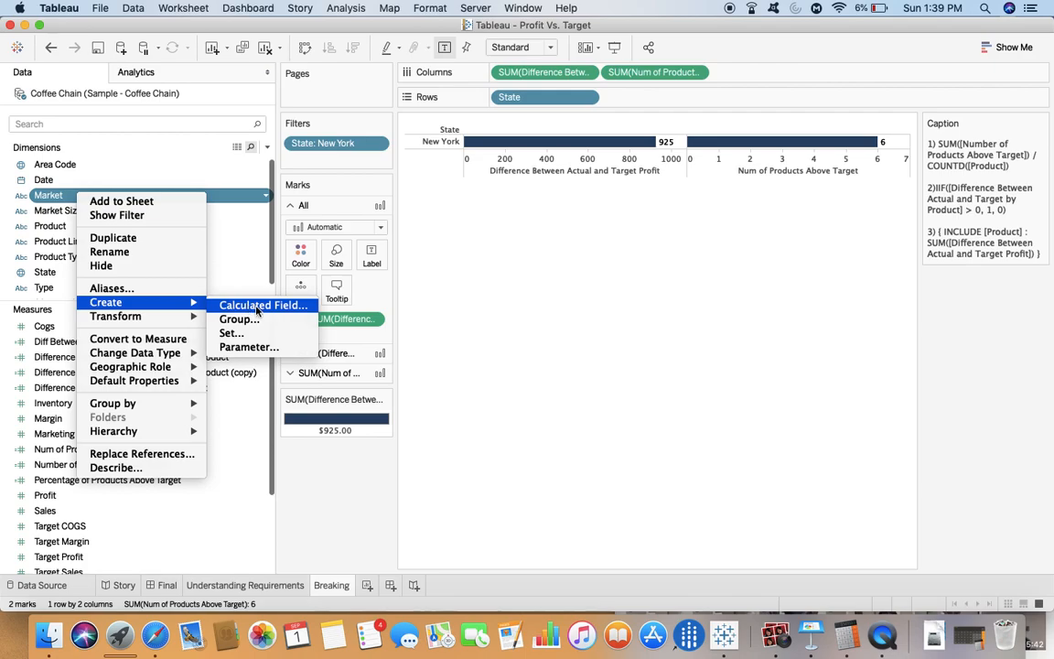
{"action": "left_click", "coordinate": [262, 305]}
{"action": "type", "text": "% Product"}
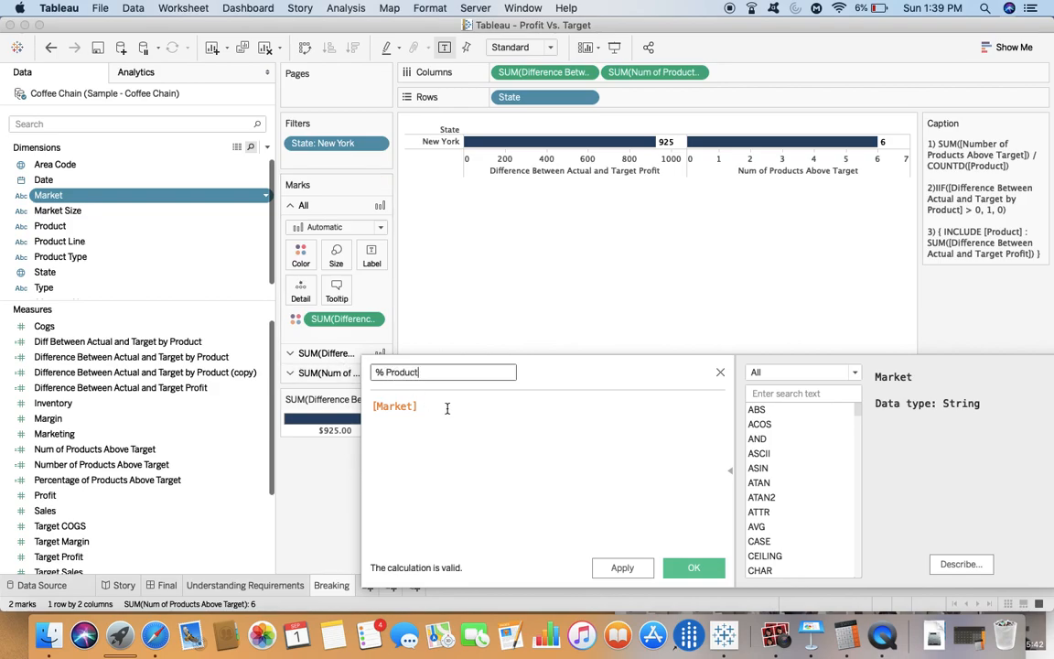
{"action": "type", "text": "sum"}
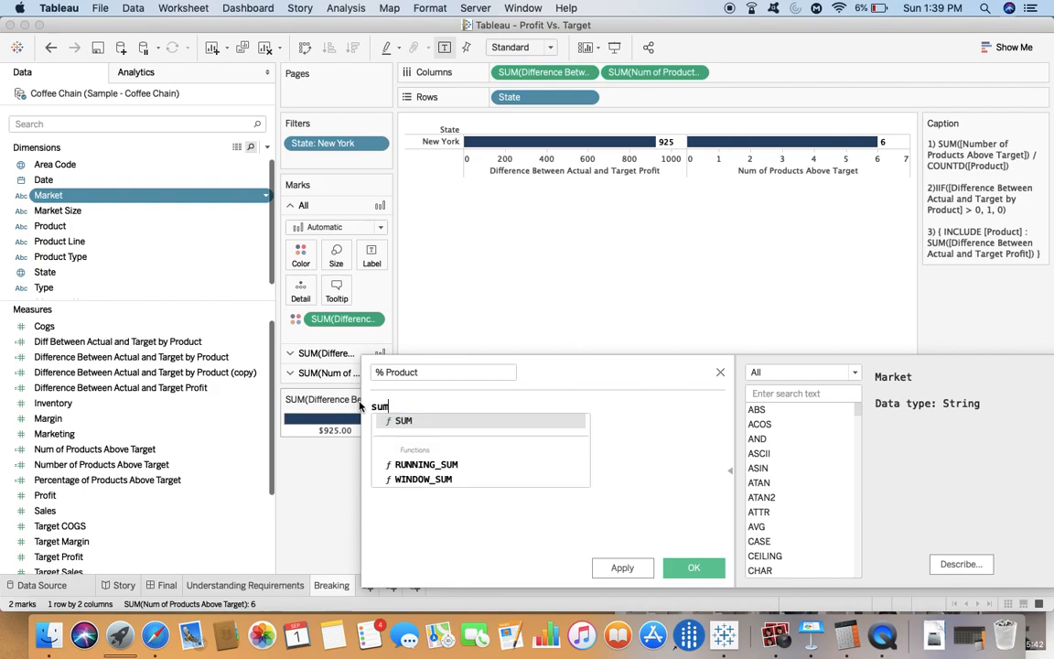
{"action": "left_click", "coordinate": [404, 419]}
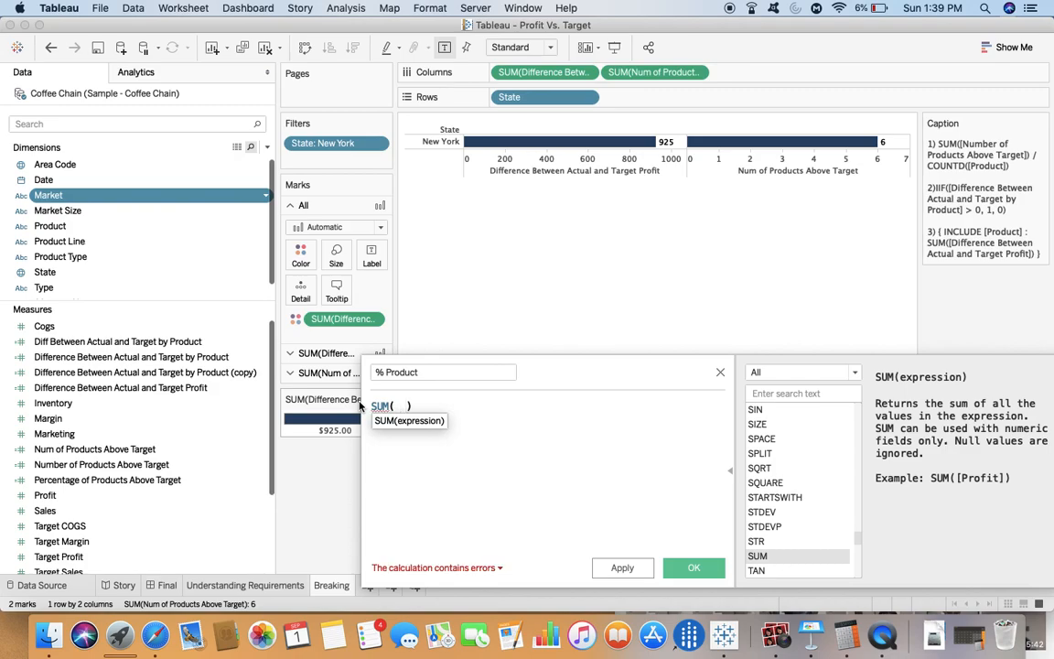
{"action": "type", "text": "[Num of Products Above Target]"}
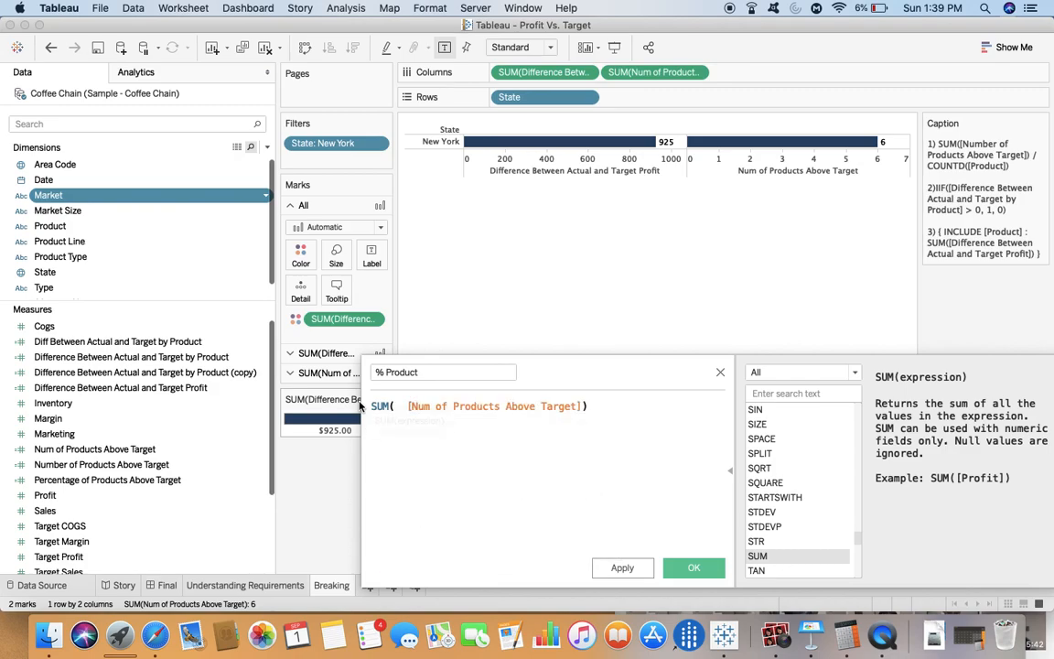
{"action": "type", "text": ")"}
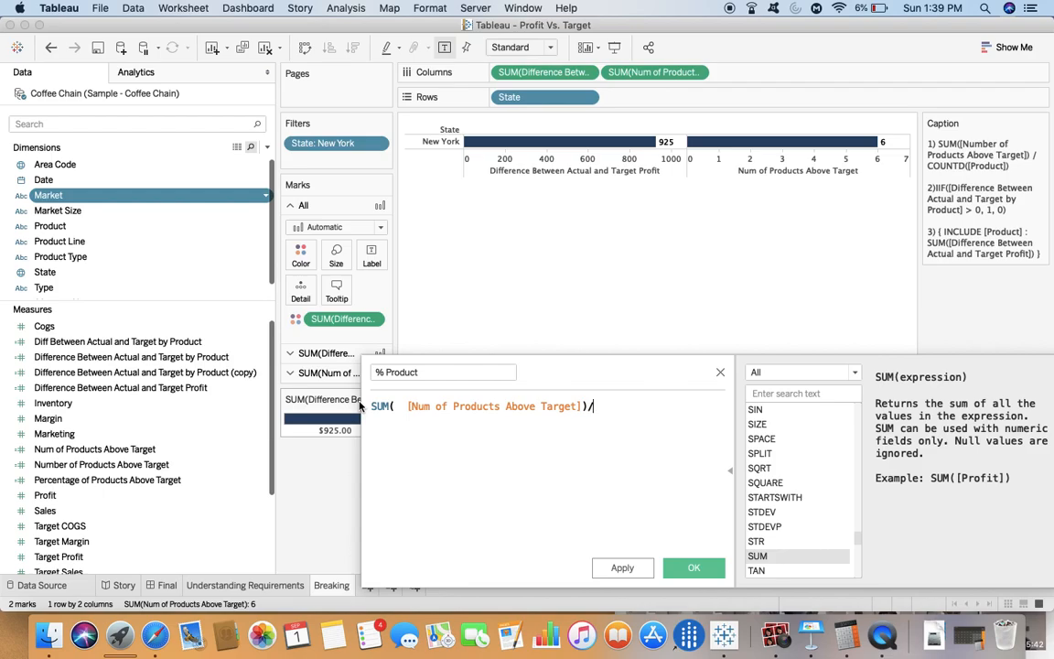
{"action": "type", "text": "/co"}
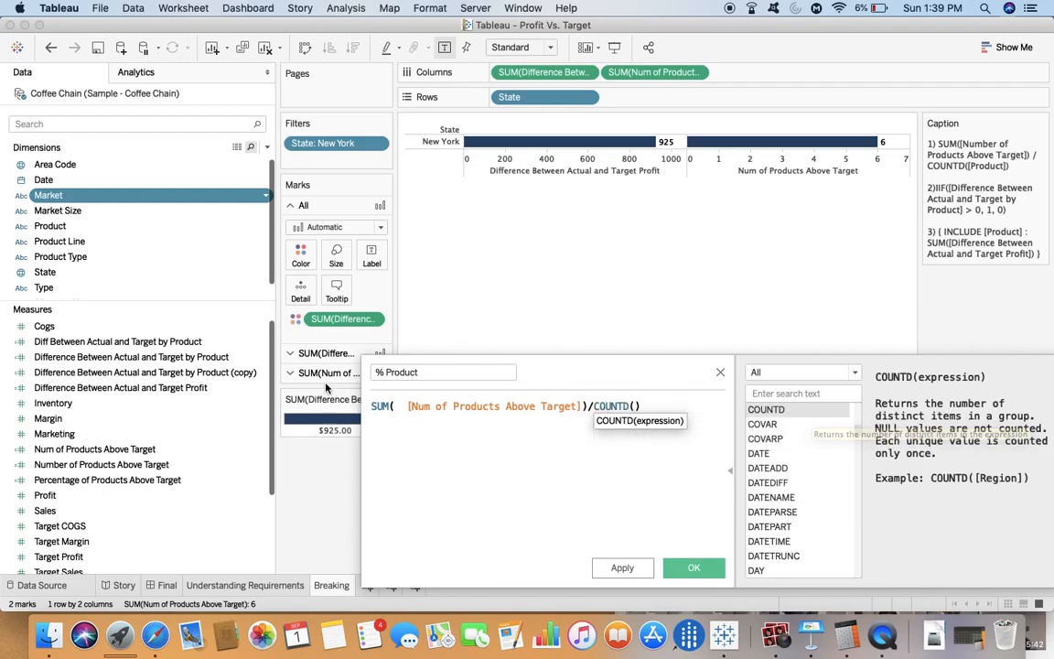
{"action": "type", "text": "prod"}
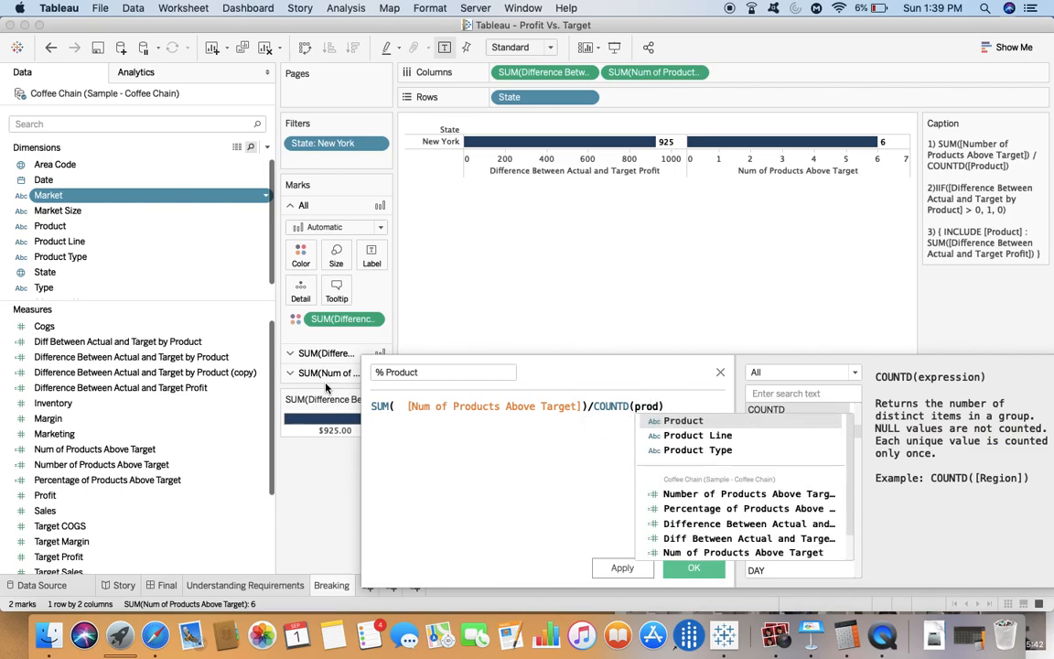
{"action": "left_click", "coordinate": [683, 420]}
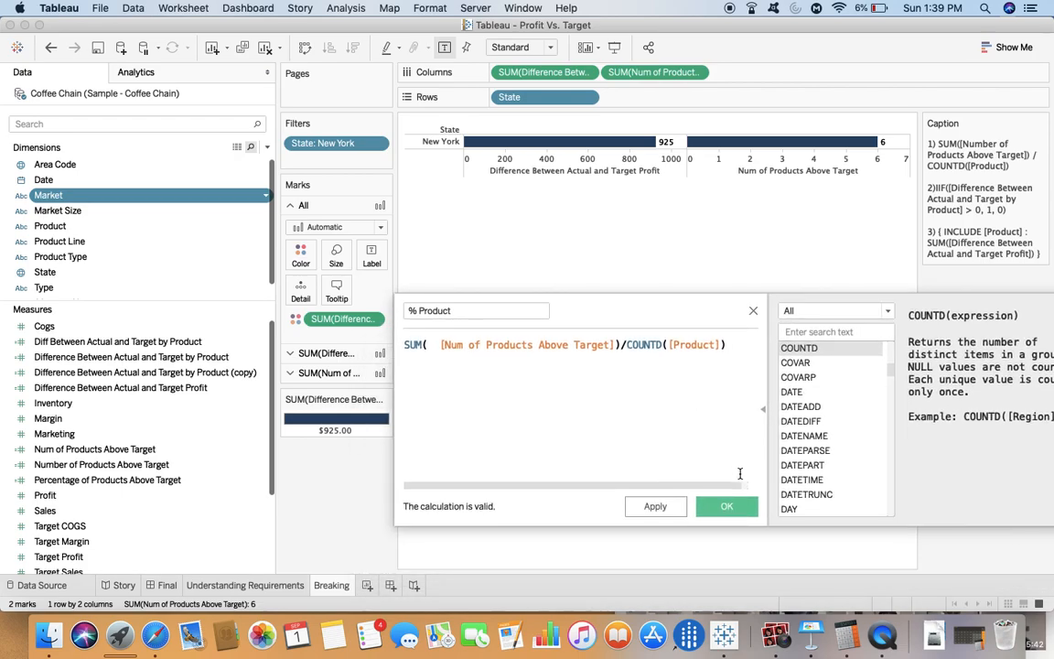
{"action": "left_click", "coordinate": [727, 506]}
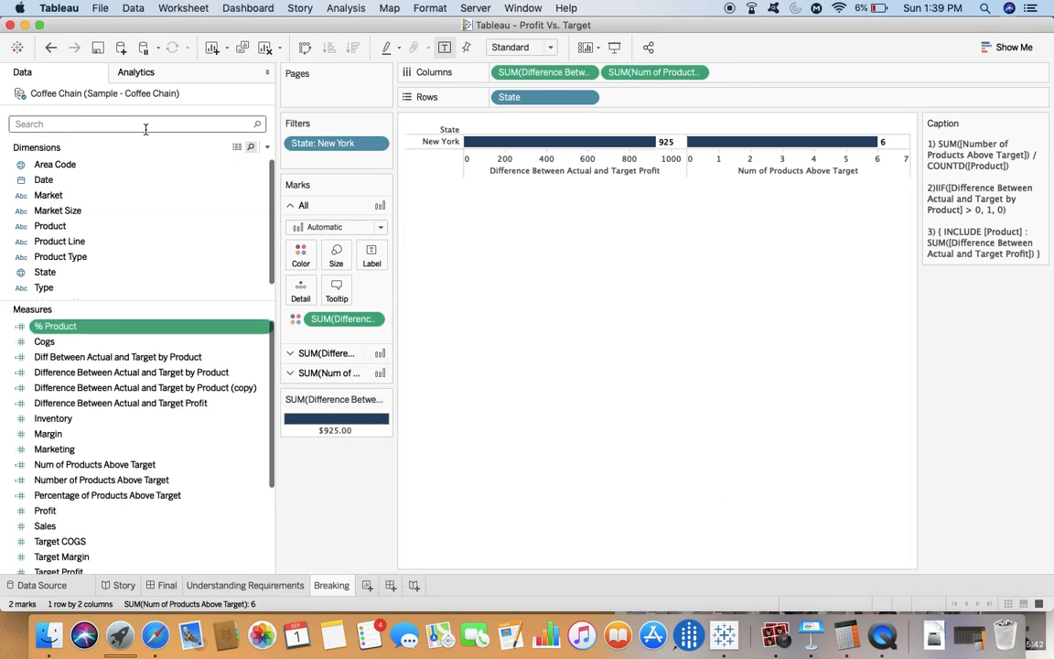
- Add % Product to Columns and remove SUM(Num of Products Above Target) from the view
{"action": "type", "text": "%"}
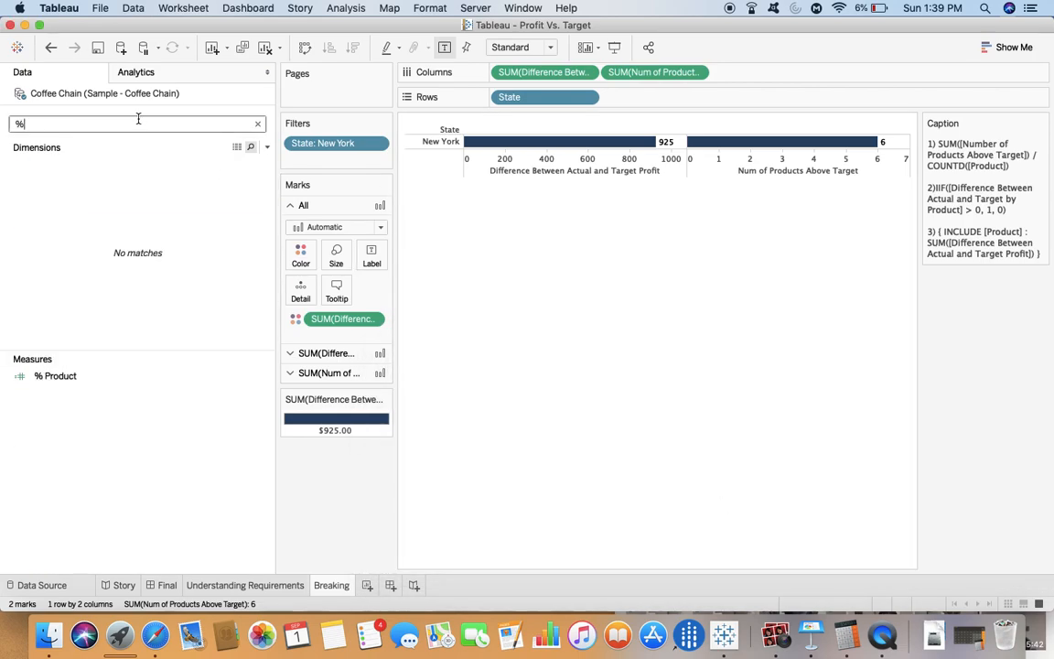
{"action": "left_click", "coordinate": [56, 376]}
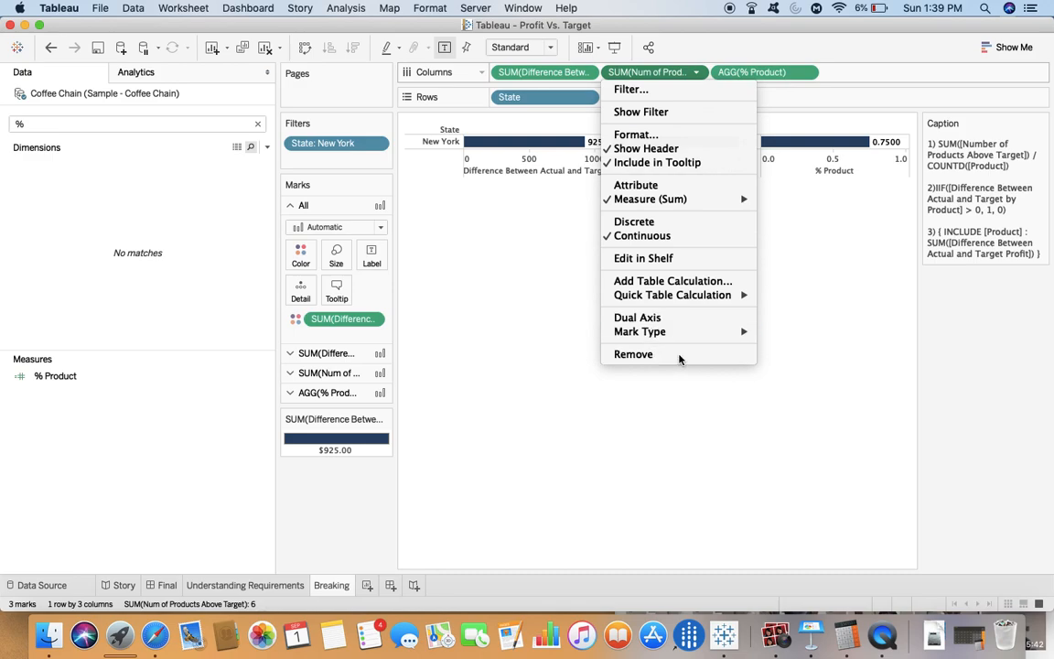
{"action": "left_click", "coordinate": [633, 354]}
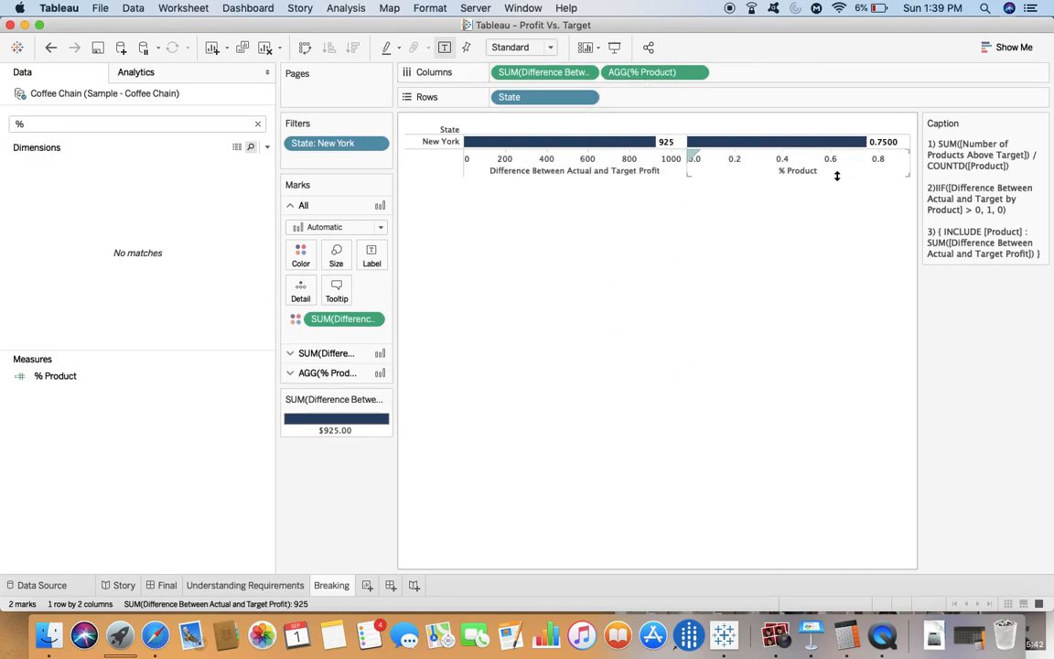
- Format the % Product axis numbers as Percentage
{"action": "right_click", "coordinate": [798, 170]}
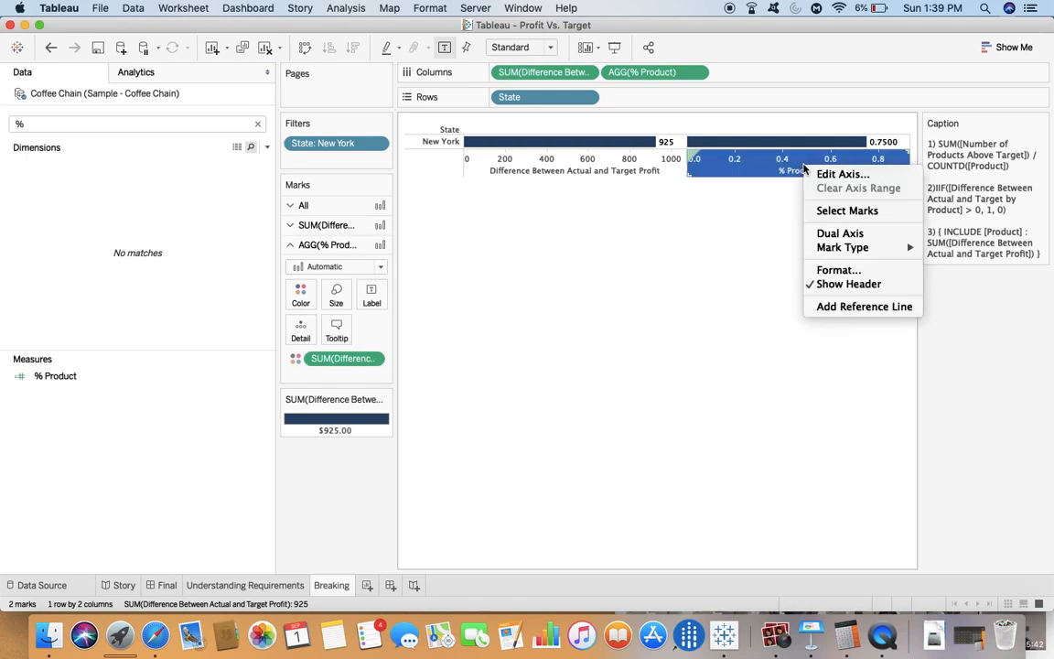
{"action": "mouse_move", "coordinate": [839, 232]}
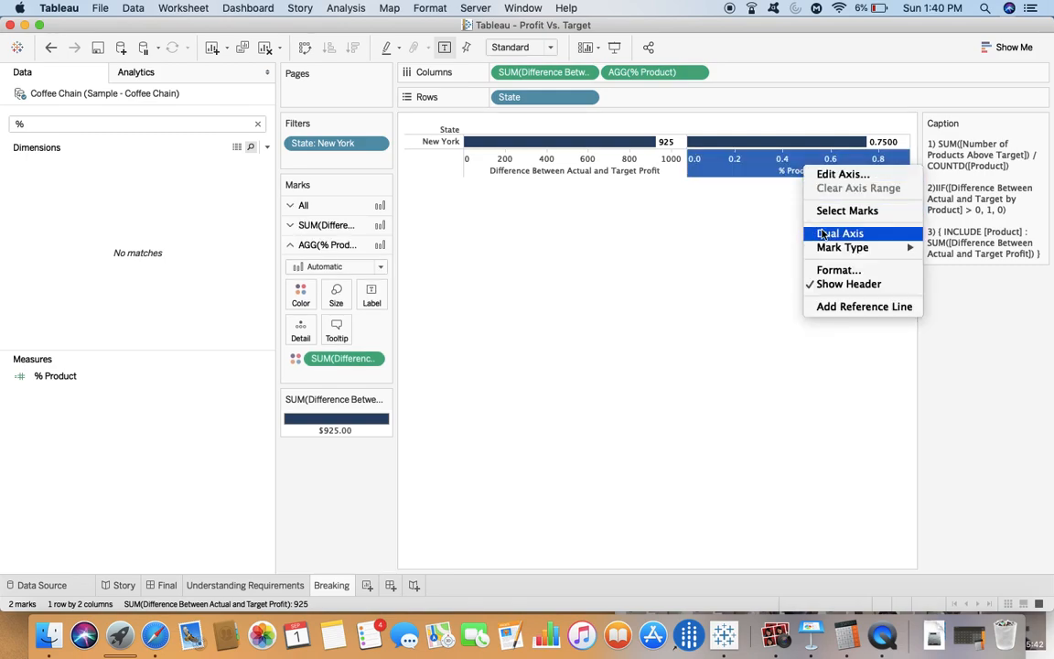
{"action": "mouse_move", "coordinate": [751, 229]}
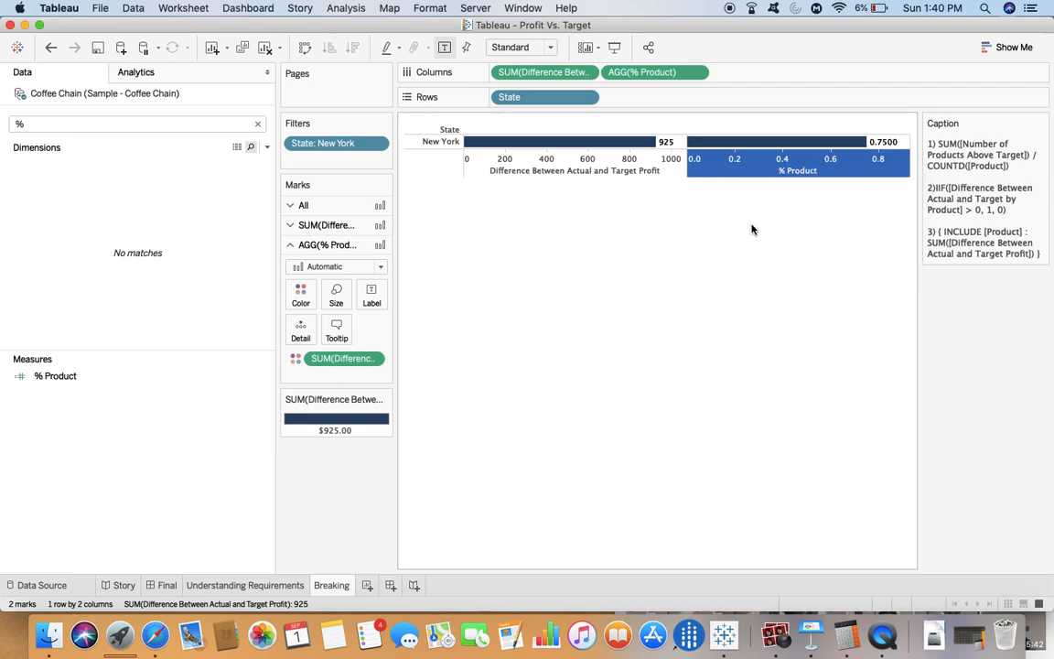
{"action": "left_click", "coordinate": [257, 123]}
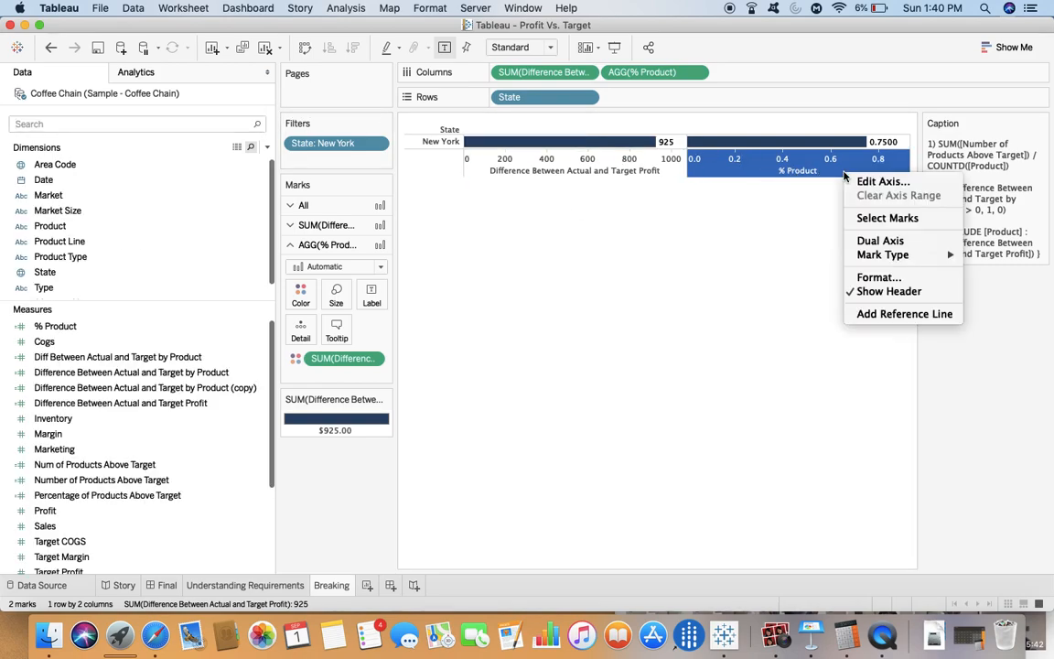
{"action": "mouse_move", "coordinate": [883, 271]}
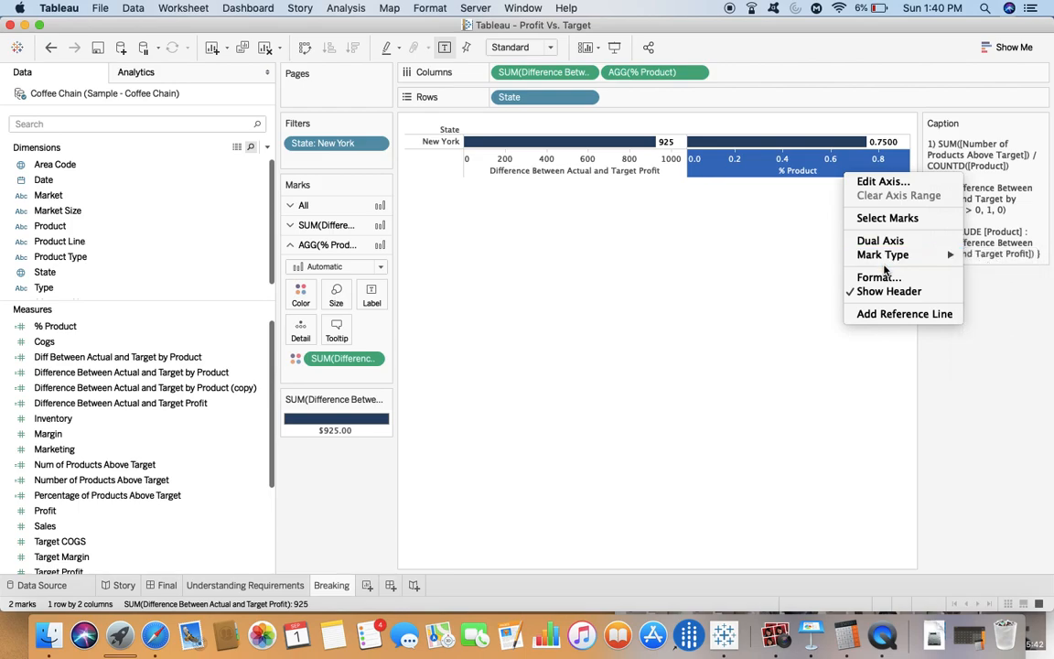
{"action": "left_click", "coordinate": [878, 277]}
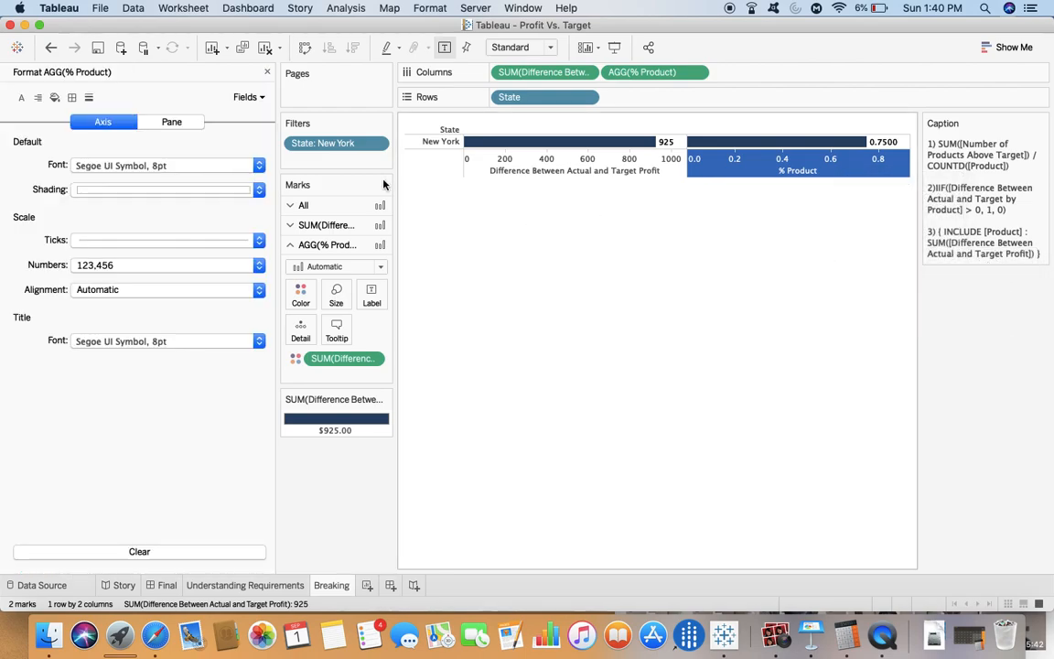
{"action": "left_click", "coordinate": [259, 265]}
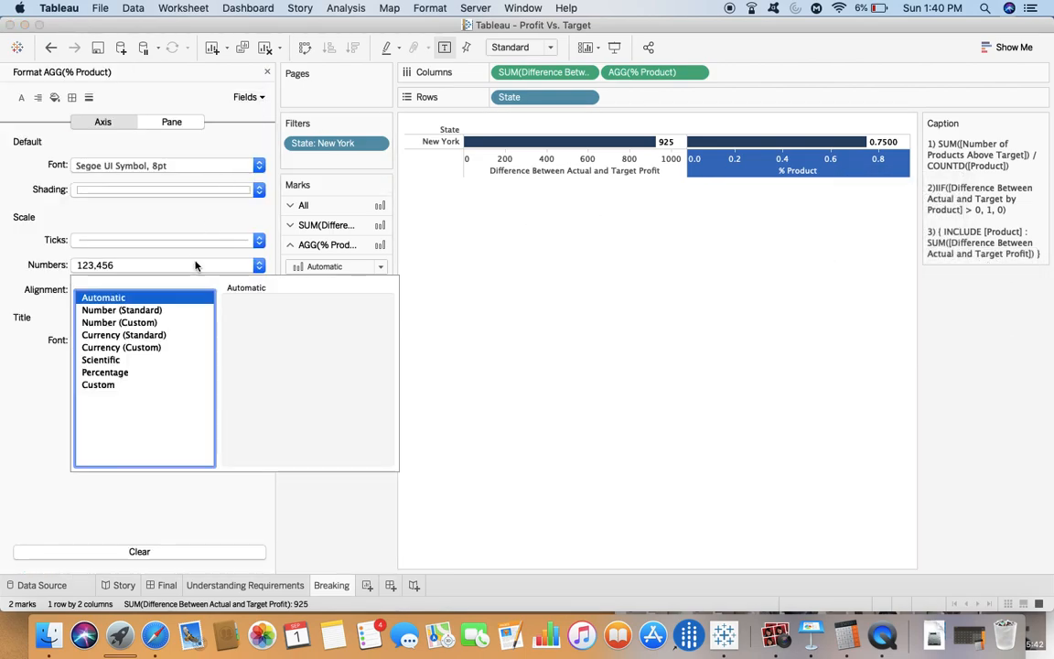
{"action": "left_click", "coordinate": [104, 371]}
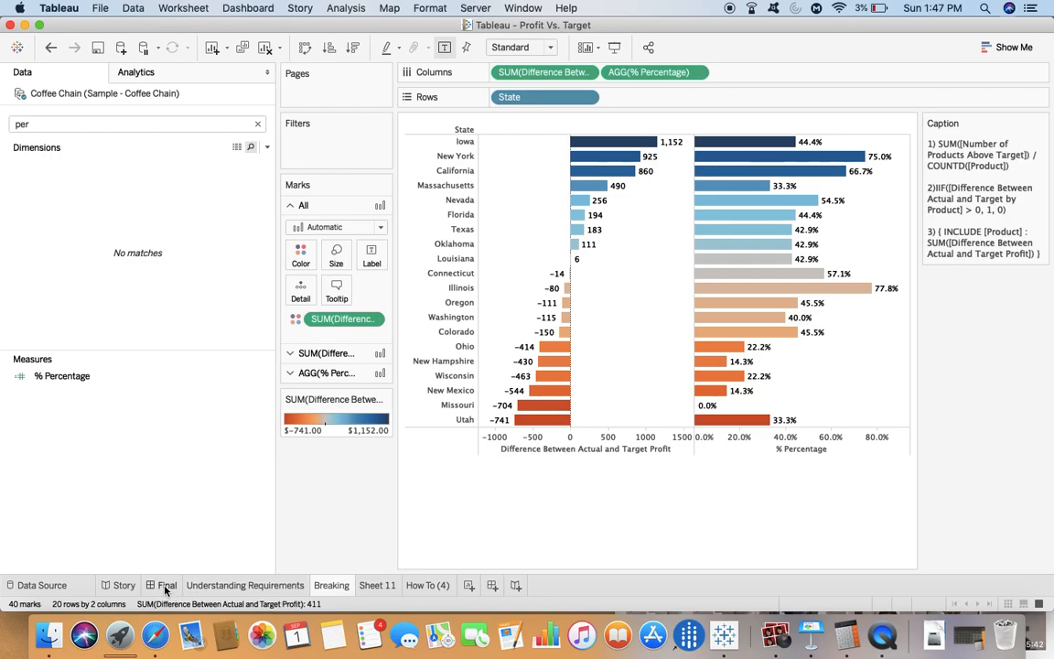
- On the Final dashboard, use the state chart as a filter and select Oklahoma
{"action": "left_click", "coordinate": [167, 585]}
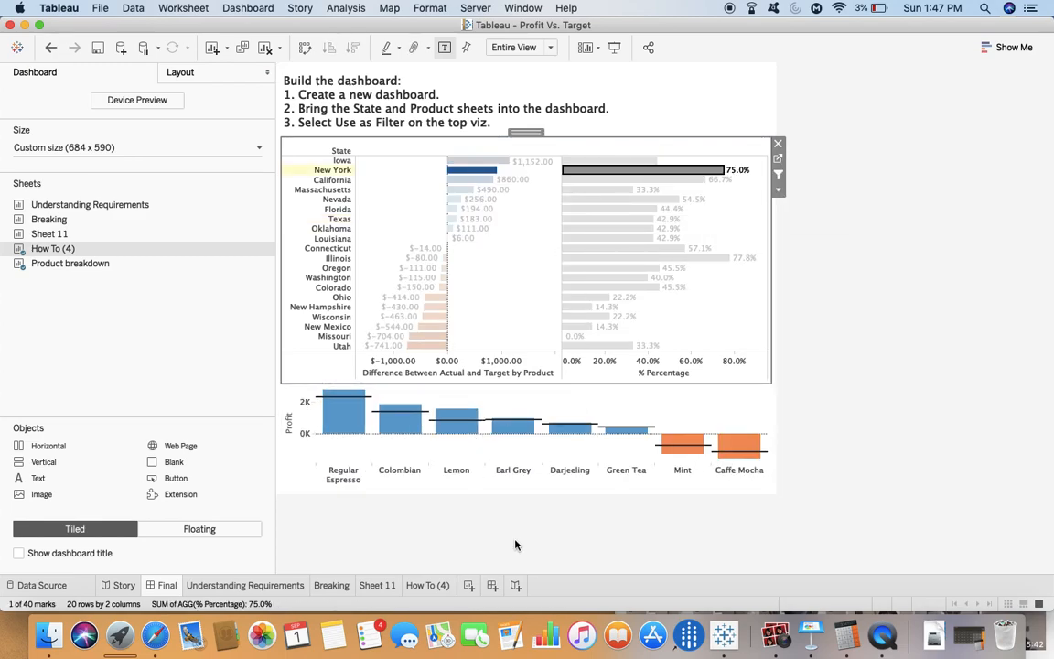
{"action": "mouse_move", "coordinate": [456, 416]}
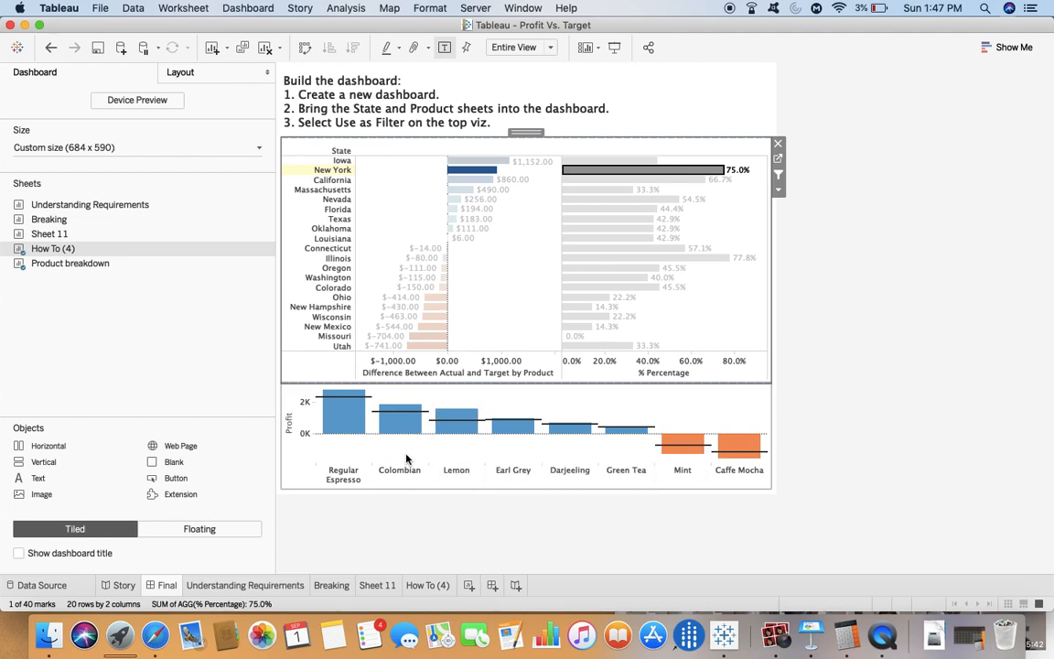
{"action": "mouse_move", "coordinate": [455, 417]}
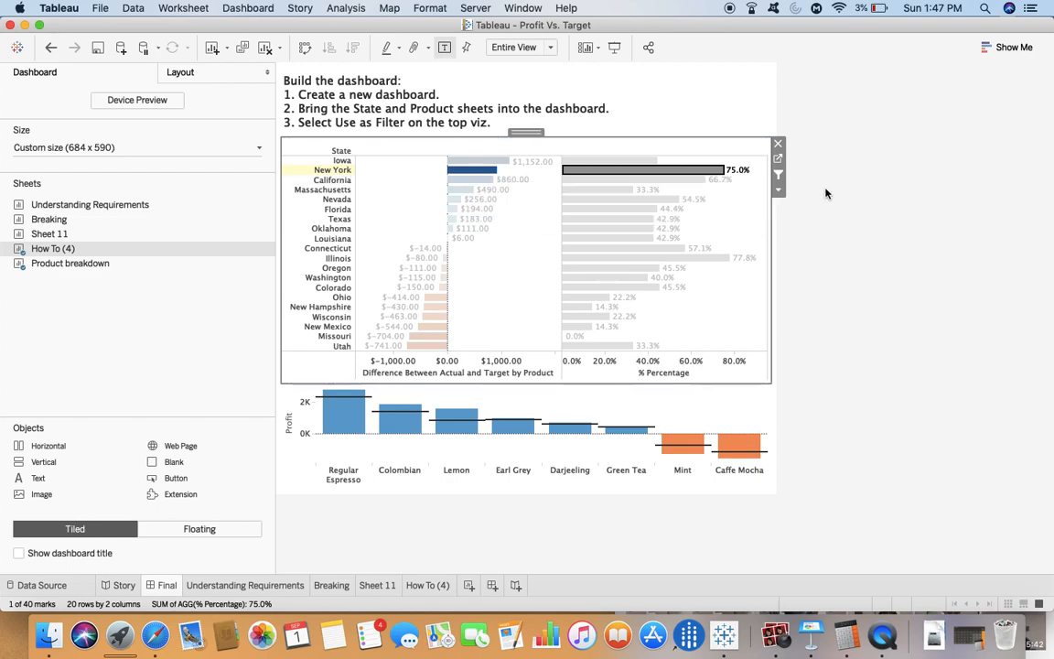
{"action": "left_click", "coordinate": [778, 190]}
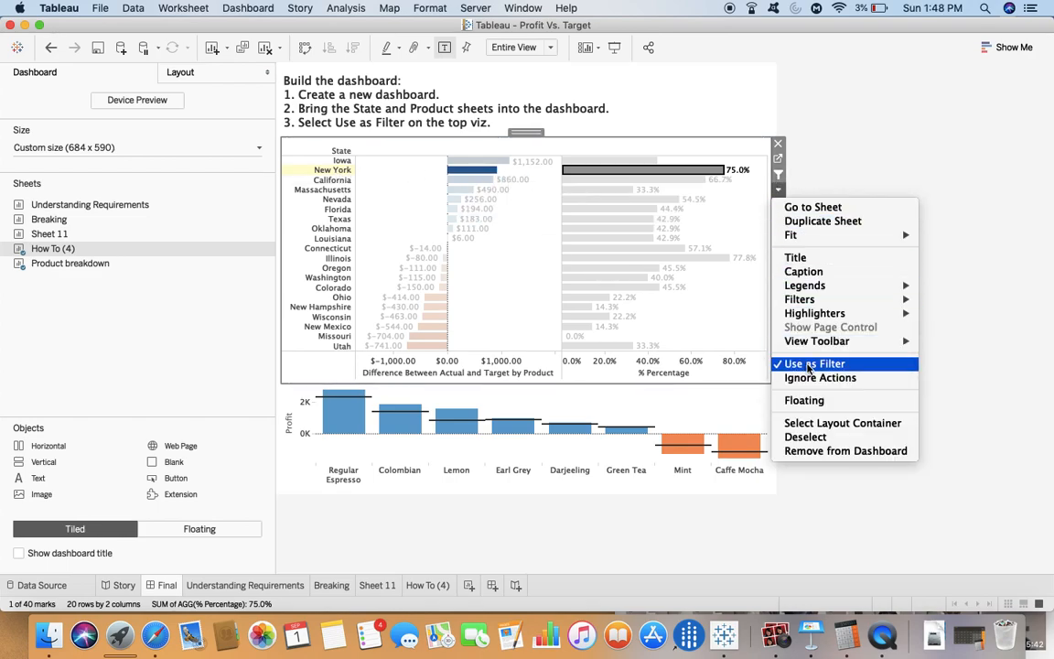
{"action": "left_click", "coordinate": [813, 363]}
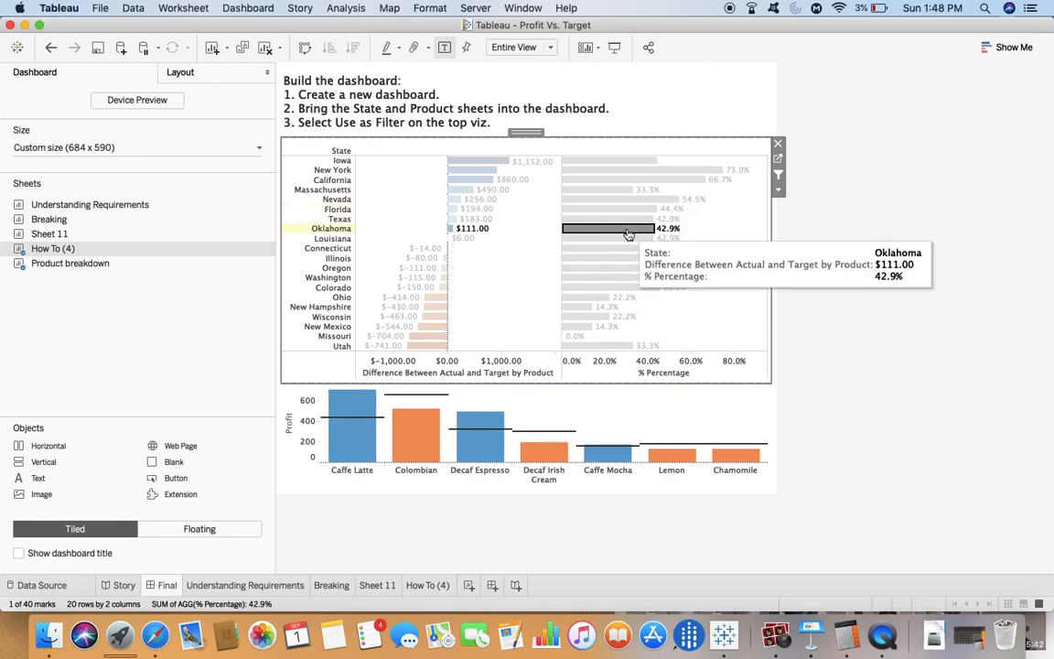
{"action": "left_click", "coordinate": [628, 229]}
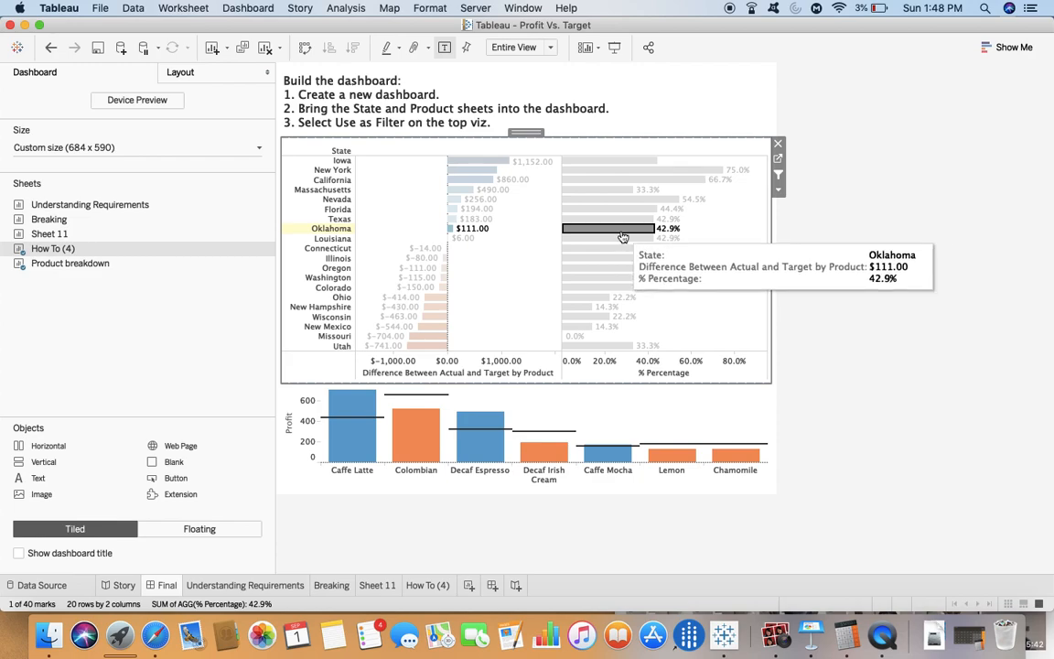
{"action": "left_click", "coordinate": [622, 229]}
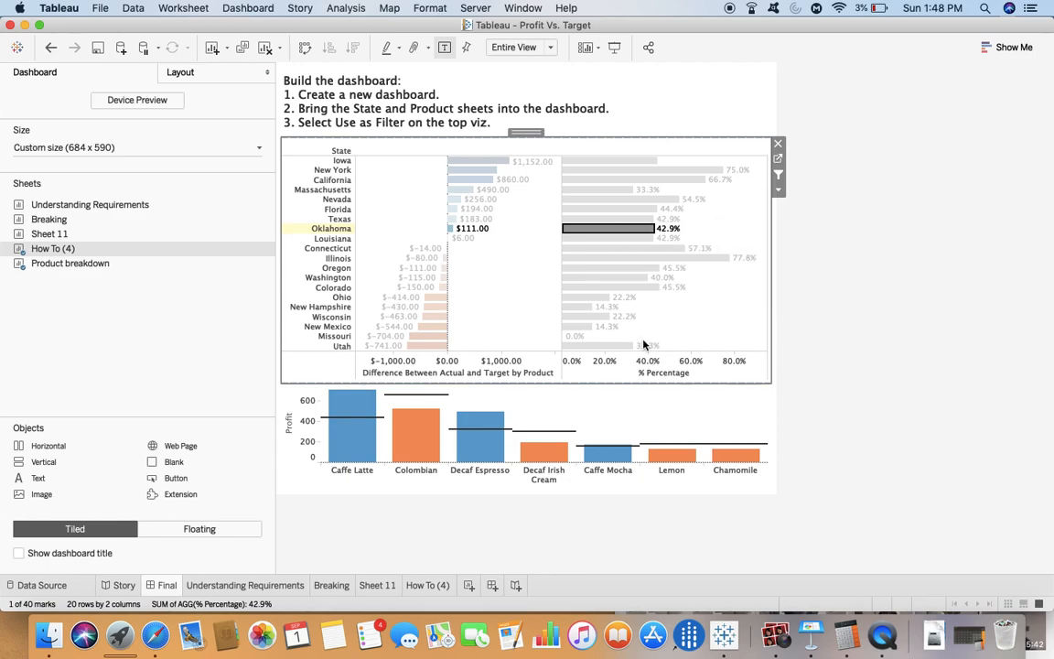
{"action": "mouse_move", "coordinate": [628, 579]}
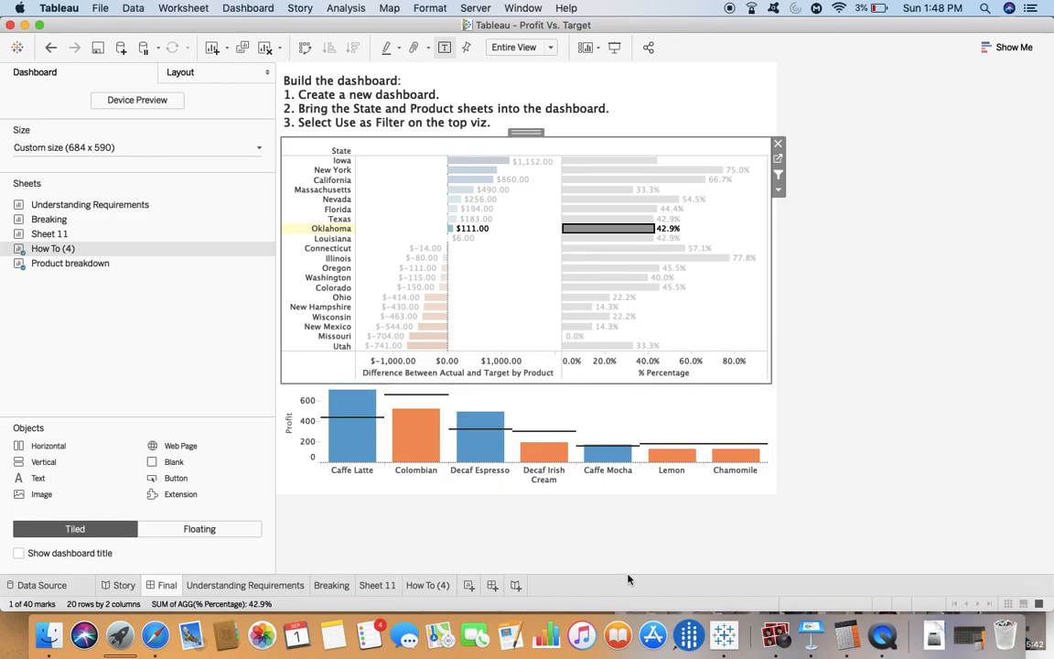
{"action": "mouse_move", "coordinate": [811, 631]}
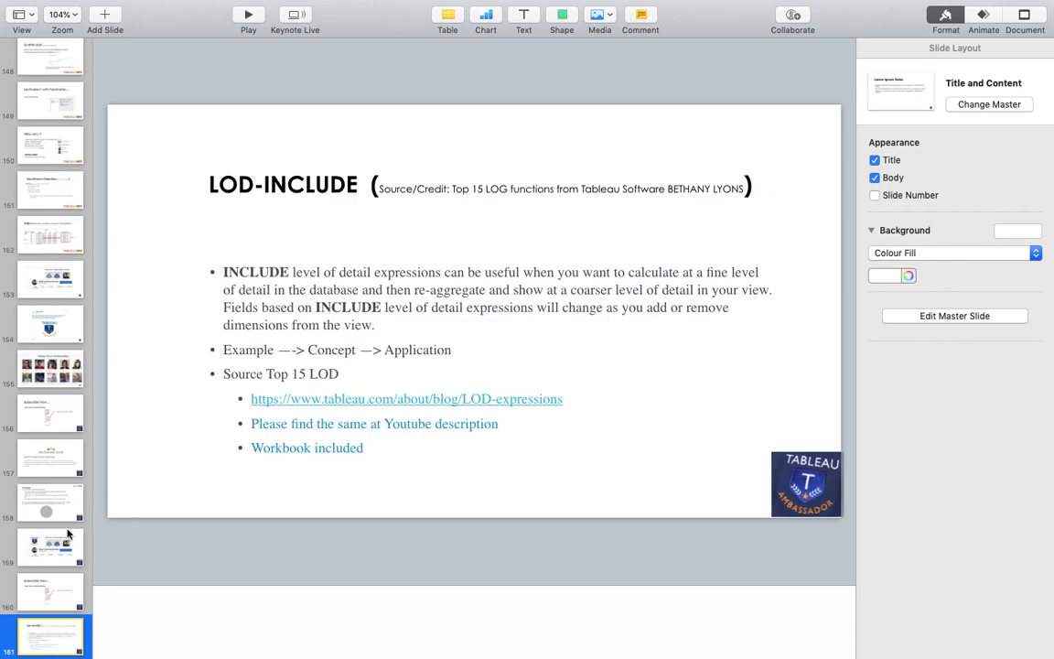
- Select slide 159, the Tableau Ambassador channel banner, in Keynote's navigator
{"action": "left_click", "coordinate": [50, 546]}
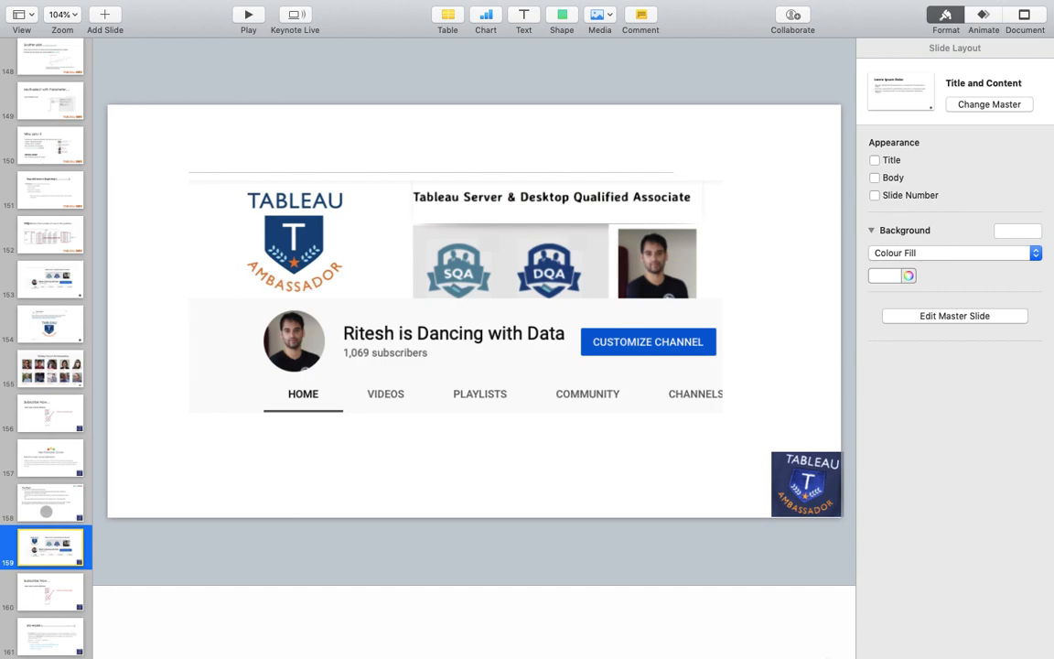
{"action": "mouse_move", "coordinate": [881, 634]}
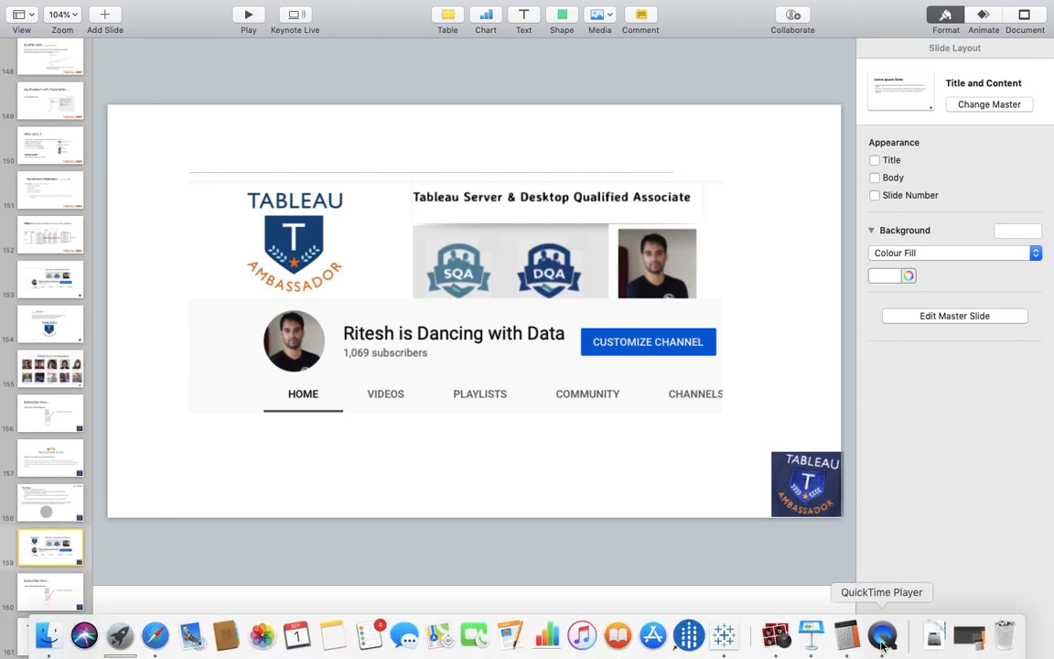